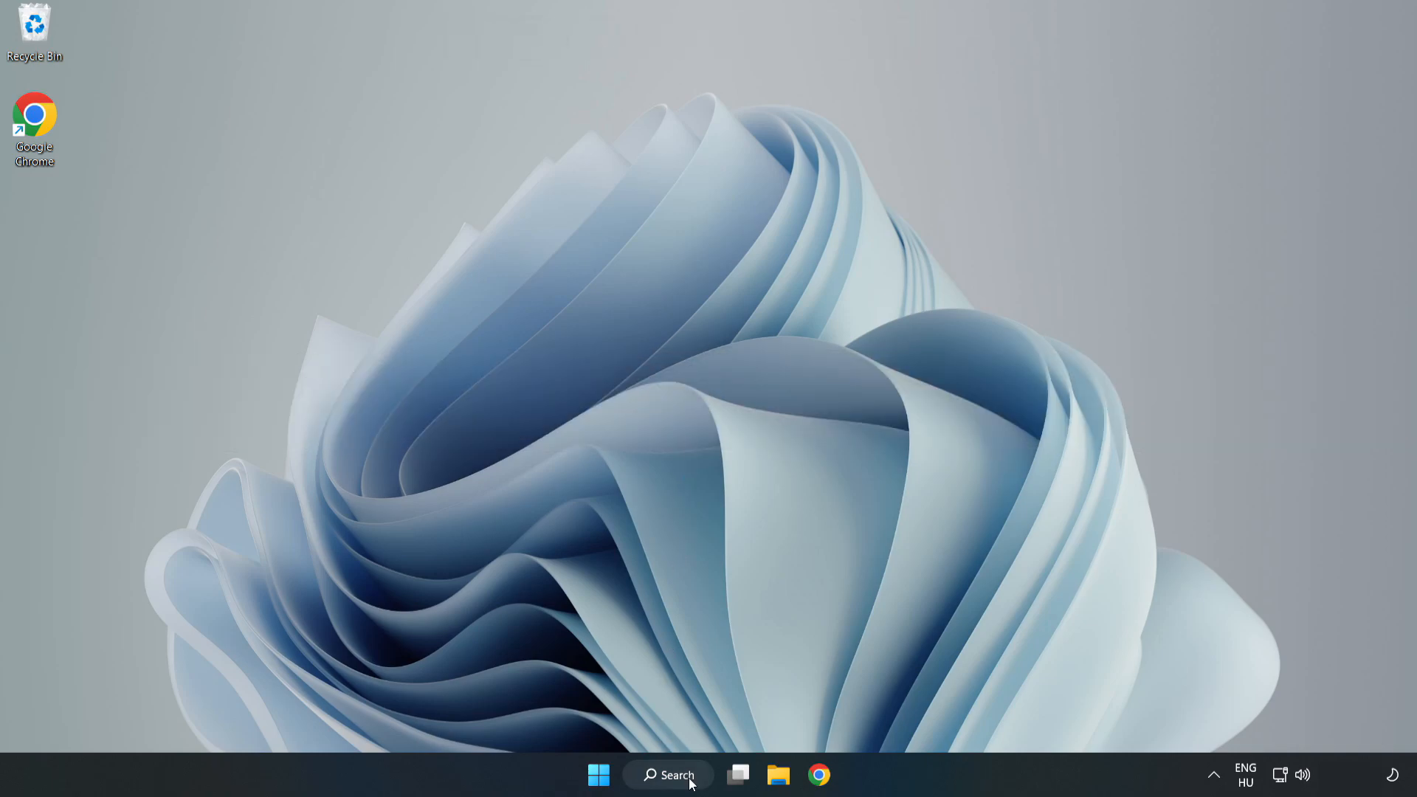
Search Windows for 'device manager' to bring up Device Manager as the best match
left_click(667, 775)
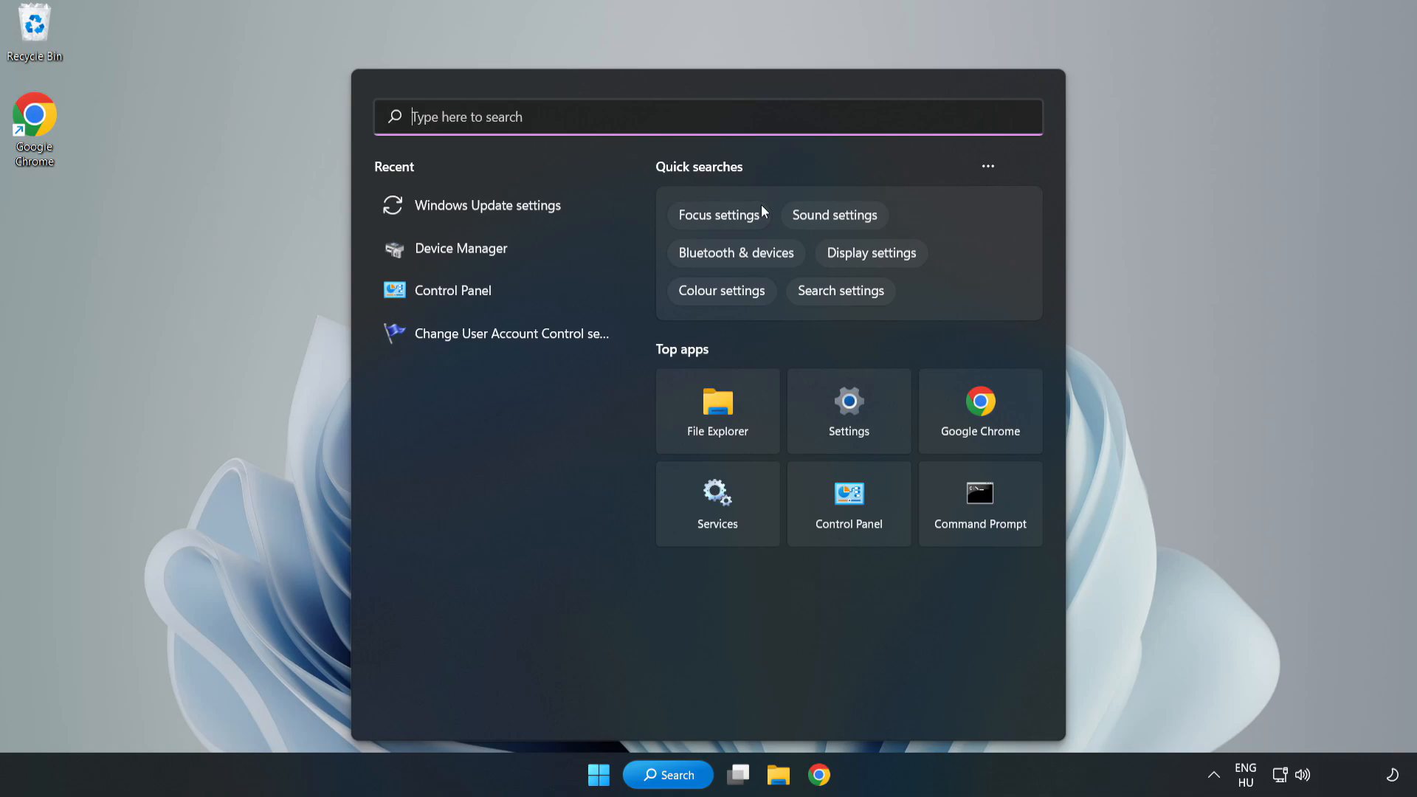
type("device manager")
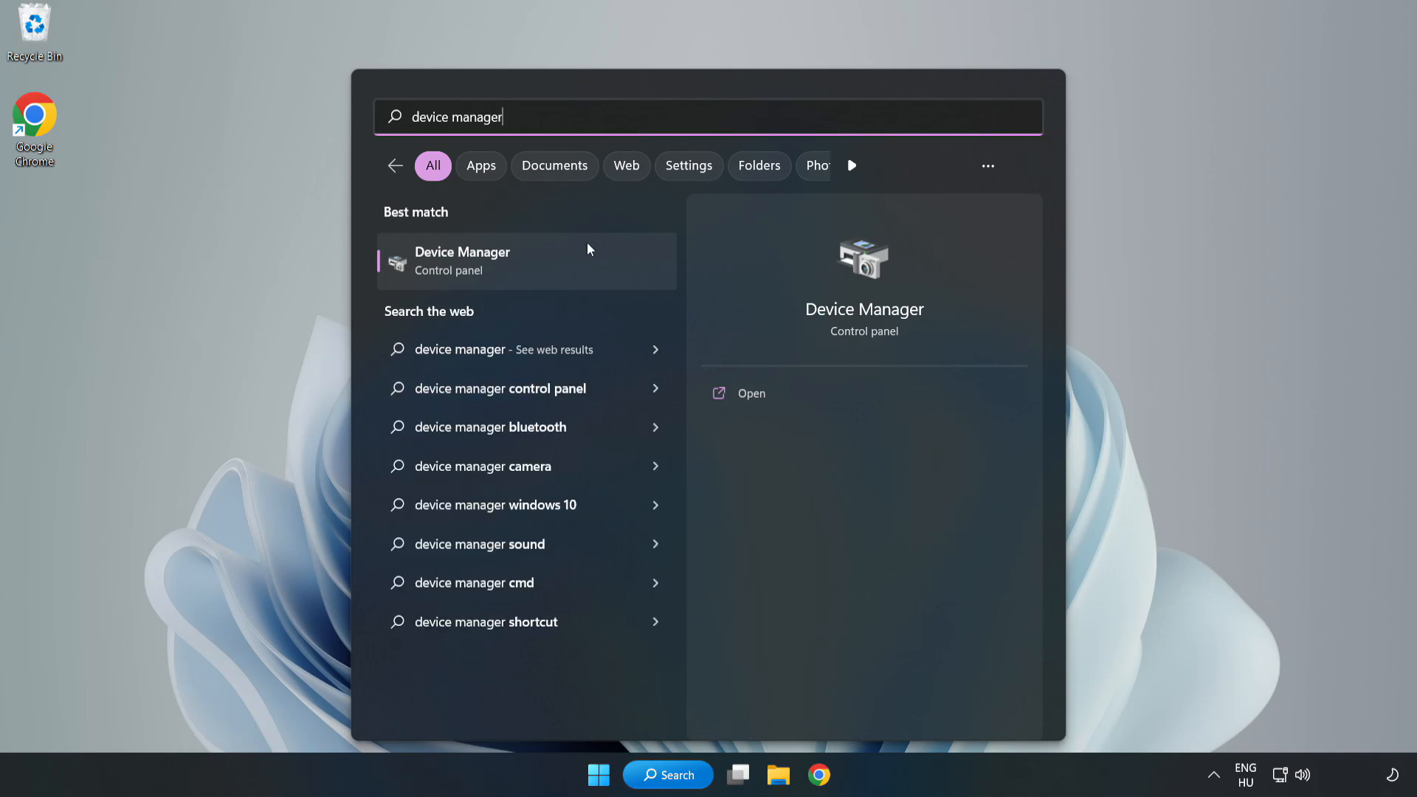
mouse_move(527, 274)
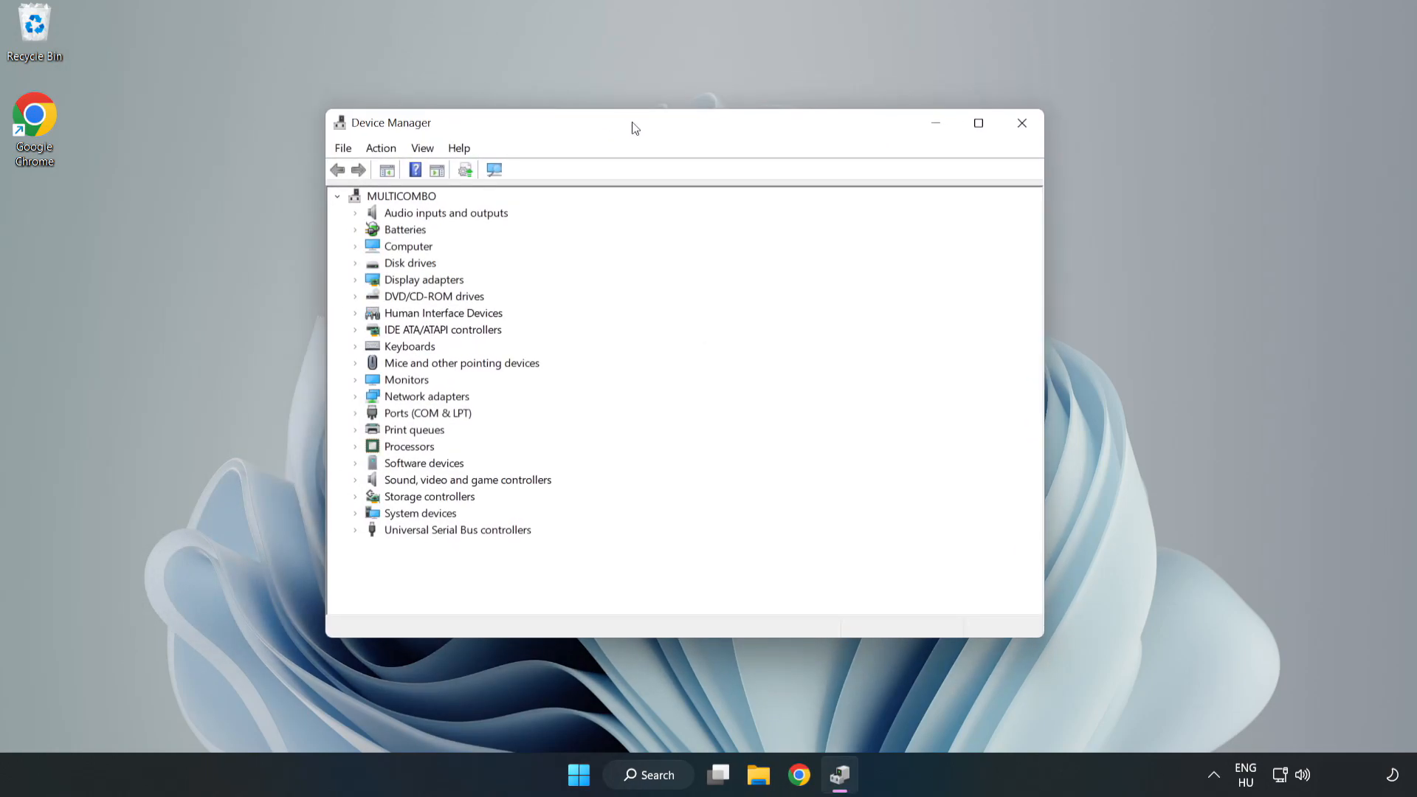
Expand Display adapters and start Update driver on the VMware SVGA 3D adapter
left_click(424, 279)
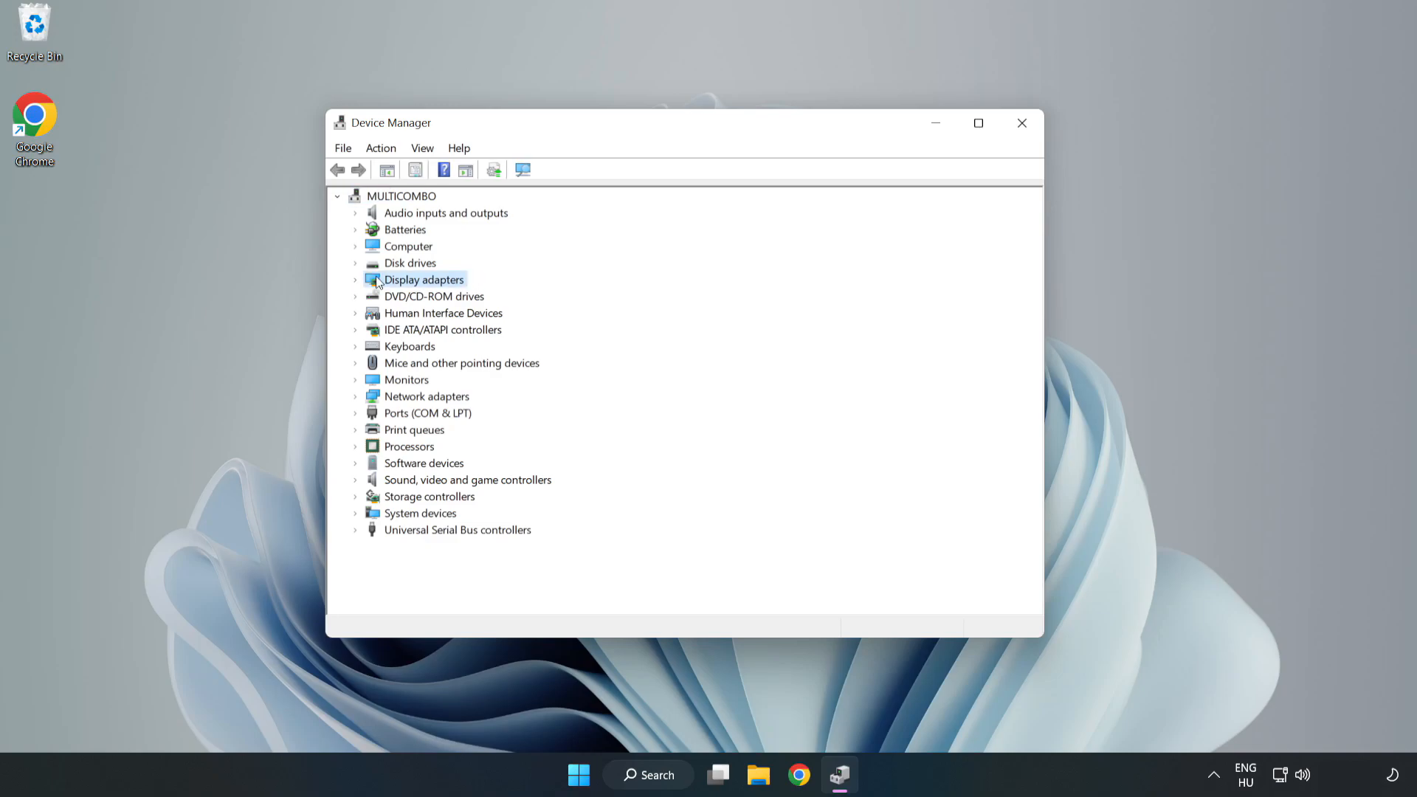
left_click(355, 279)
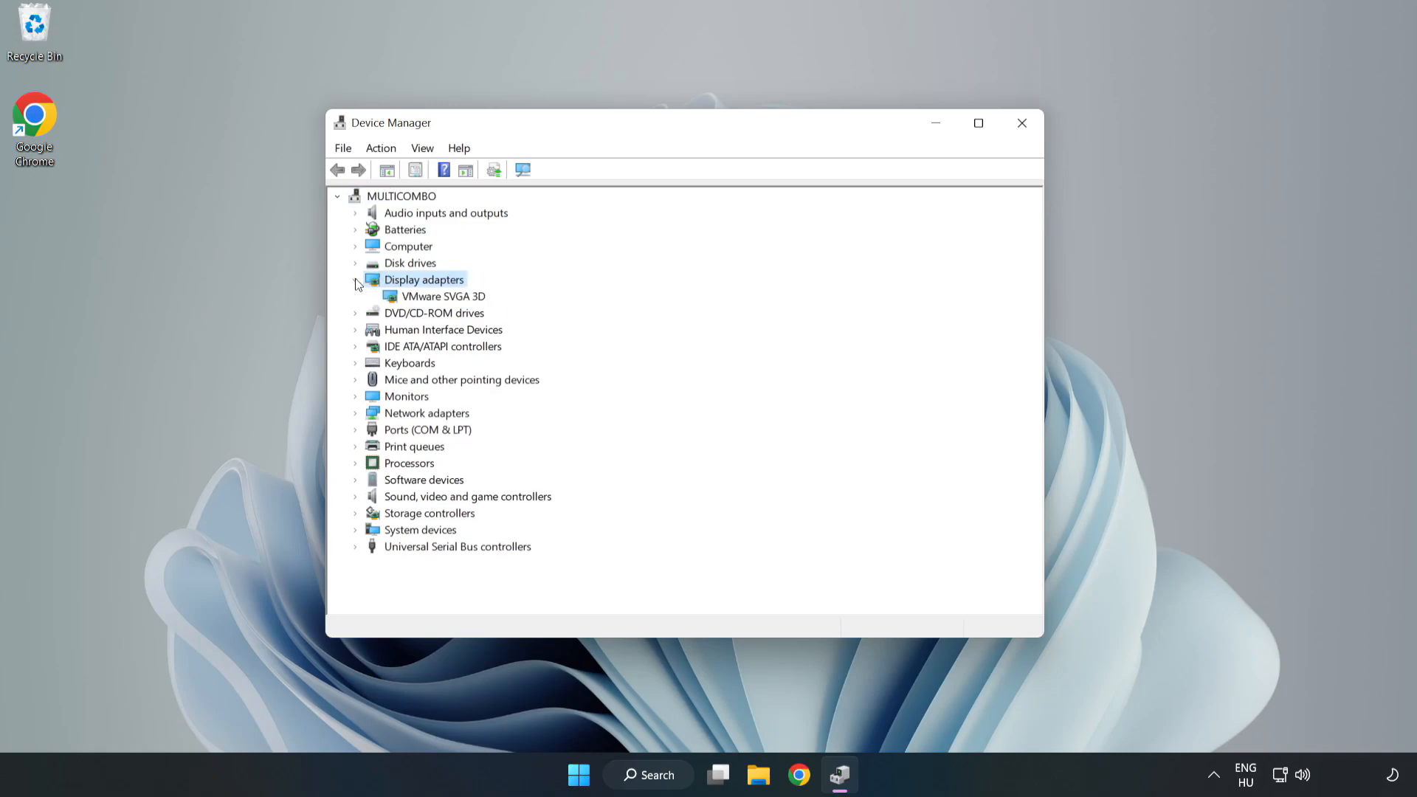
left_click(444, 295)
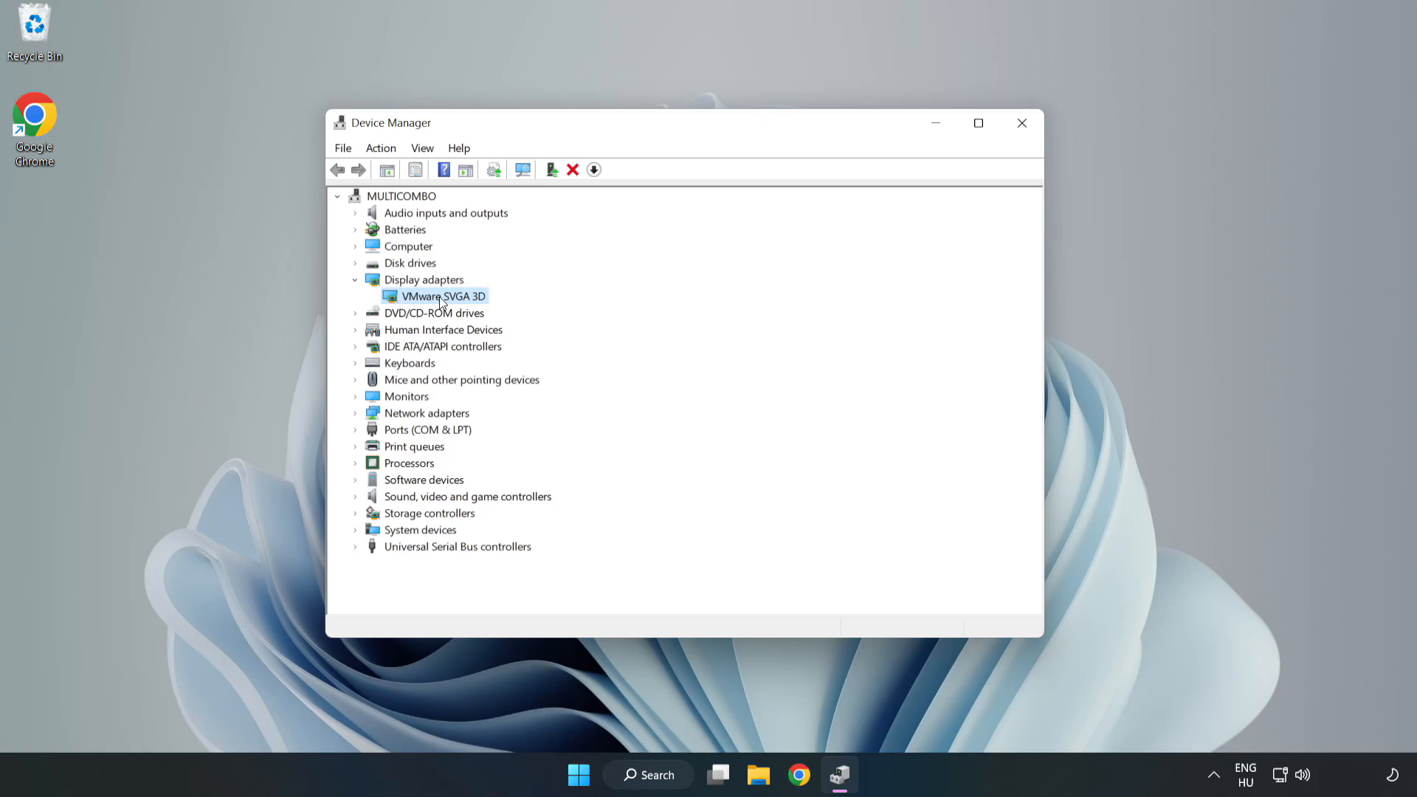
right_click(441, 295)
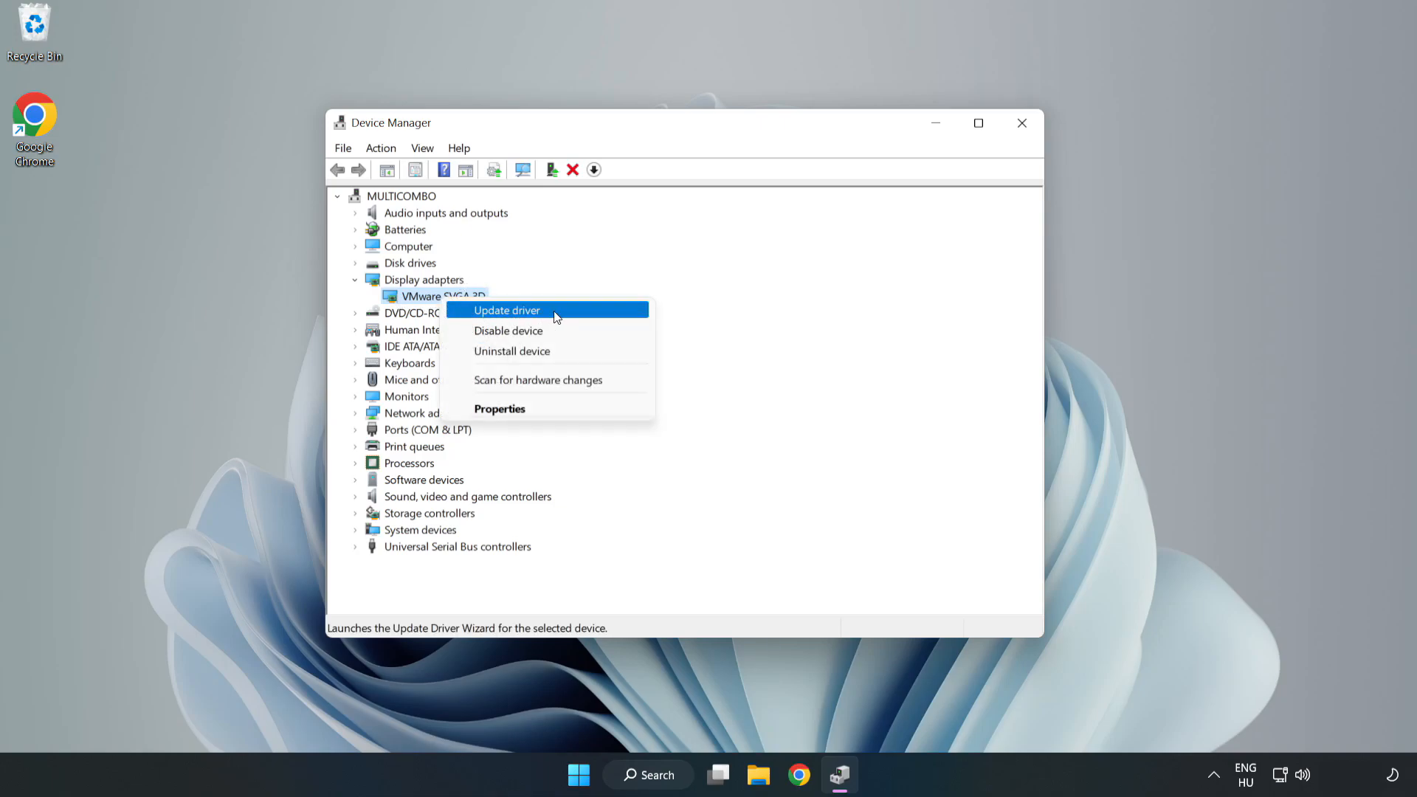
left_click(507, 310)
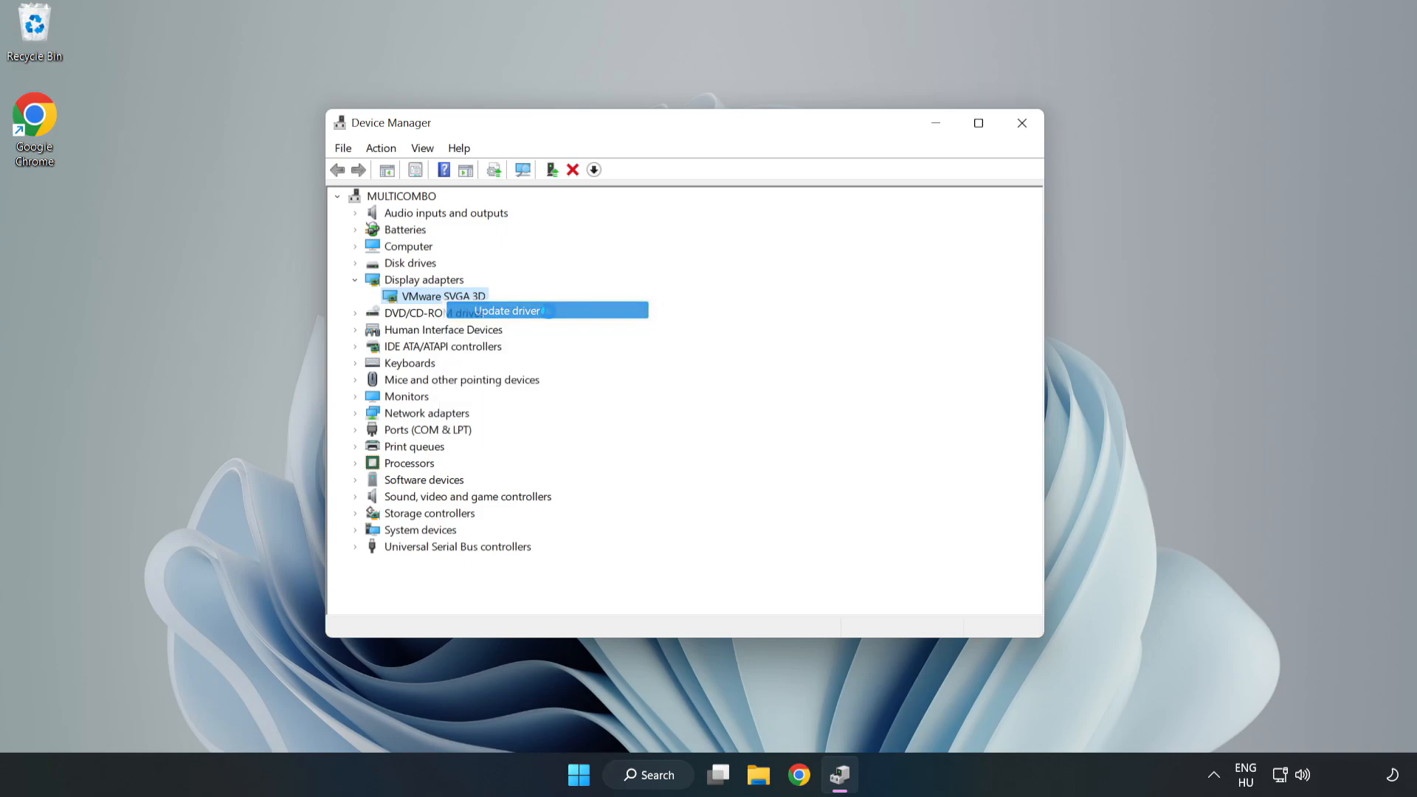
Search automatically for drivers, accept that the best driver is installed, and close Device Manager
left_click(507, 312)
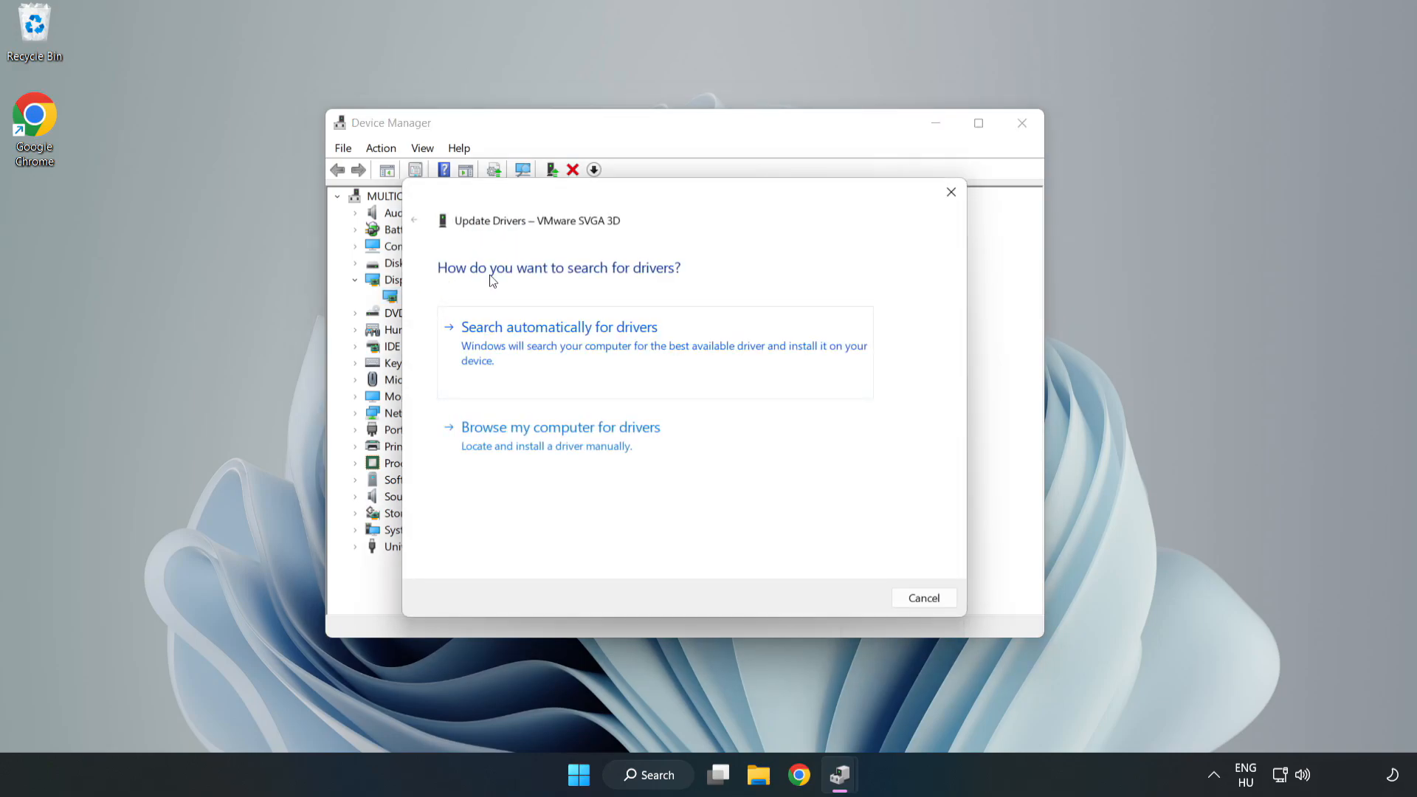
mouse_move(637, 336)
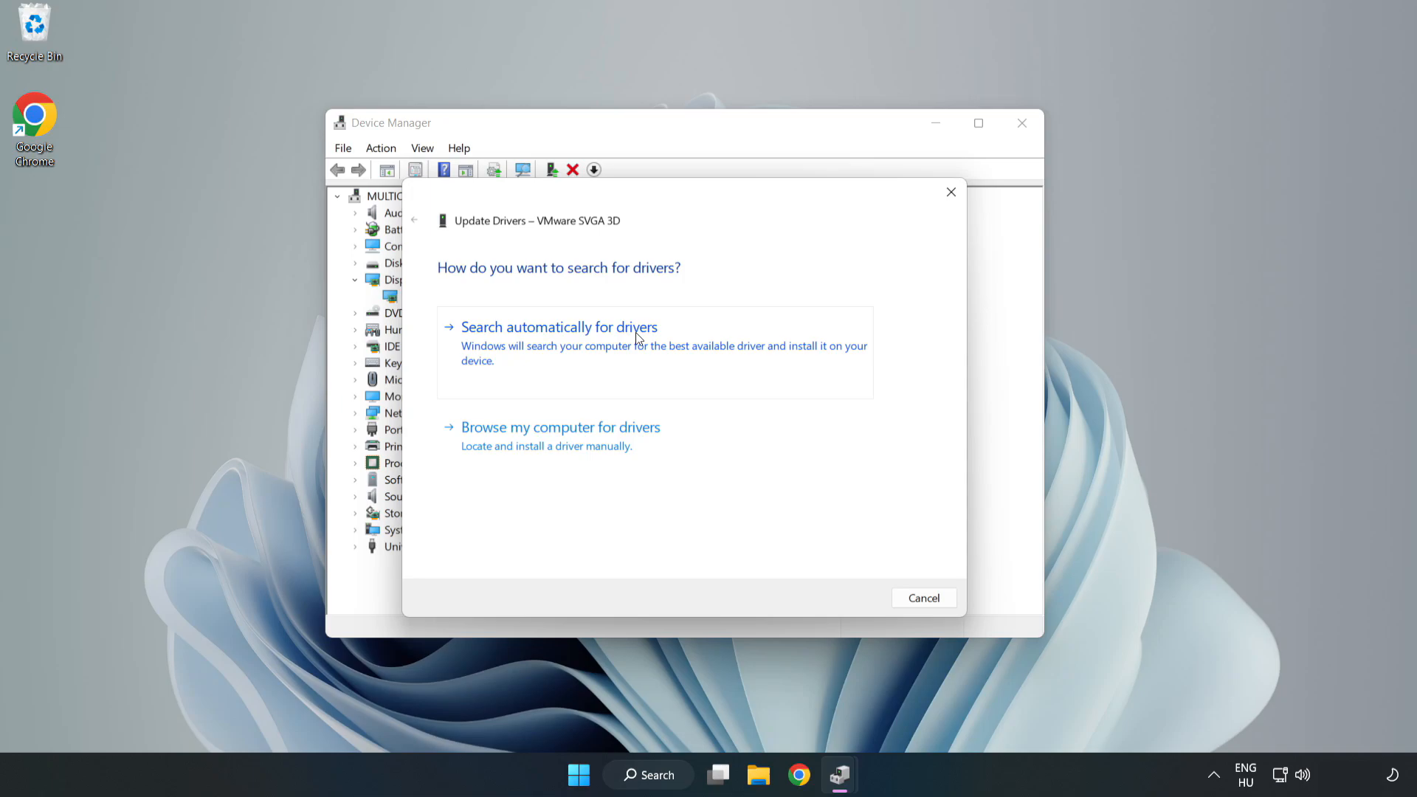
mouse_move(562, 346)
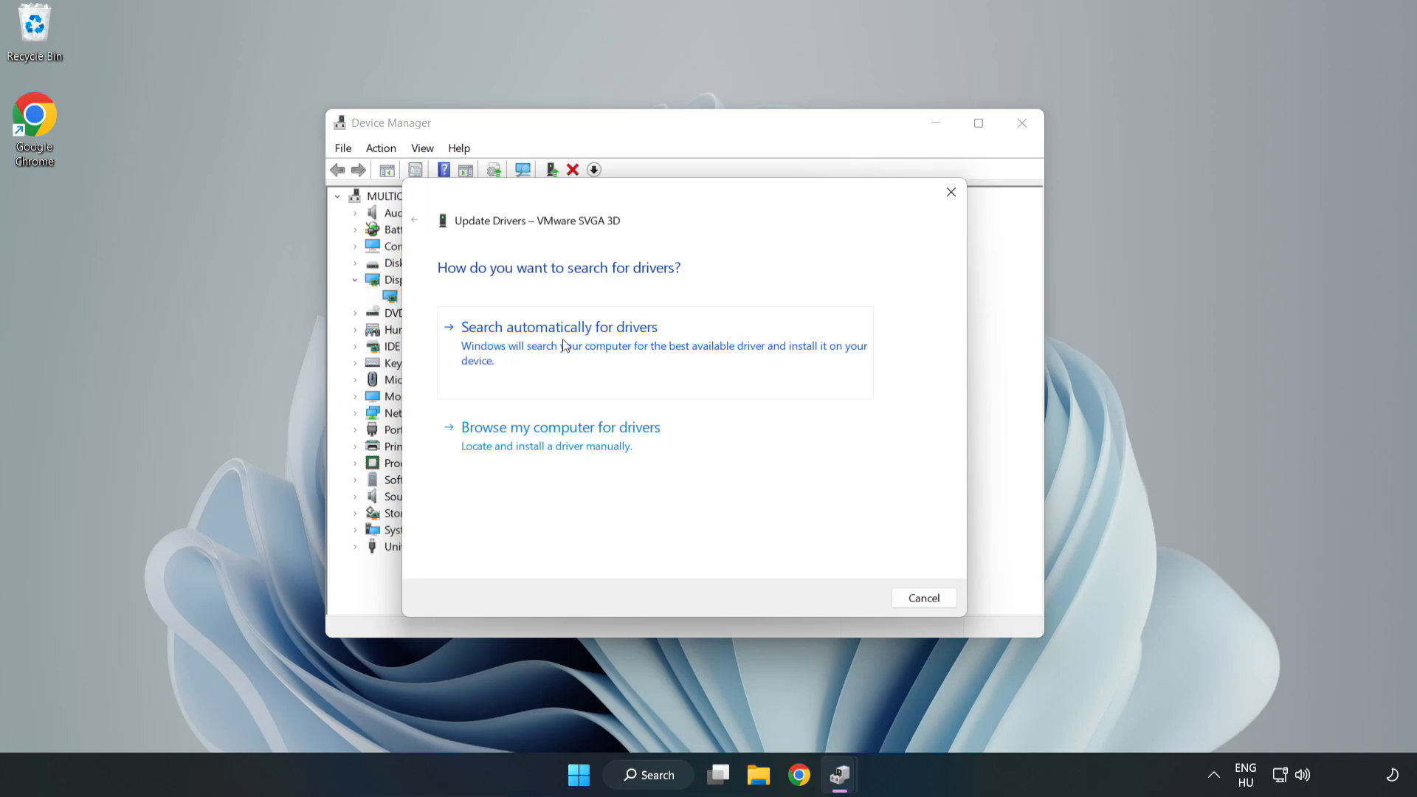
left_click(557, 326)
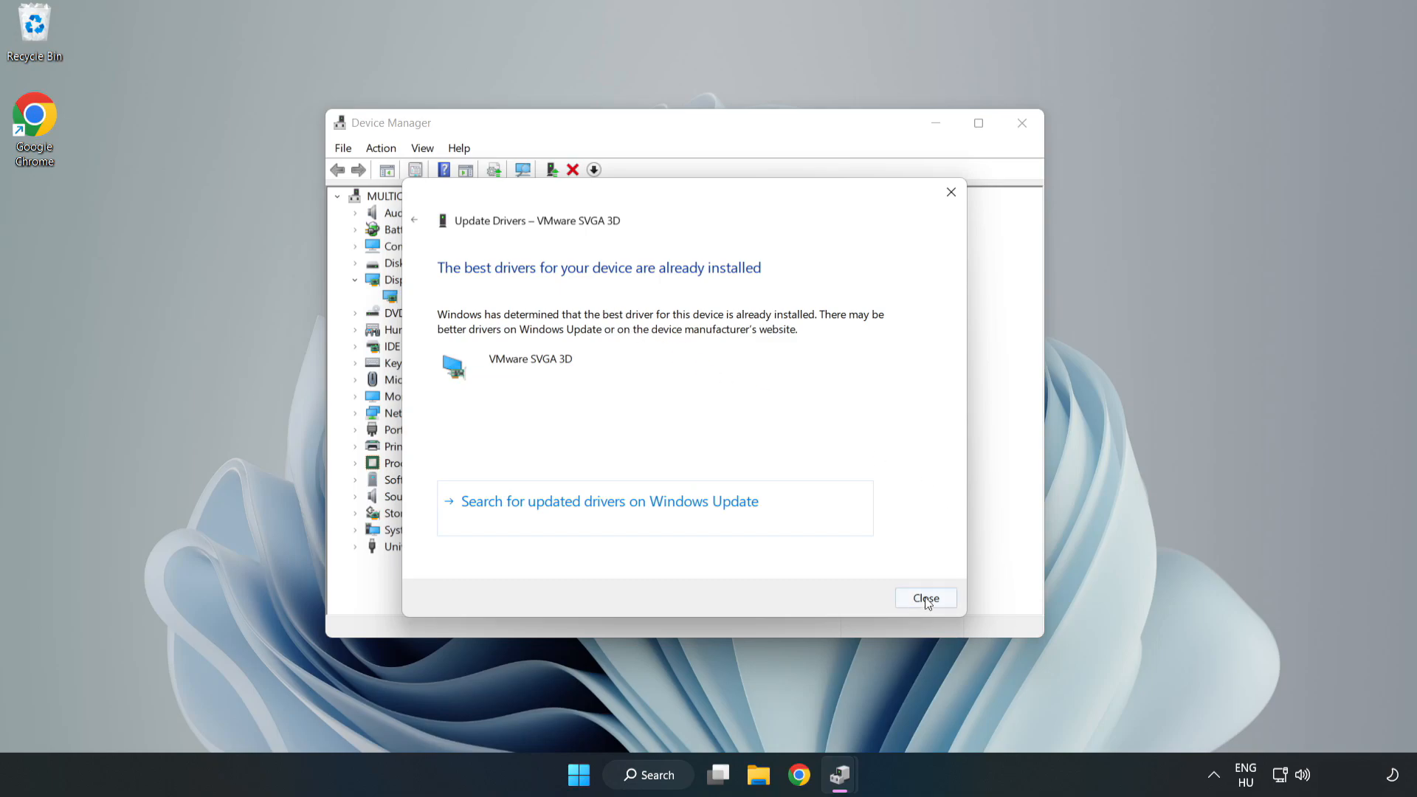
left_click(926, 598)
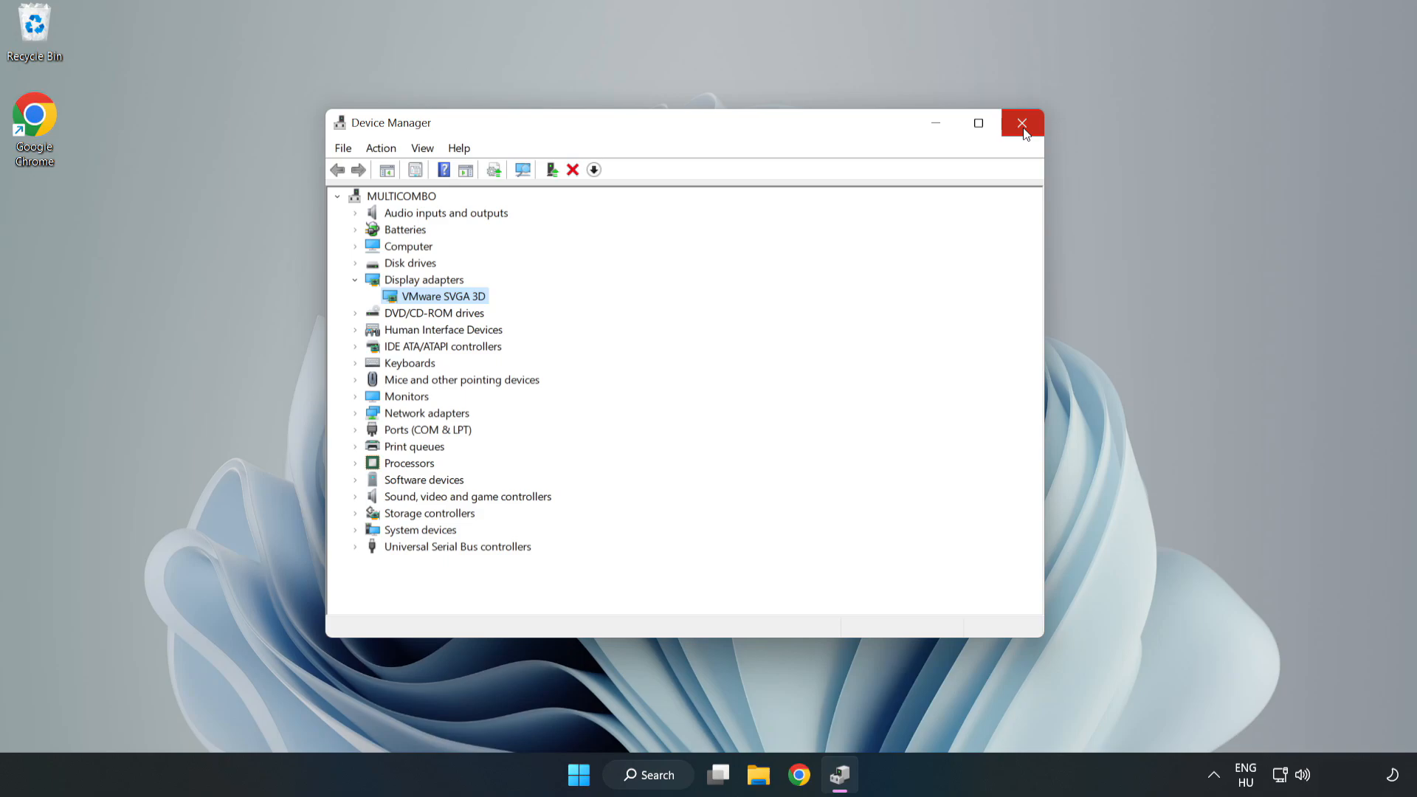
left_click(1021, 123)
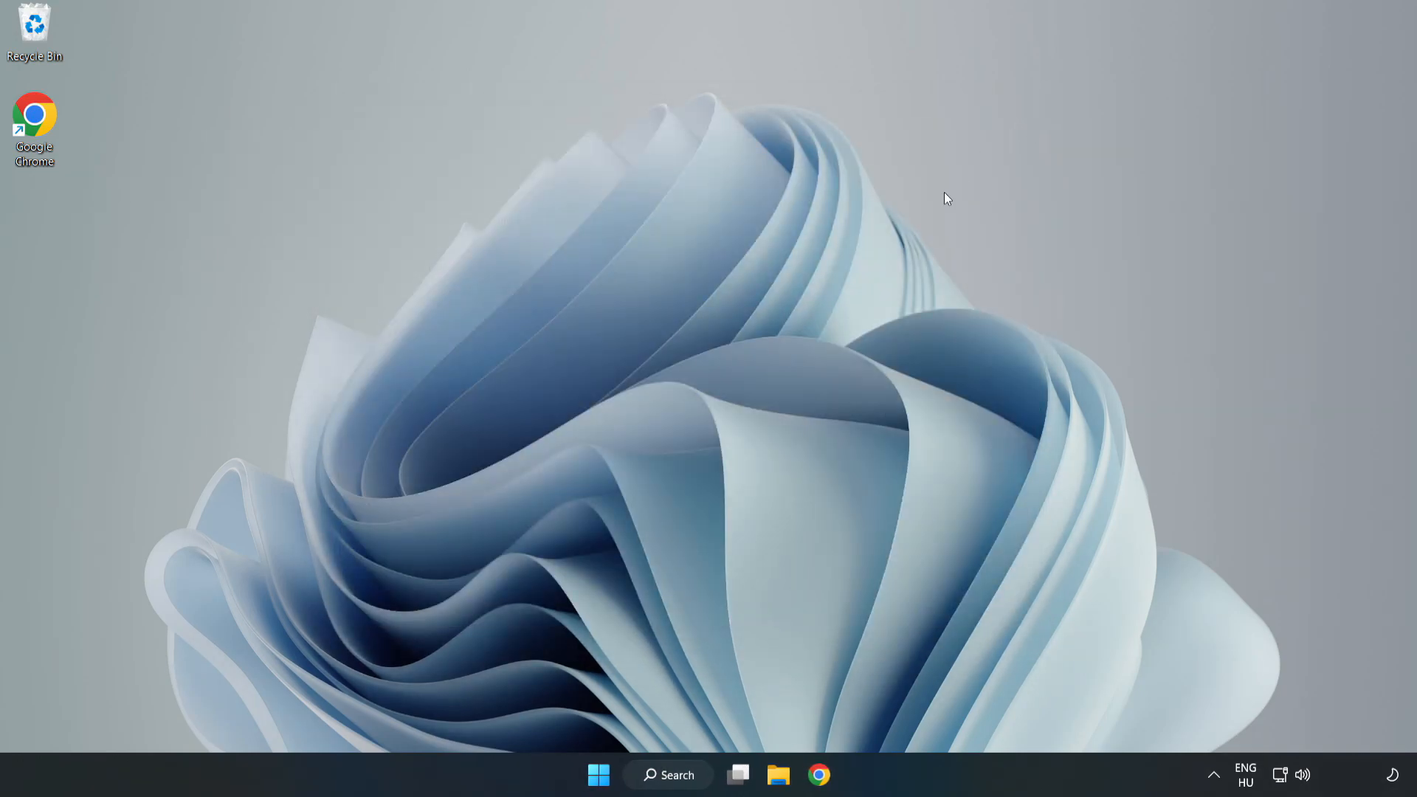
Search Windows for 'update' to reach the Windows Update settings page
left_click(667, 775)
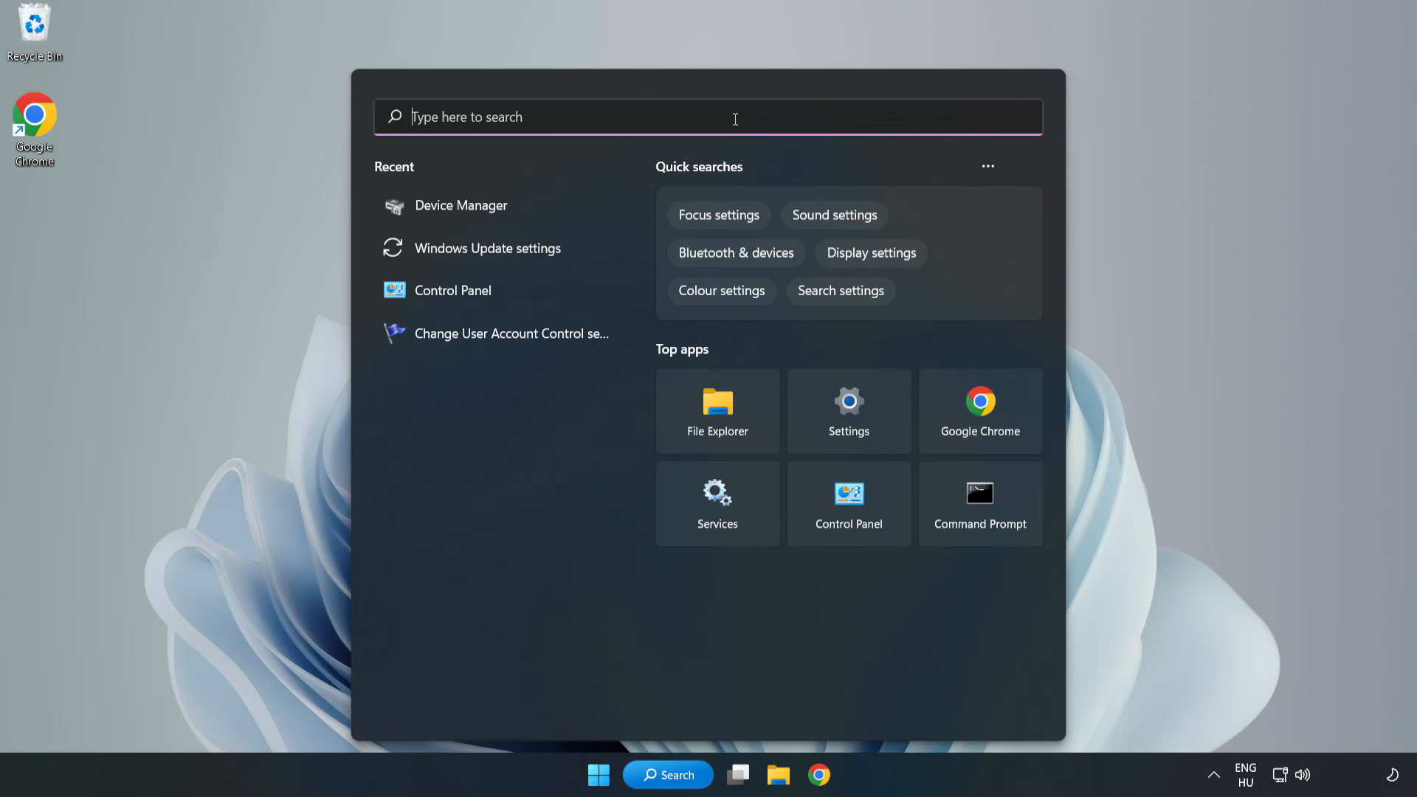
type("upda")
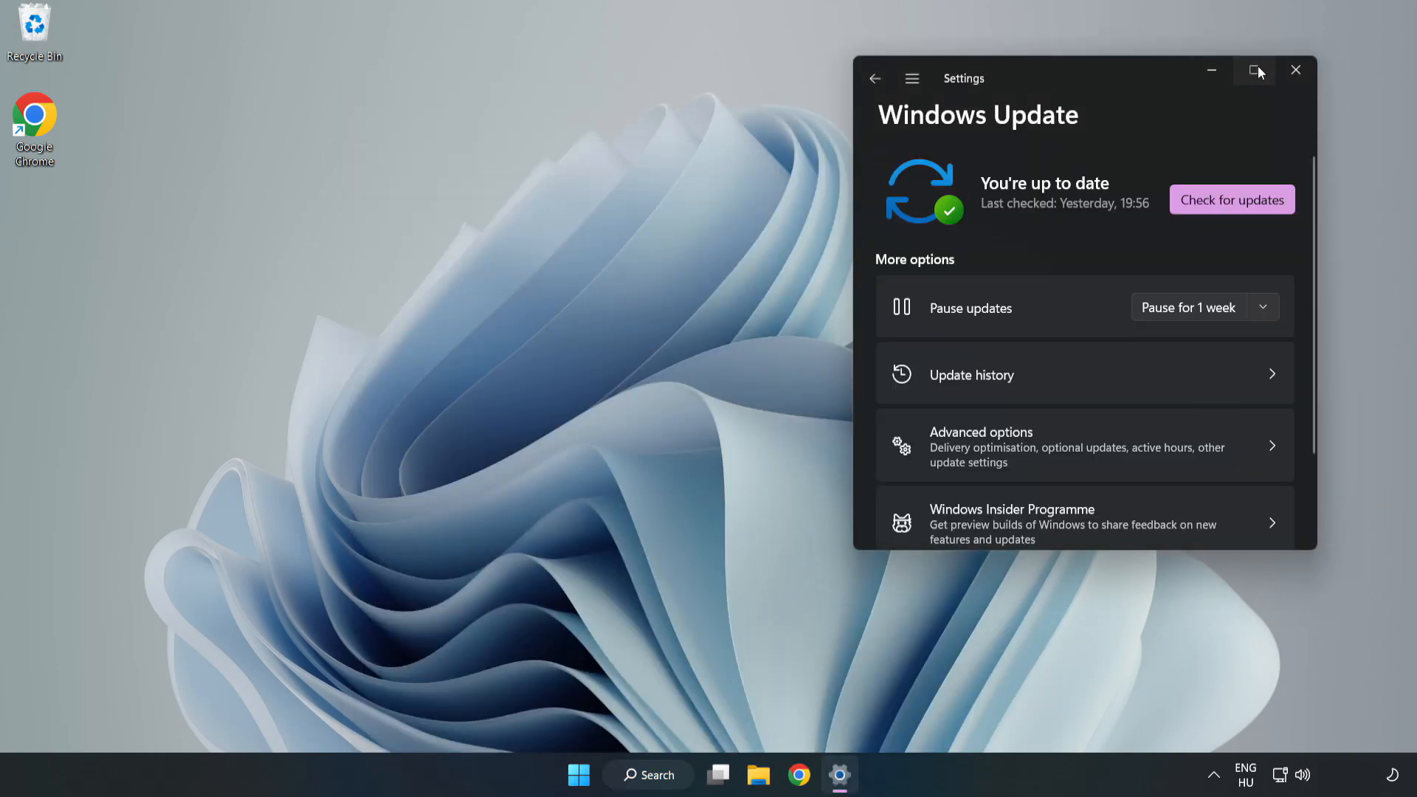
Maximise Settings, run Check for updates until 'You're up to date', then close Settings
left_click(1254, 71)
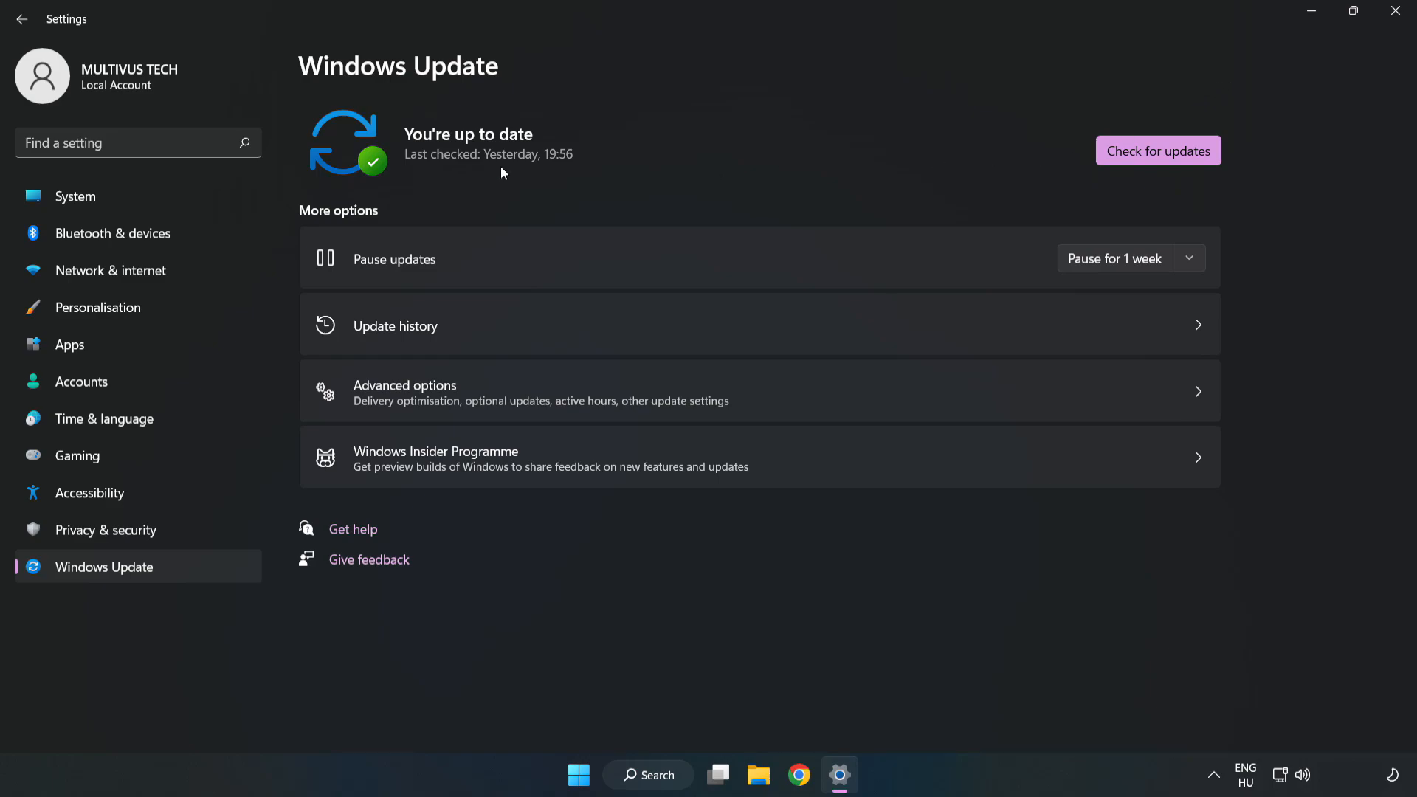
left_click(1157, 150)
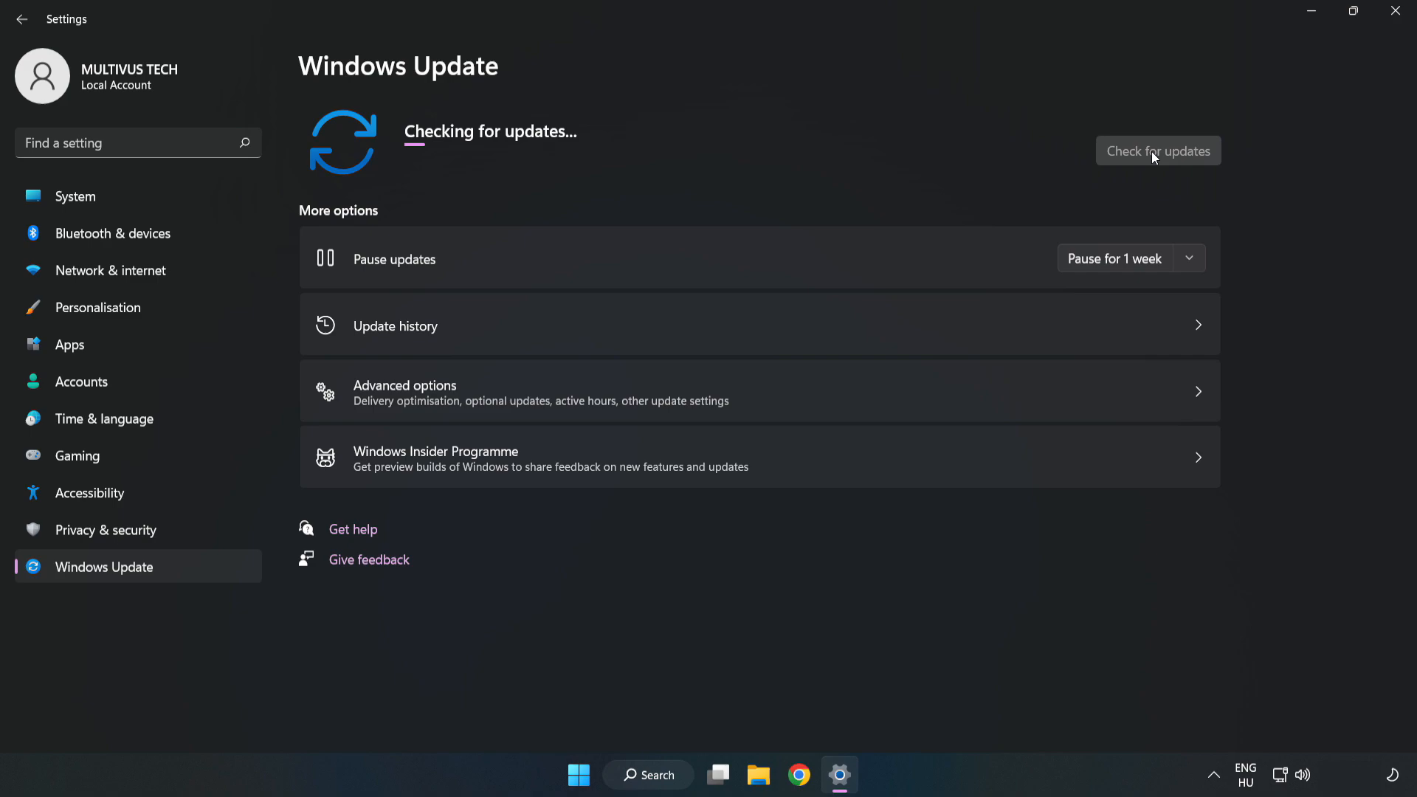
left_click(1157, 151)
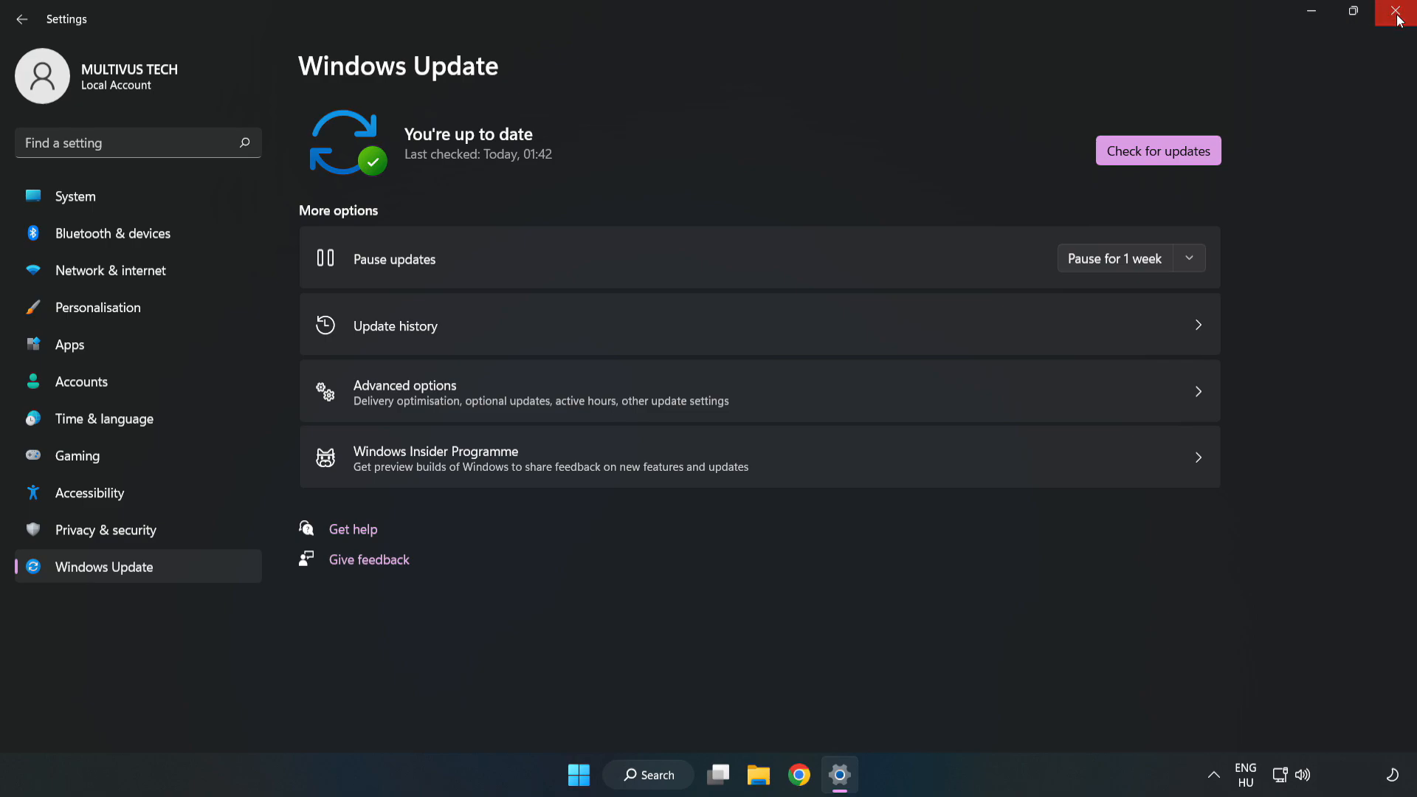
left_click(1399, 12)
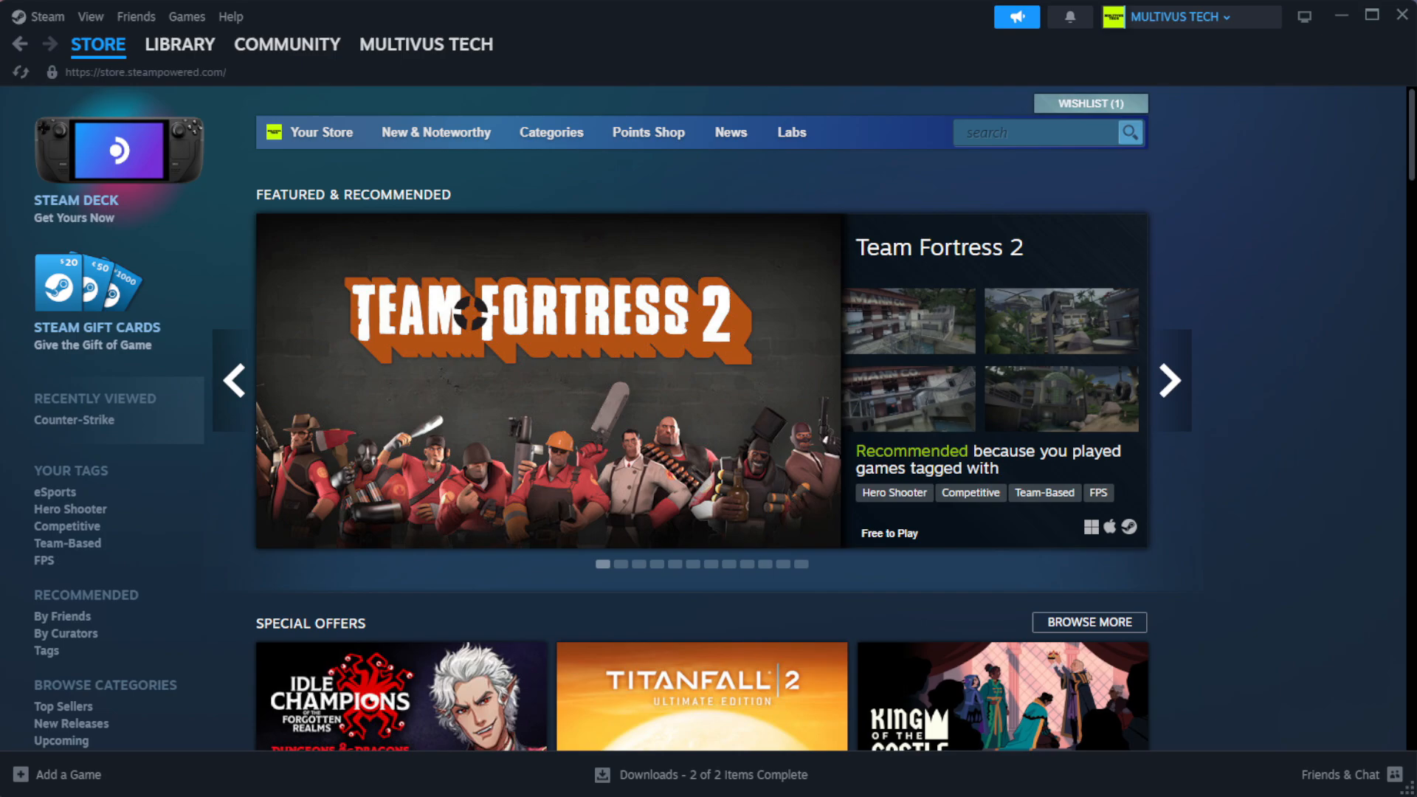
Go to the Steam Library and bring up options for YOUR NOT WORKING GAME under Favorites
left_click(180, 42)
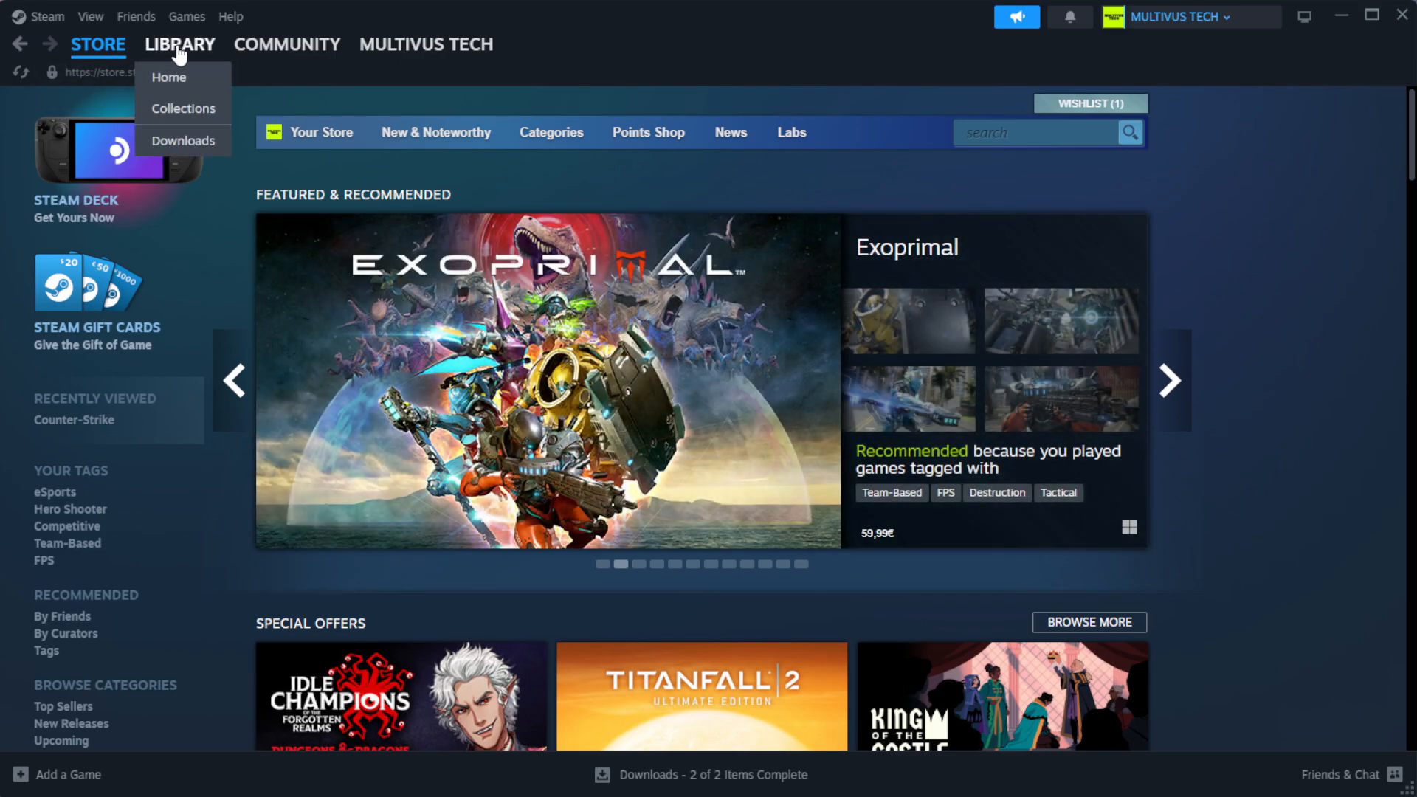
left_click(169, 77)
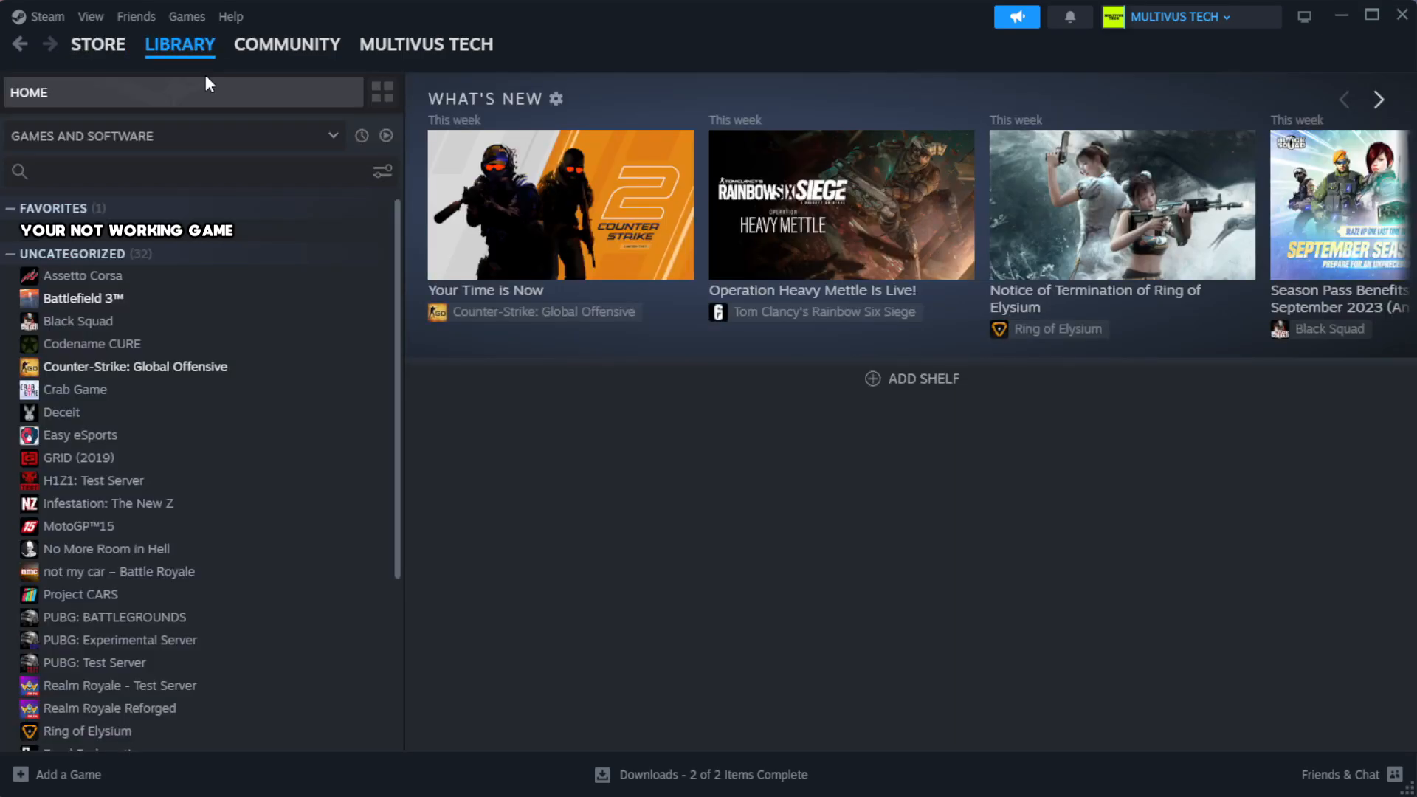
mouse_move(246, 124)
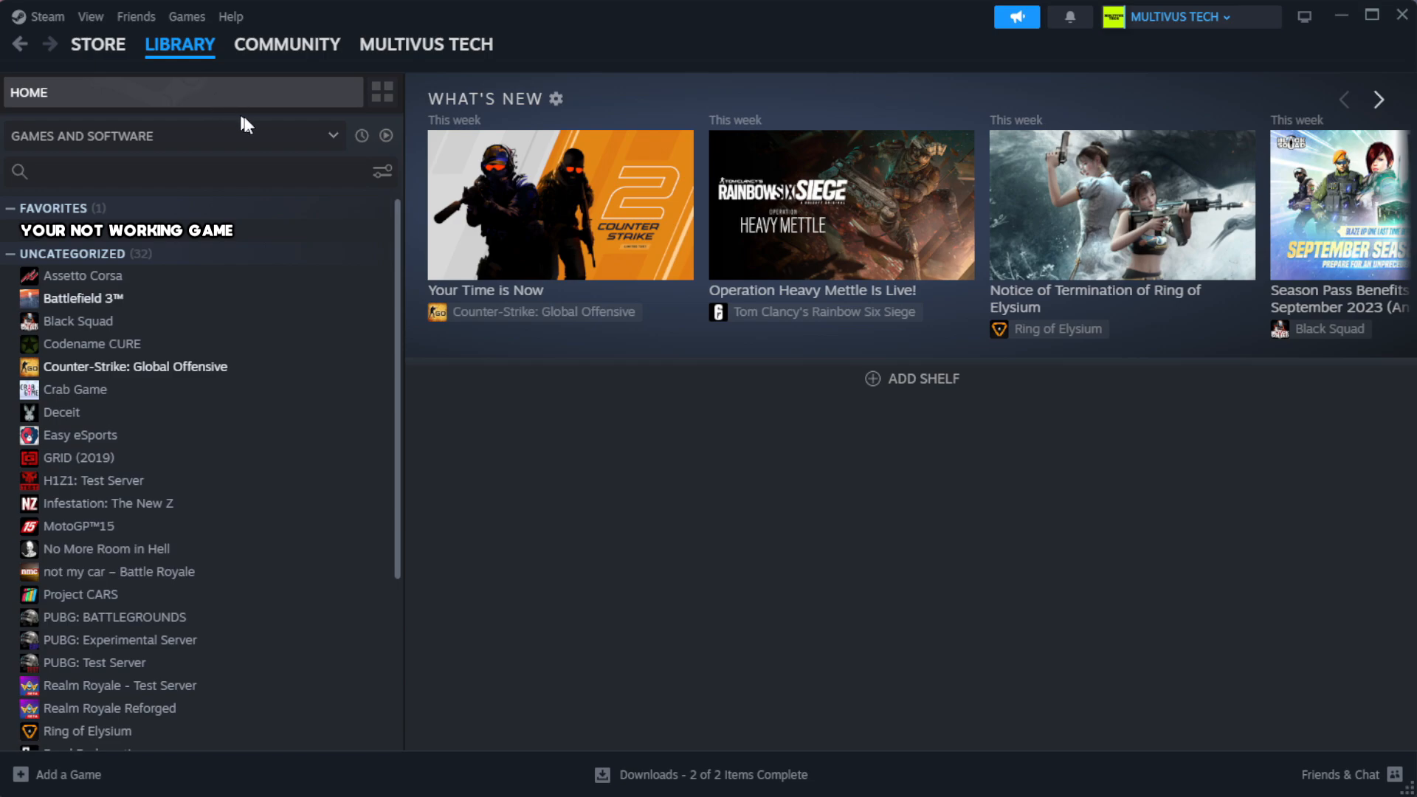
mouse_move(341, 242)
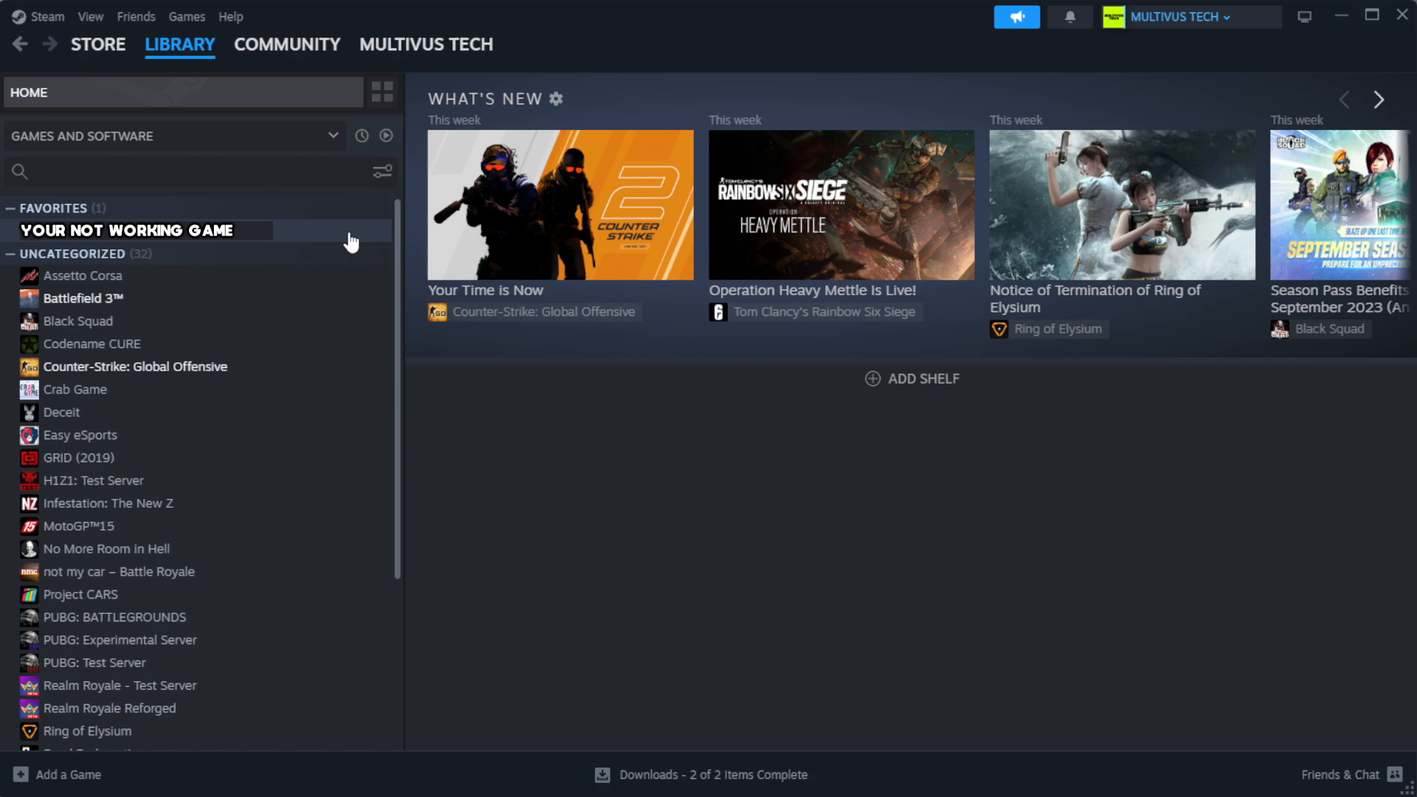
right_click(127, 230)
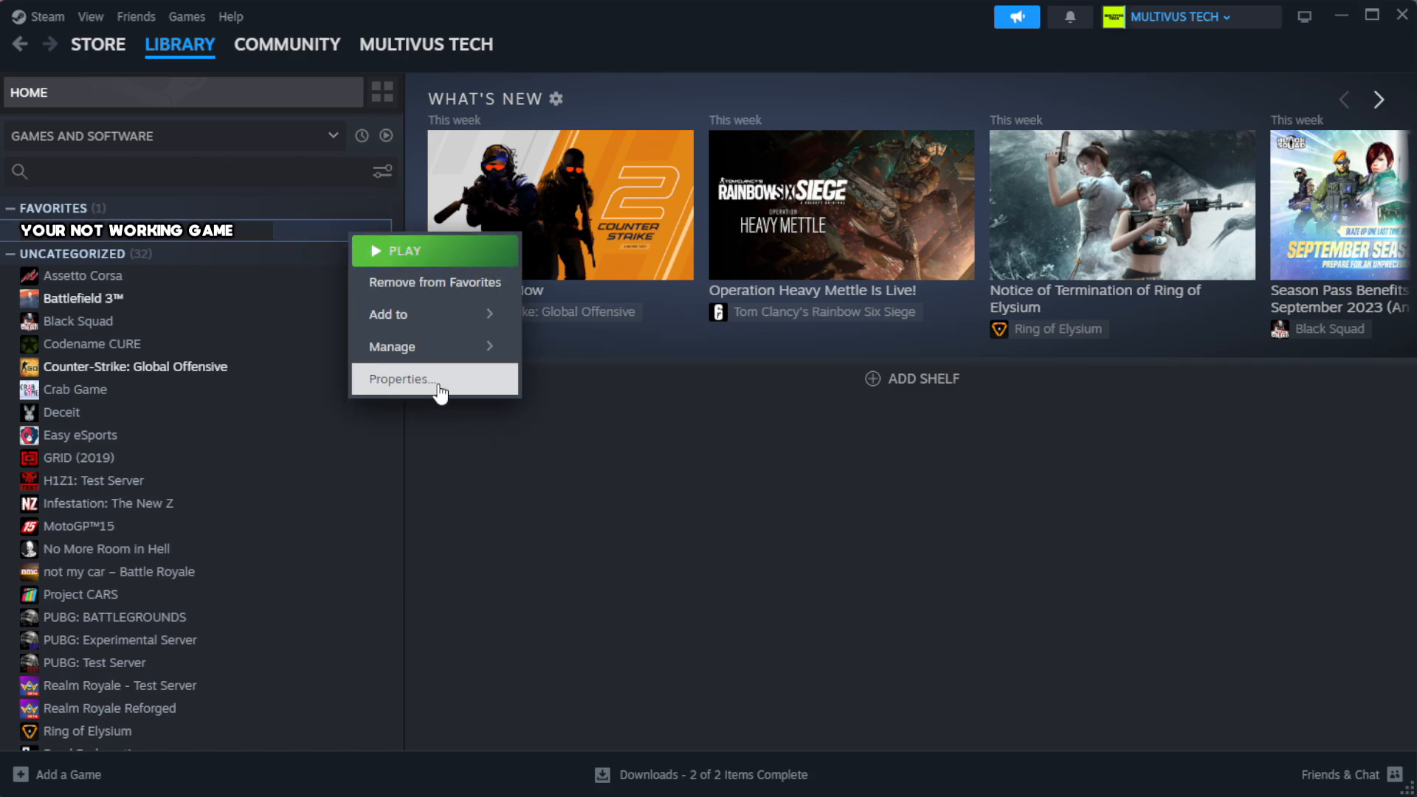
In the game's Properties under Installed Files, verify integrity of game files until all 1039 validate
left_click(400, 380)
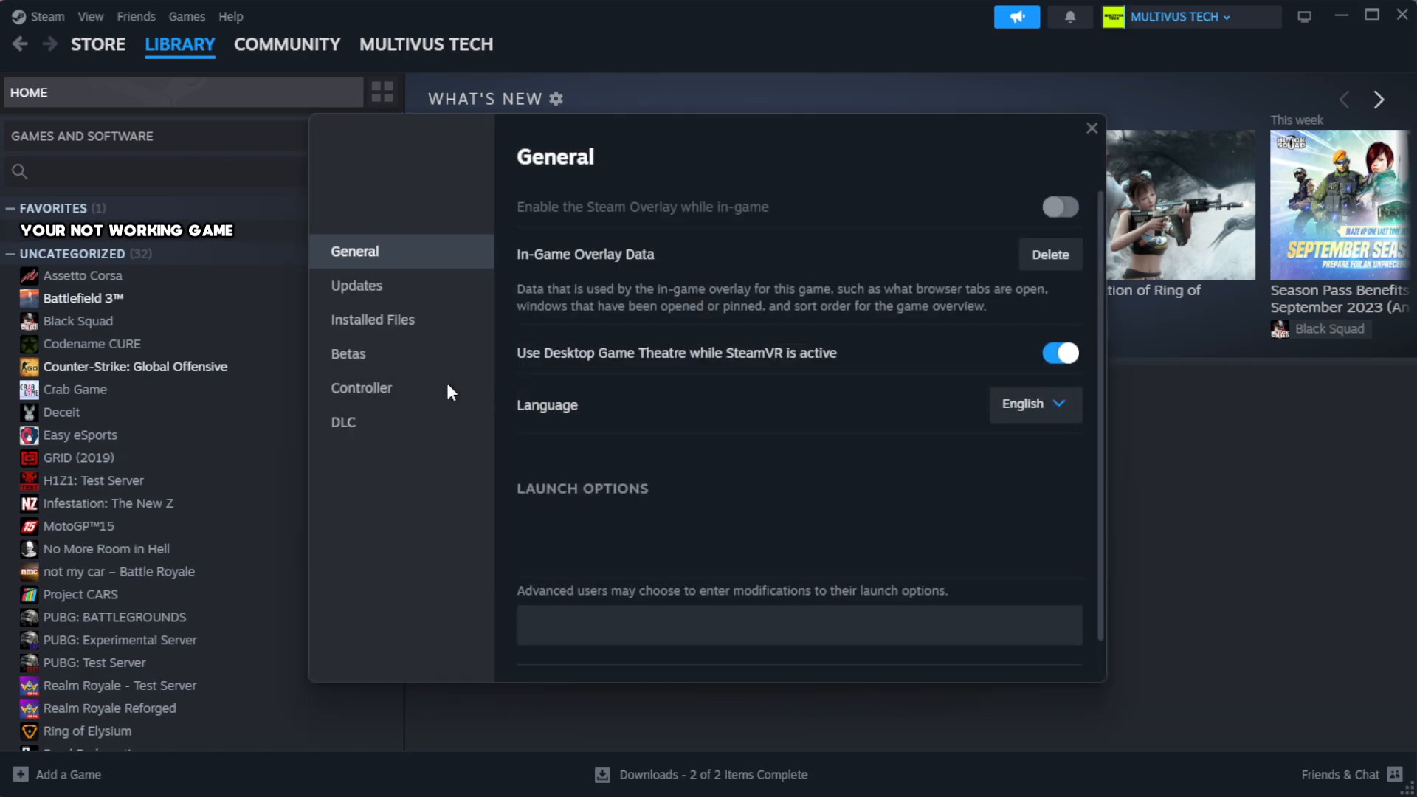
mouse_move(372, 318)
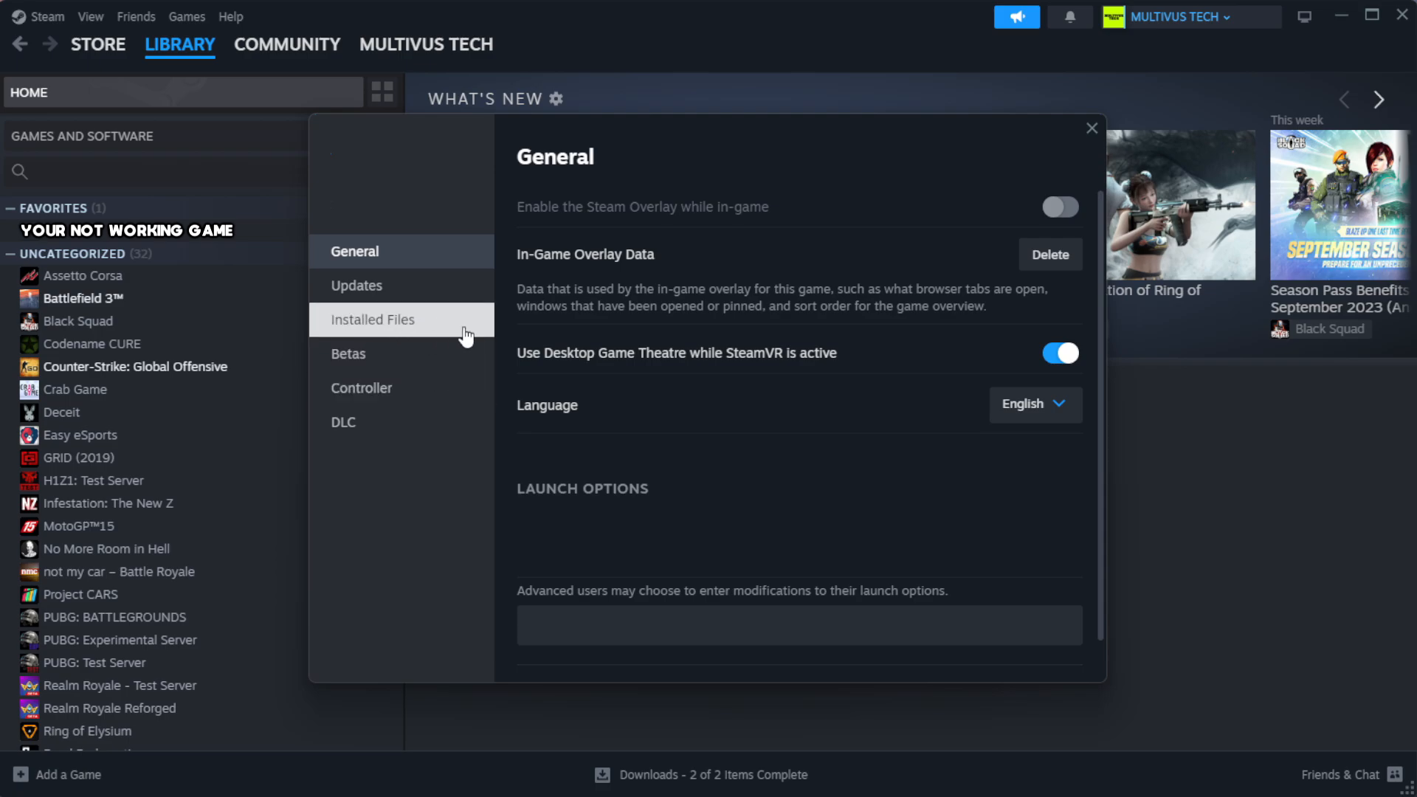
left_click(372, 319)
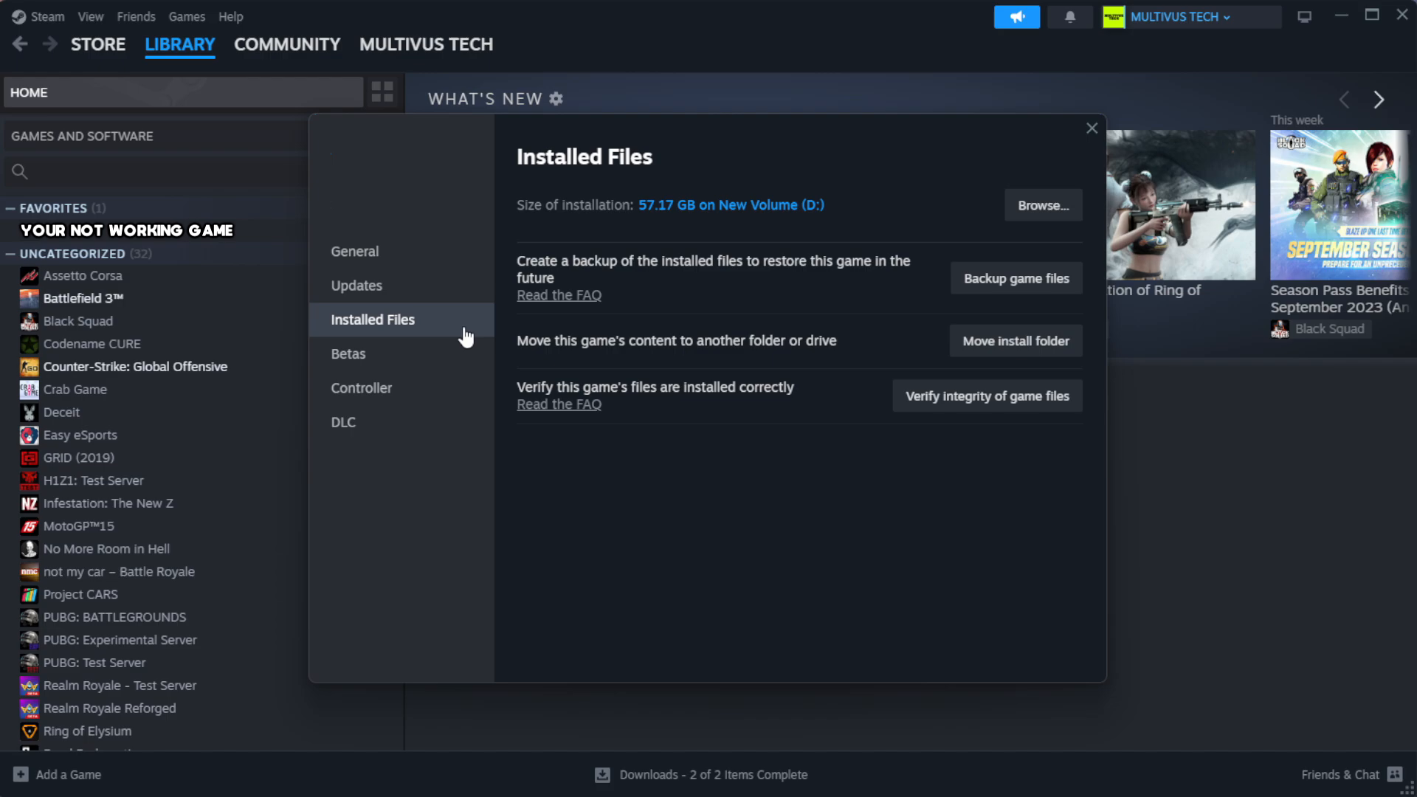
mouse_move(910, 447)
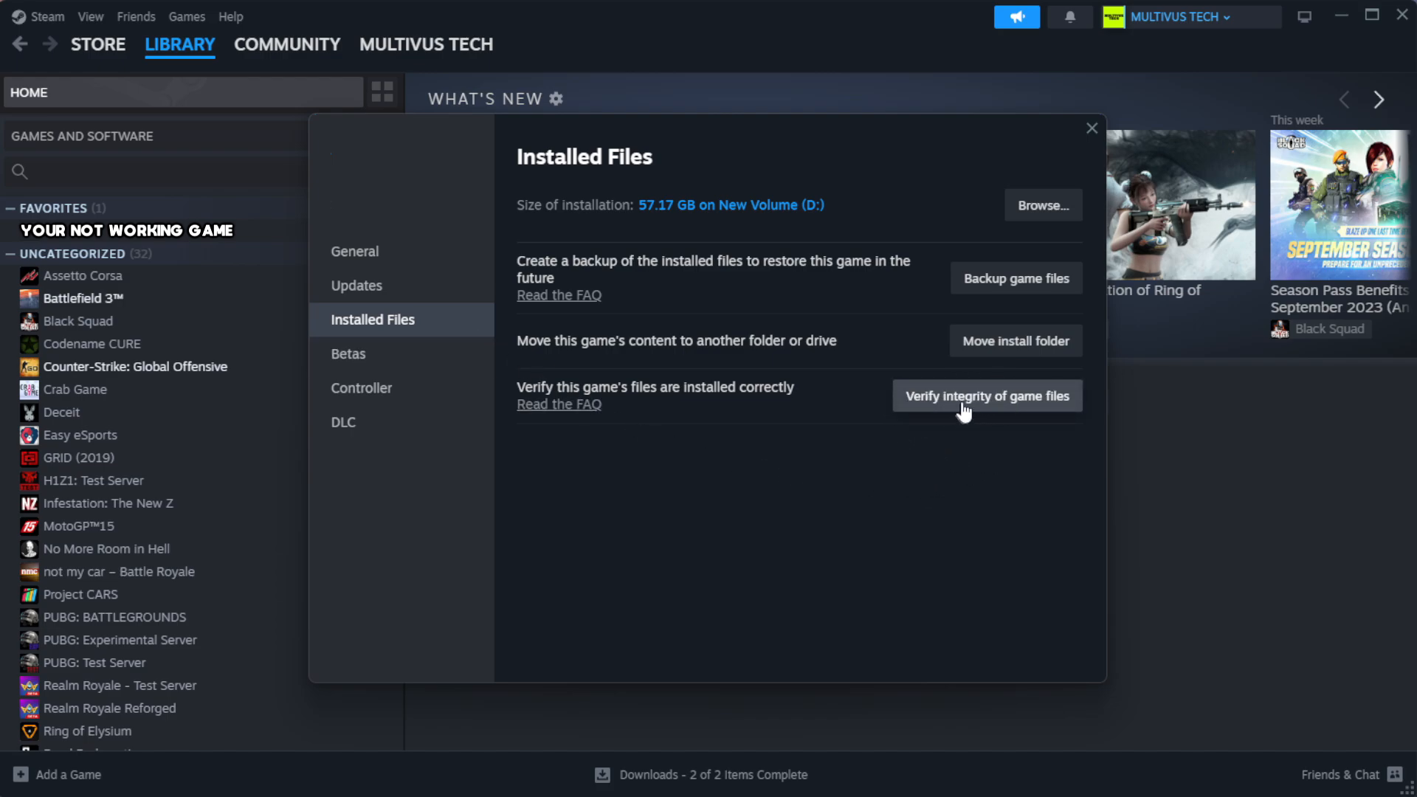
mouse_move(994, 412)
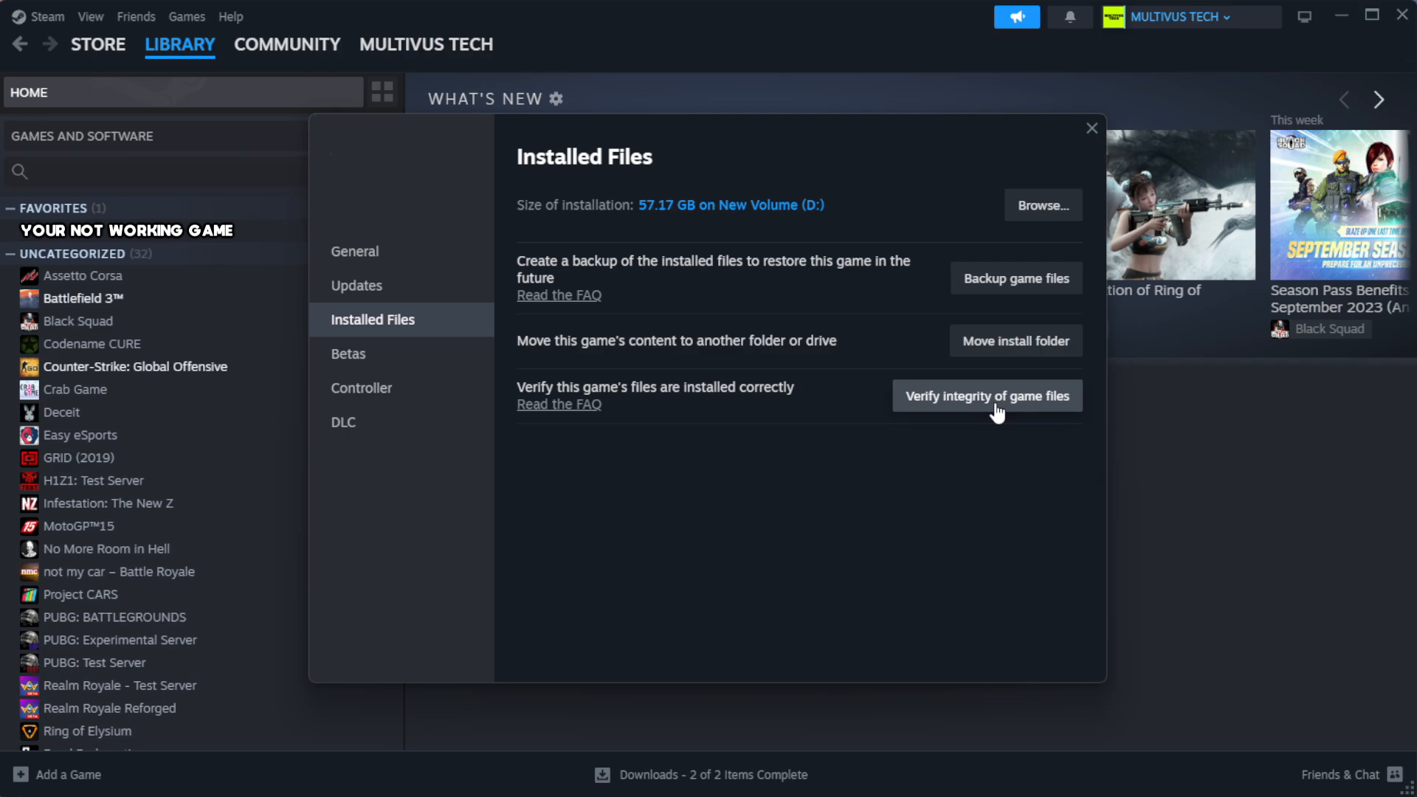
left_click(985, 396)
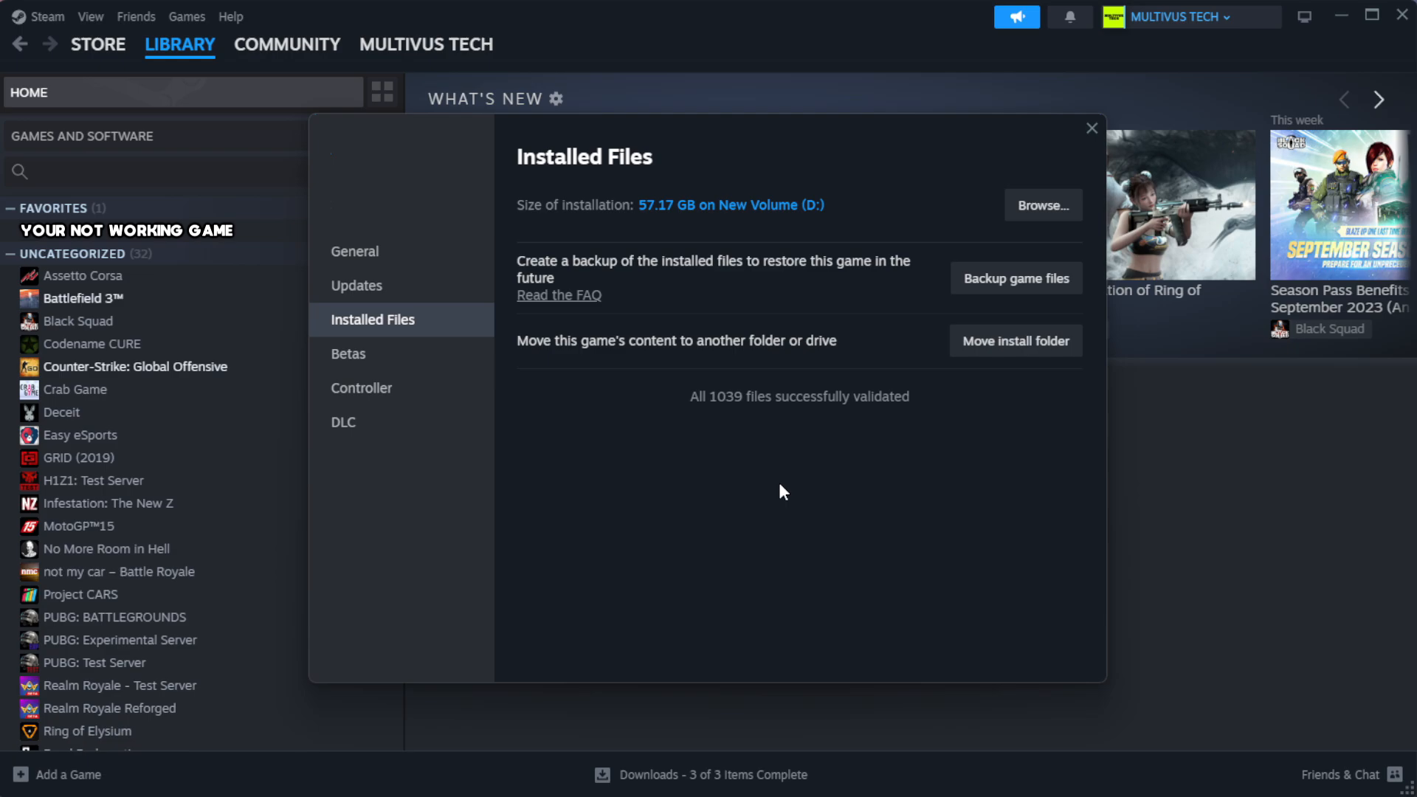
mouse_move(780, 428)
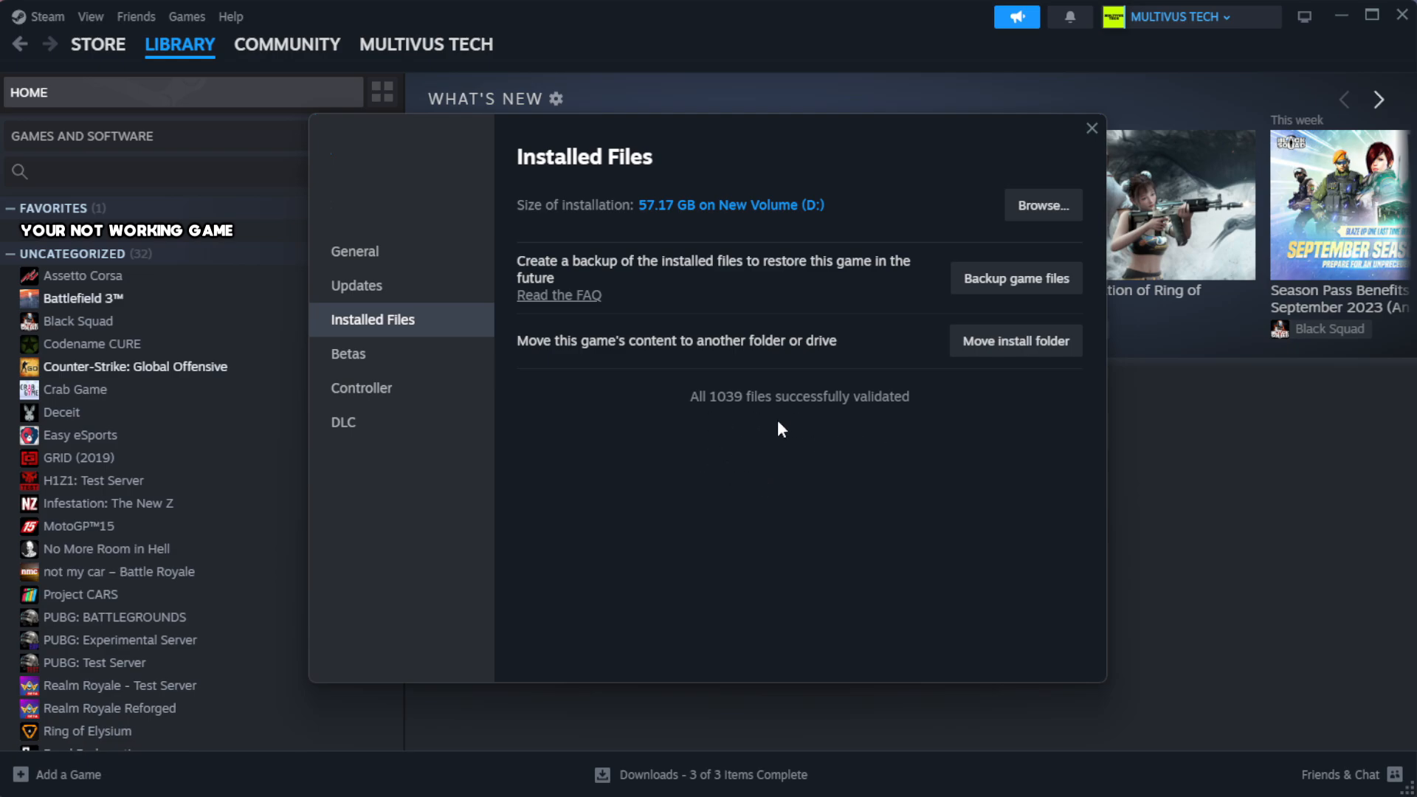
mouse_move(1040, 204)
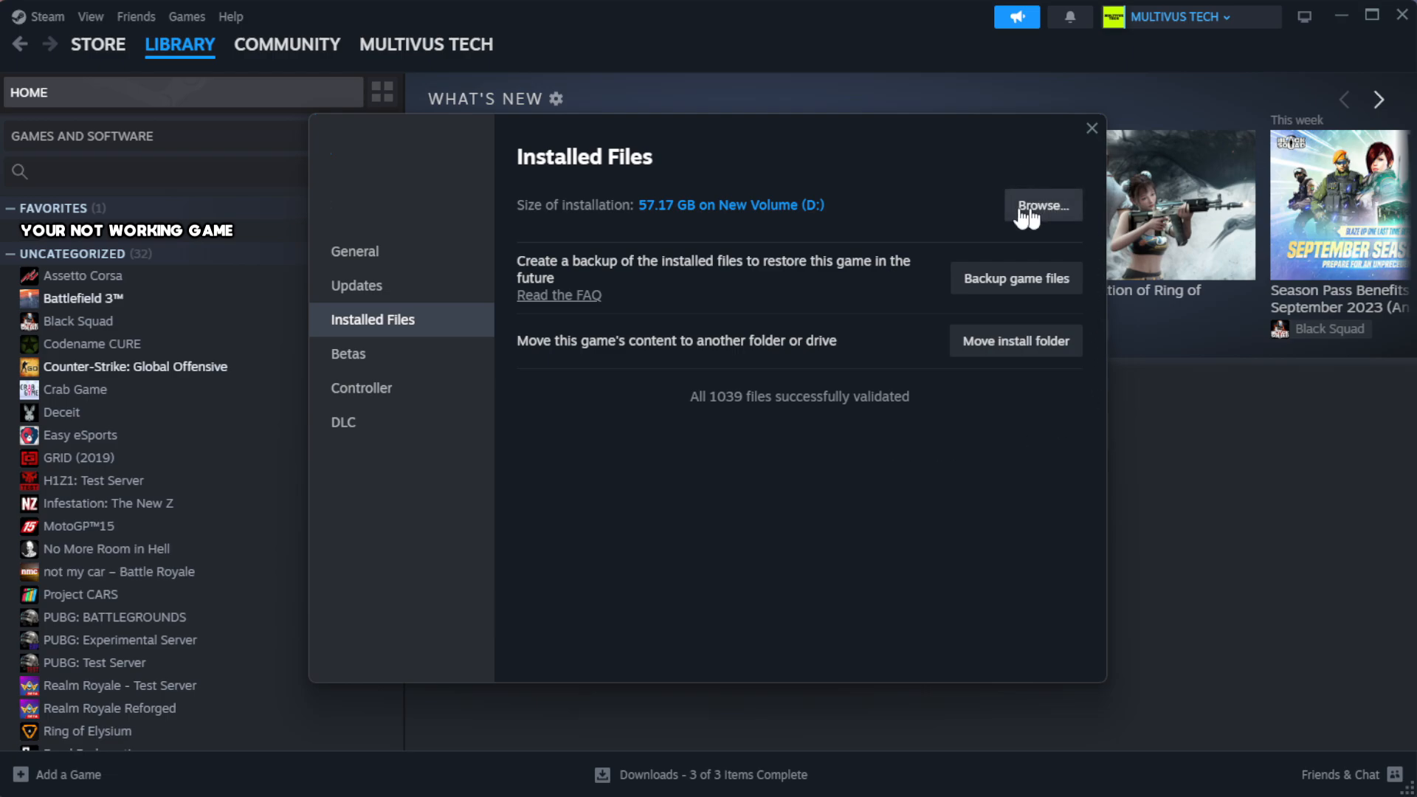
Browse to the game's install folder and view the YOUR NOT WORKING GAME shortcut's properties
left_click(1040, 205)
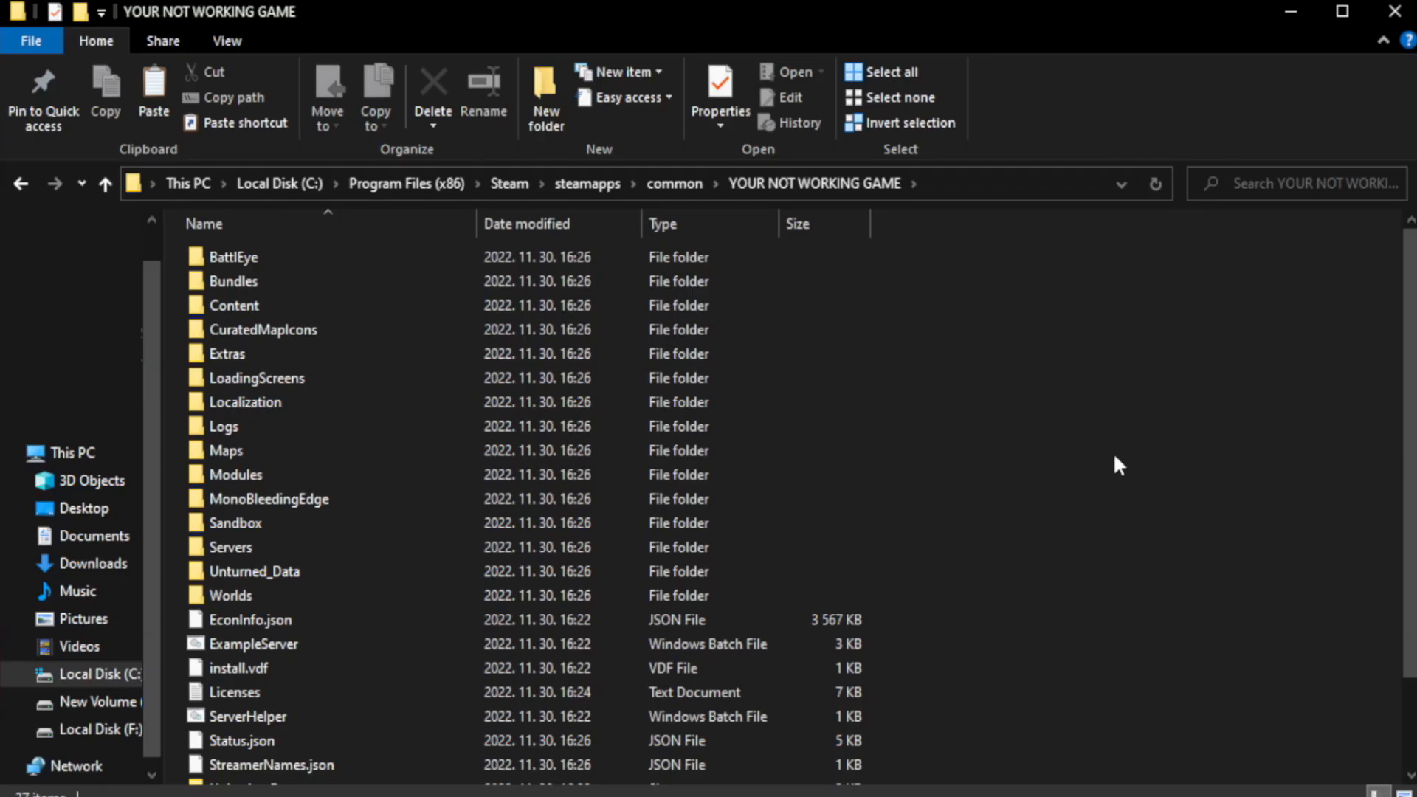
scroll("down", 3)
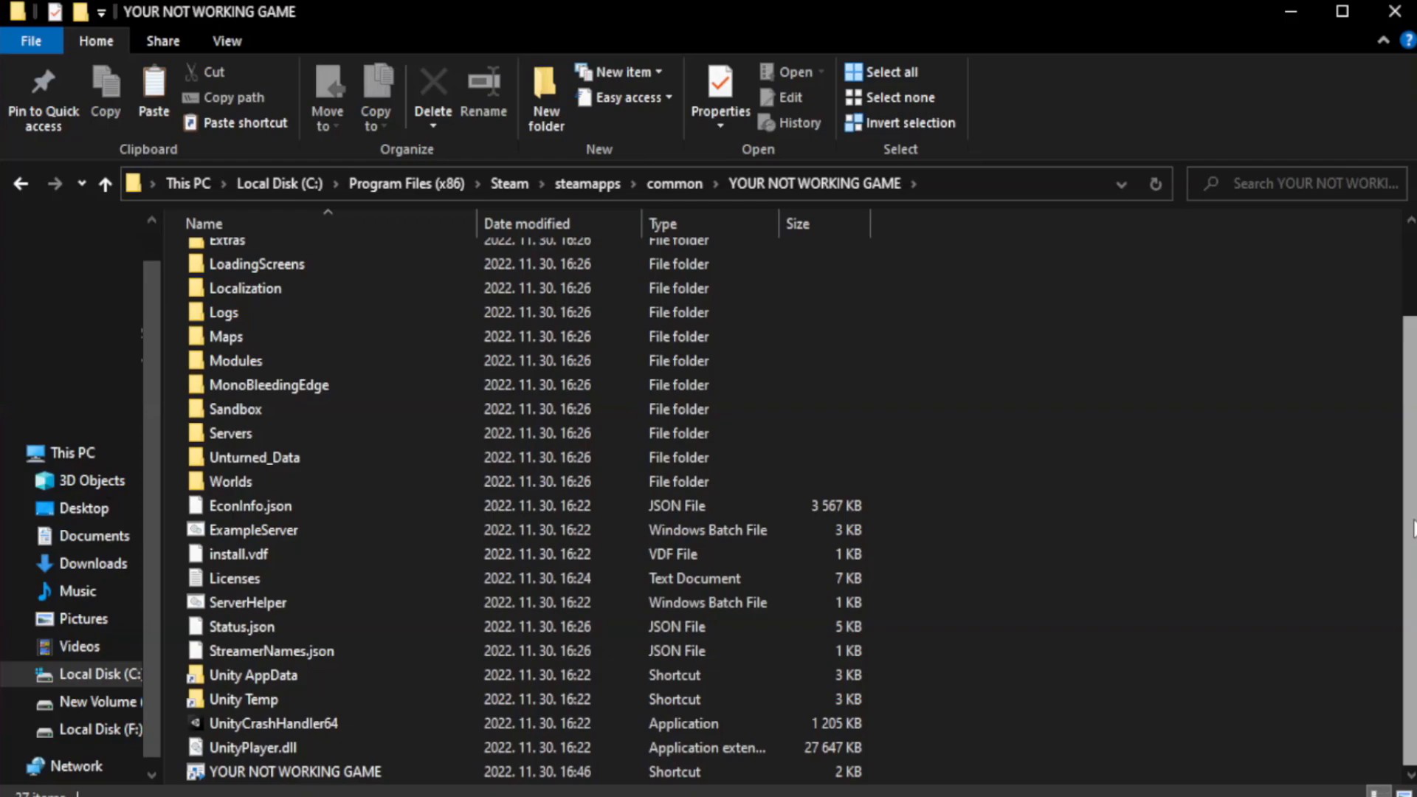
left_click(295, 771)
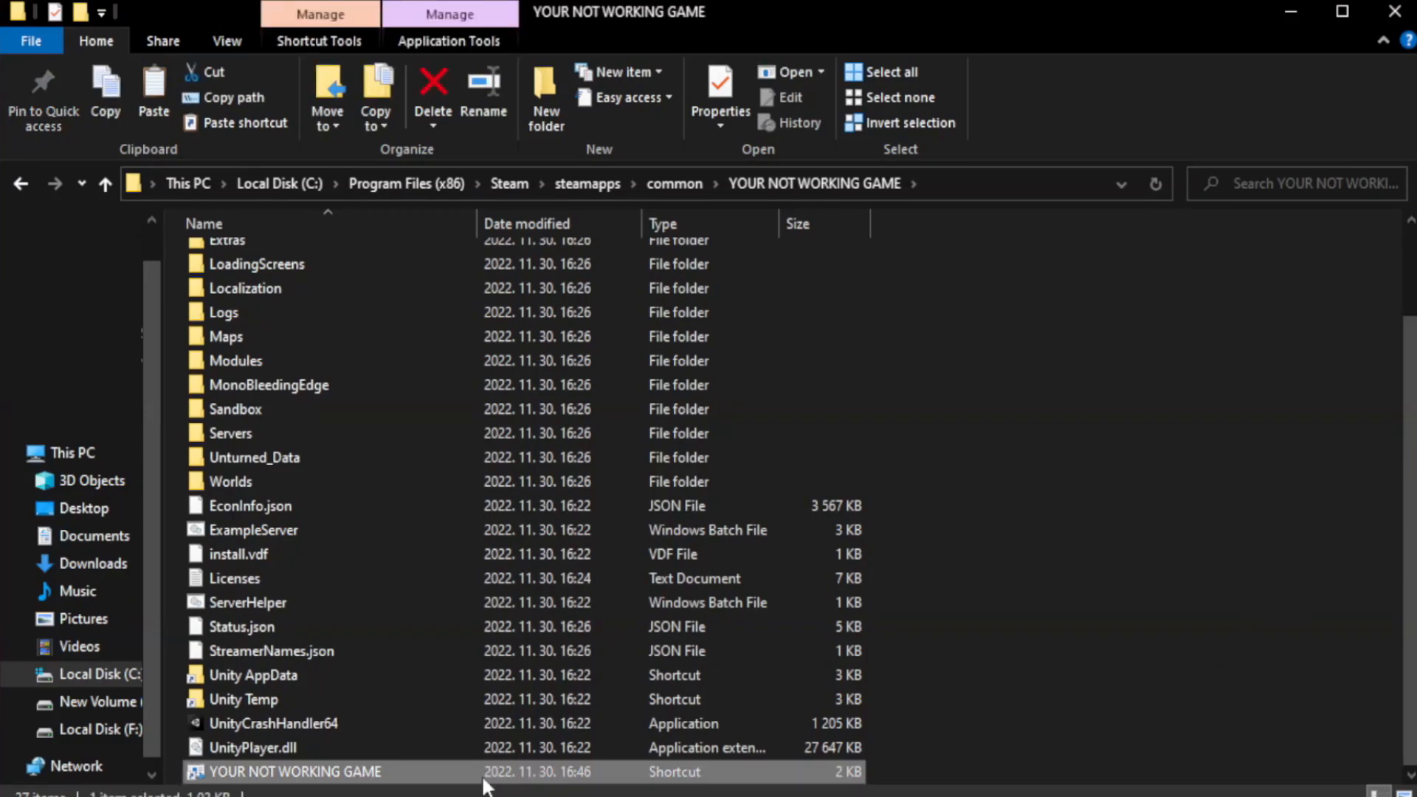
right_click(293, 770)
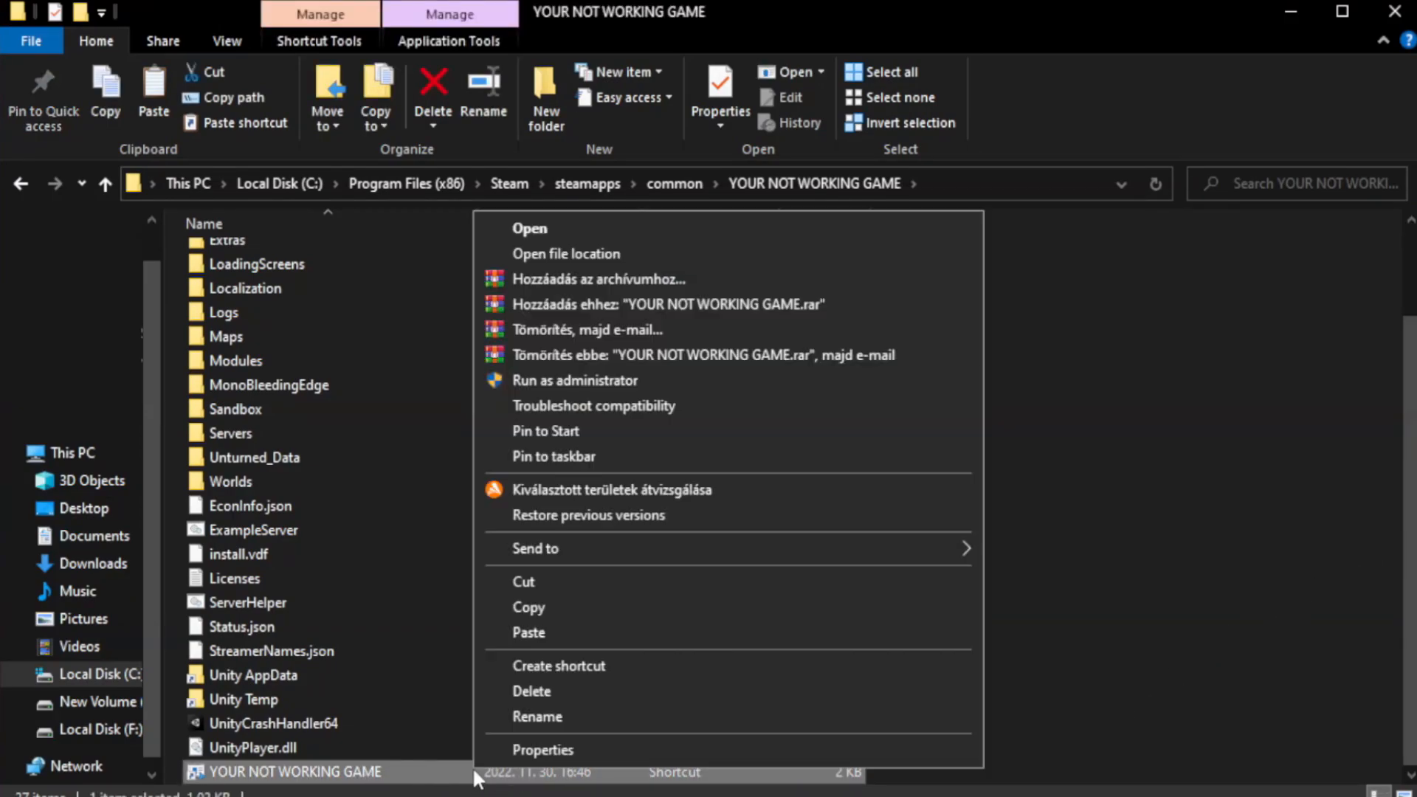
mouse_move(679, 757)
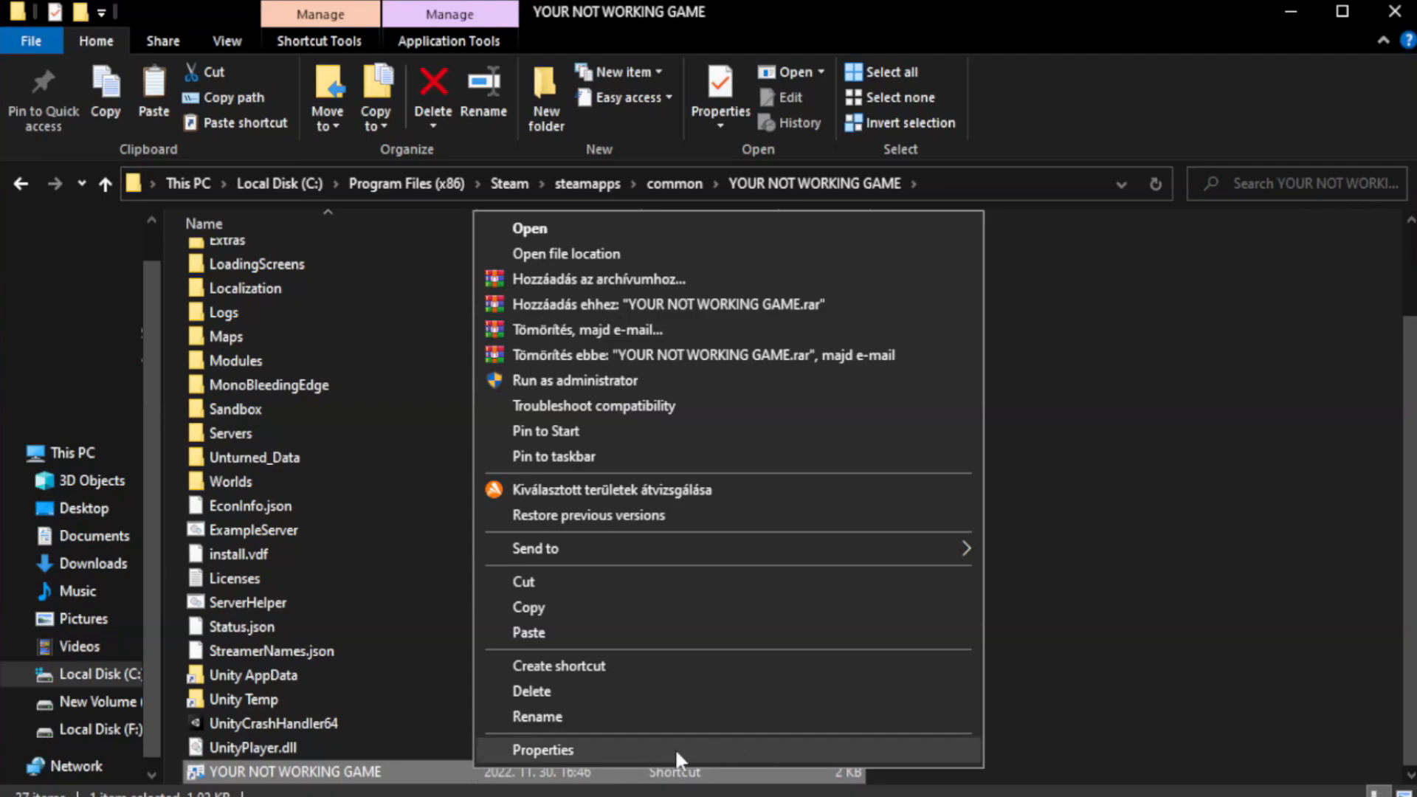
left_click(543, 750)
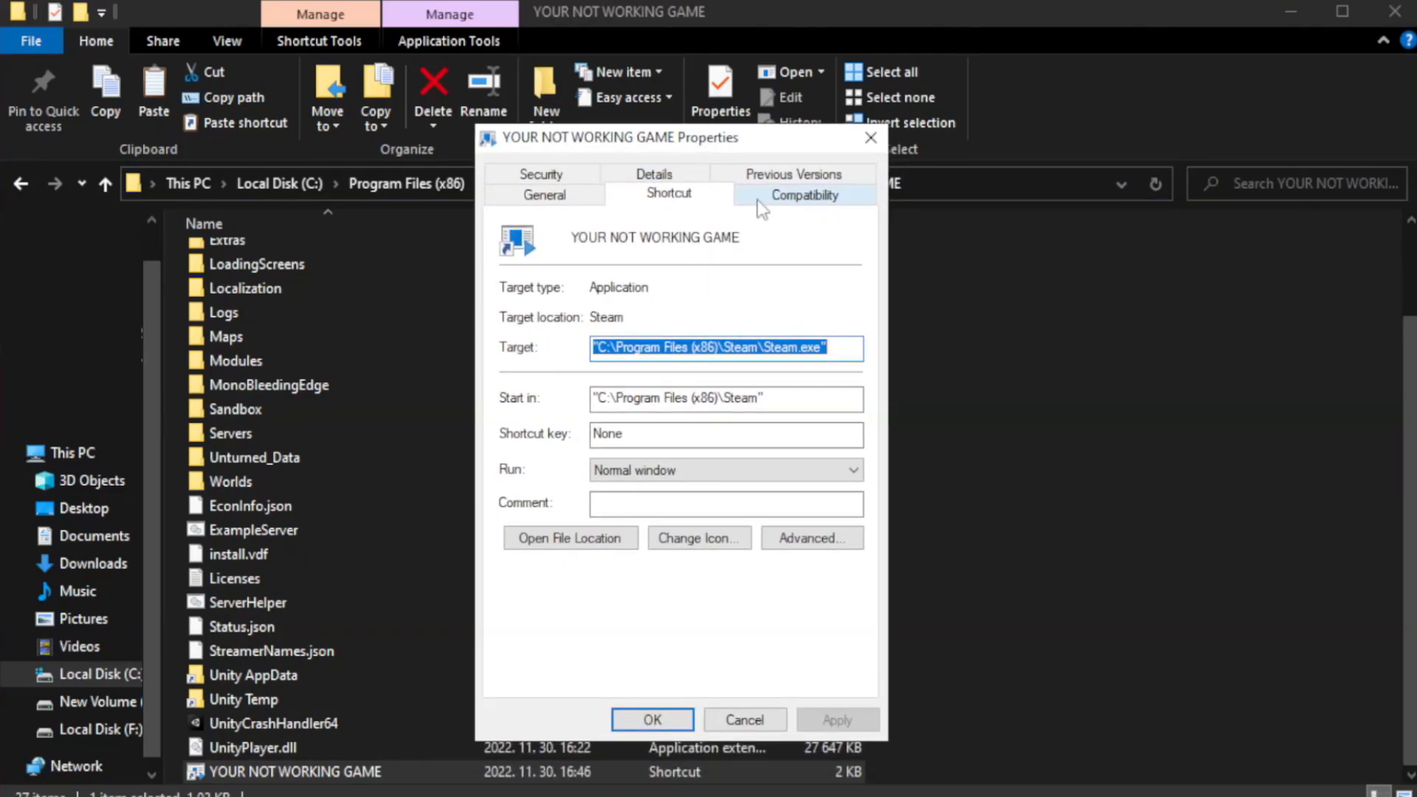
On Compatibility, set Windows 8 mode, disable fullscreen optimizations and enable Run as administrator
left_click(803, 193)
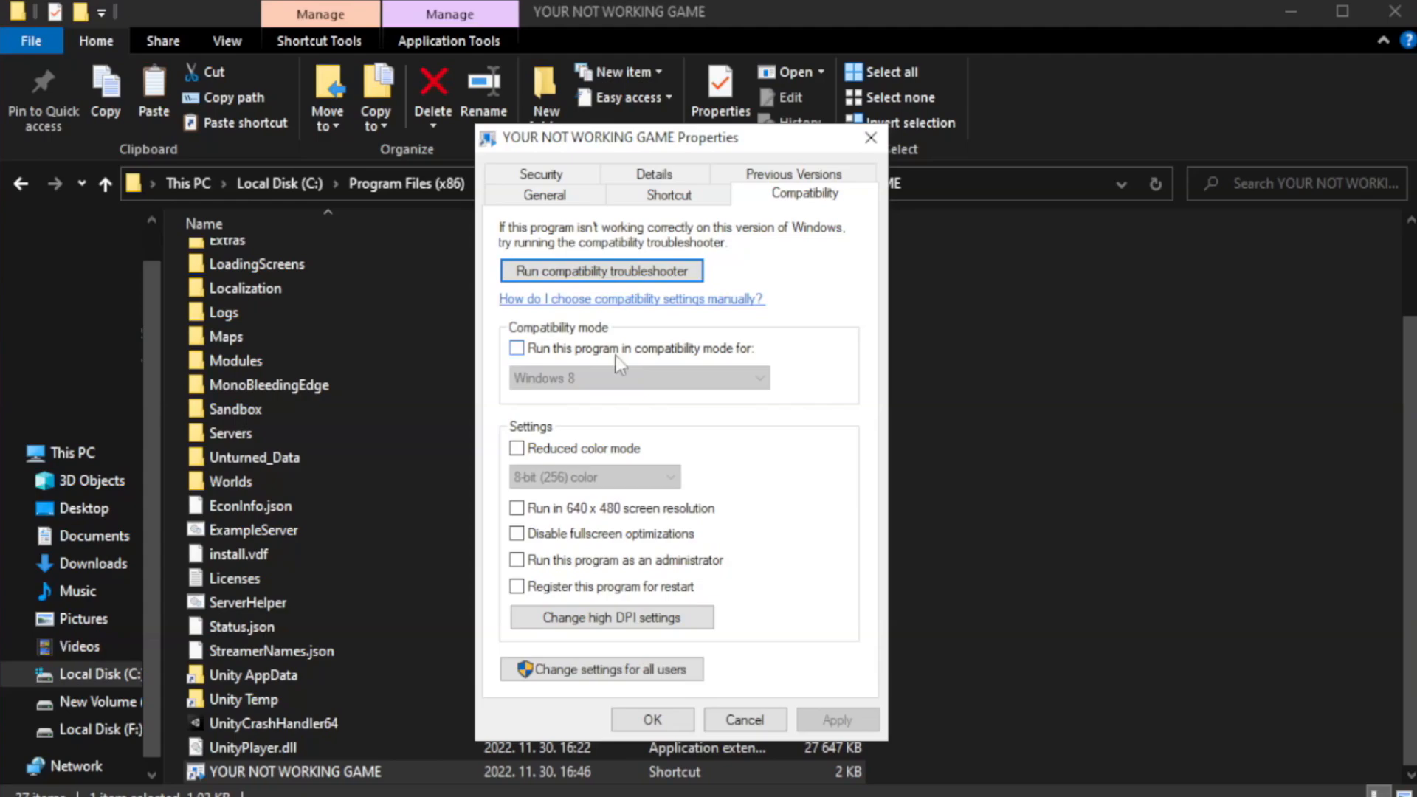
left_click(517, 348)
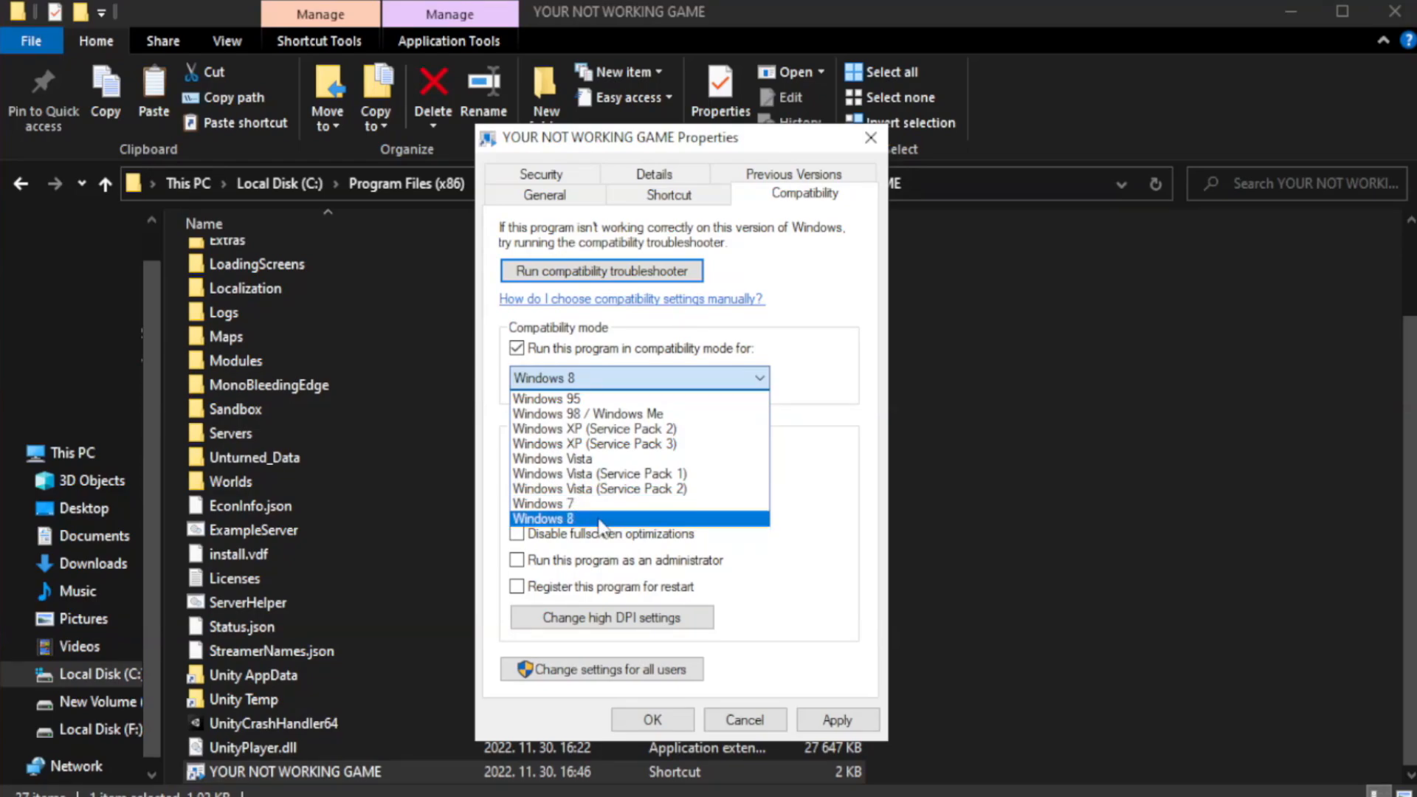
left_click(545, 518)
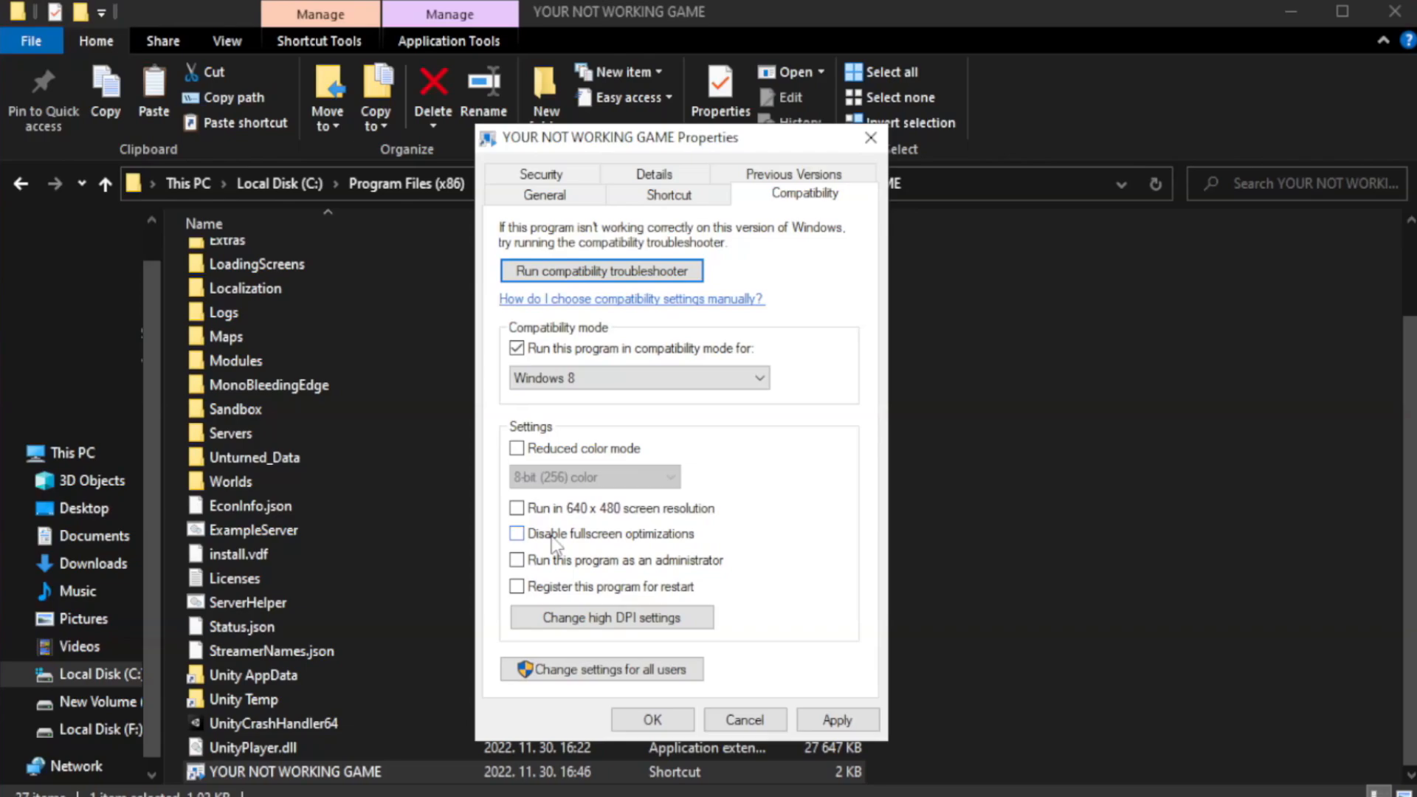
left_click(516, 533)
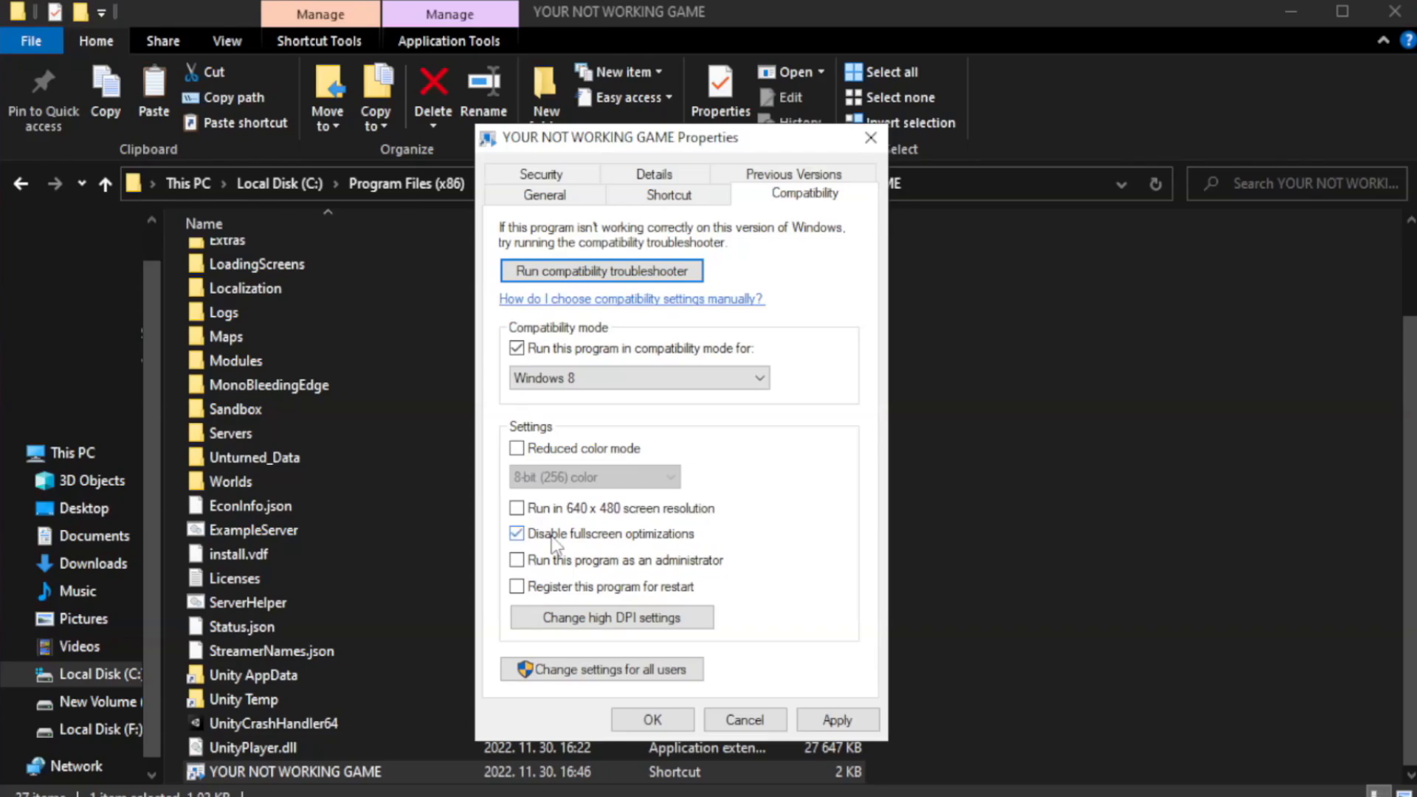
mouse_move(575, 567)
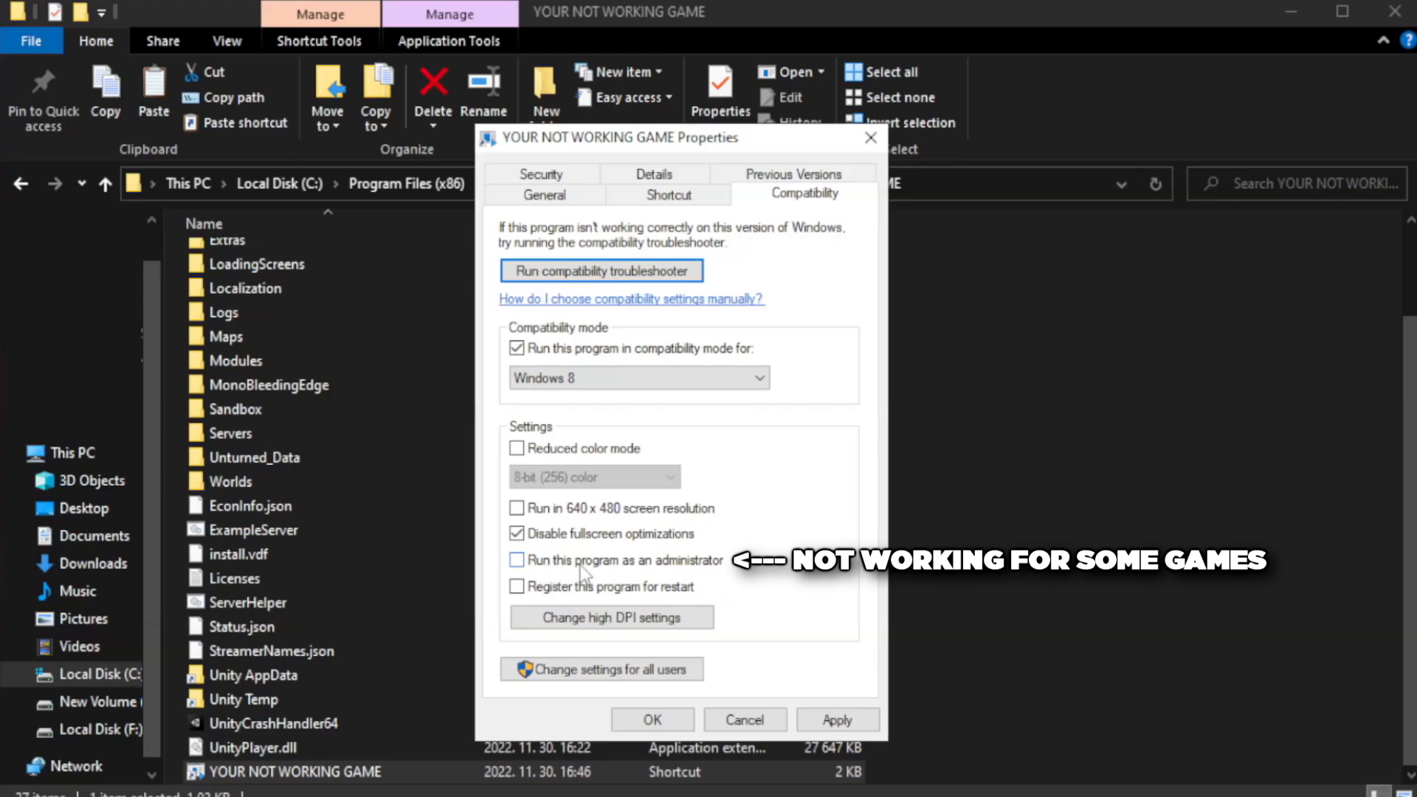
left_click(516, 561)
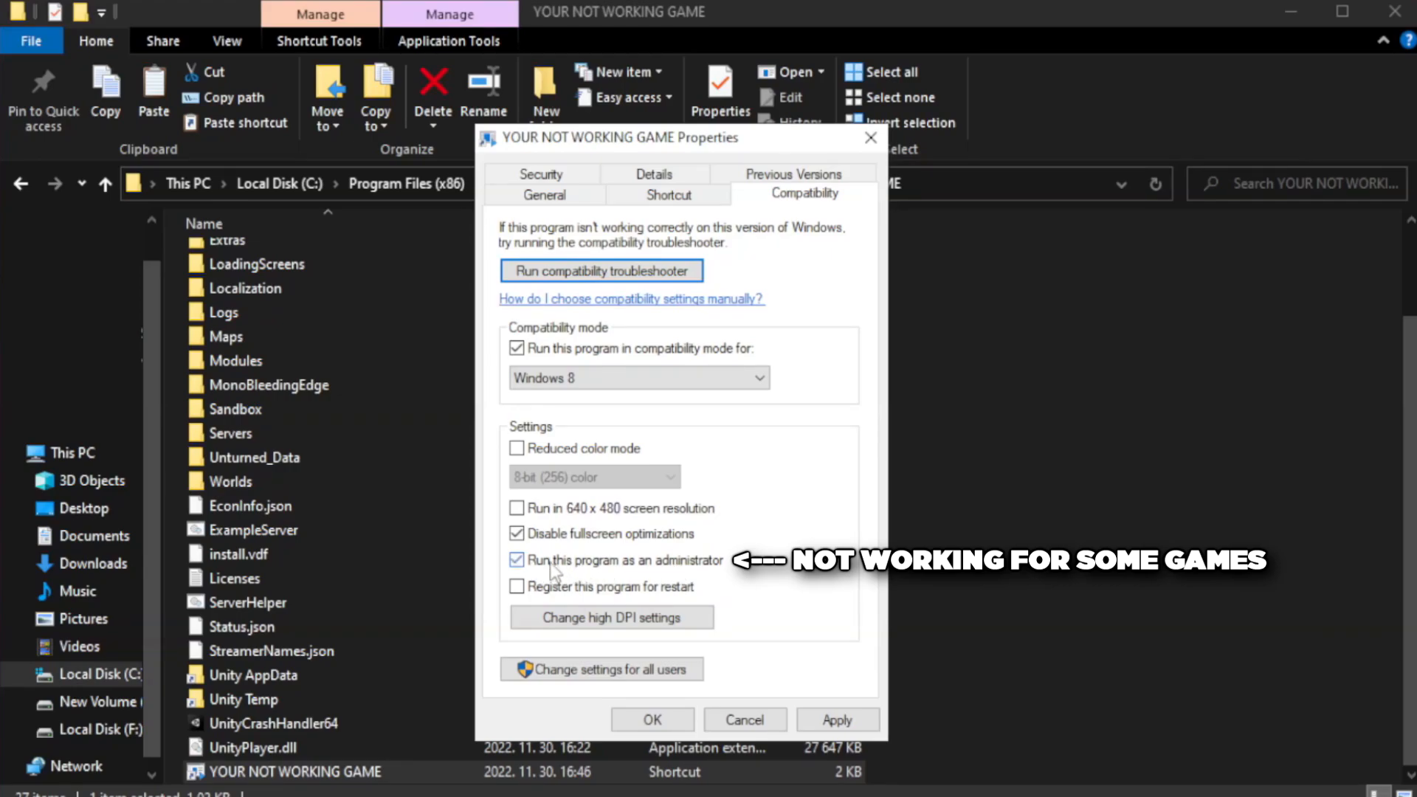
Apply and confirm the compatibility changes, then close the game folder window
left_click(516, 559)
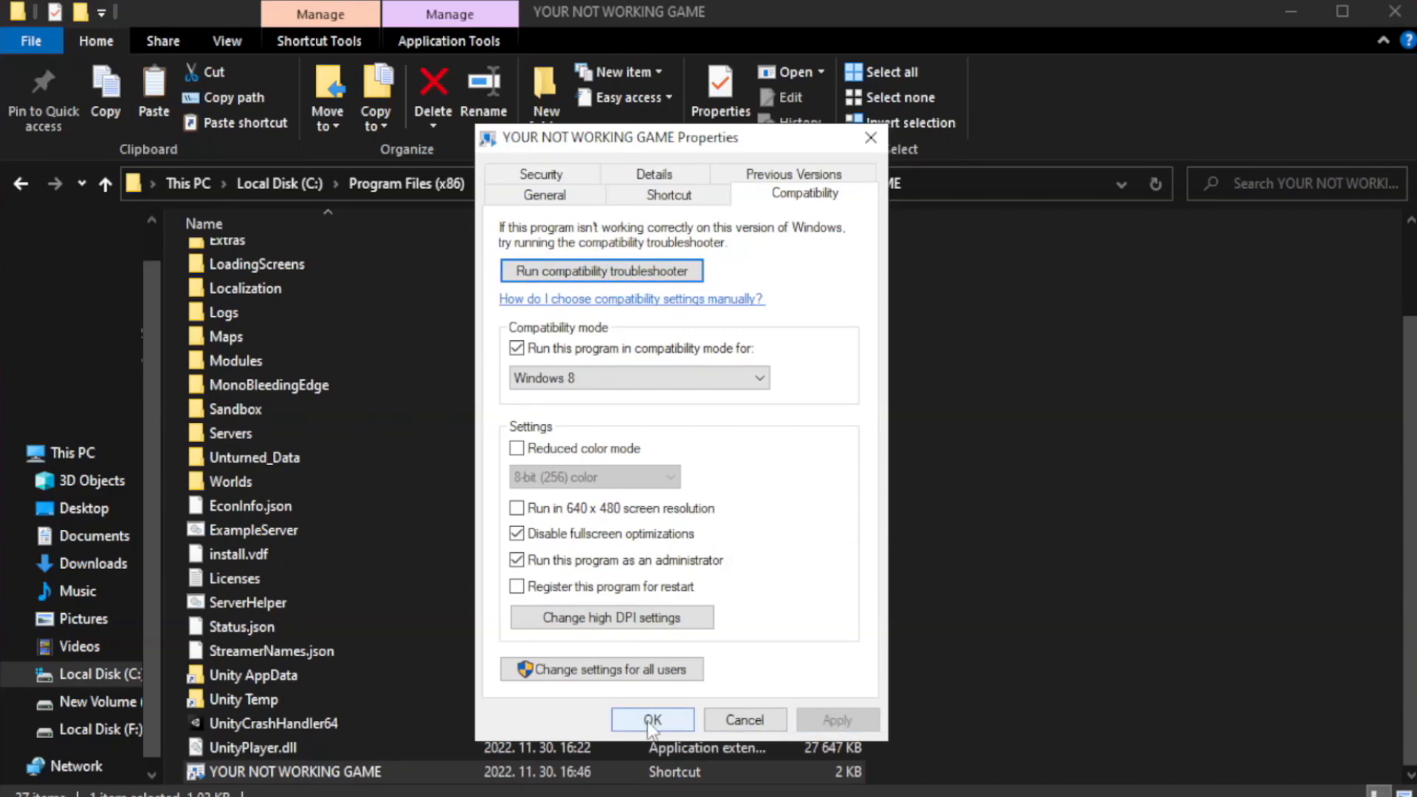
left_click(651, 720)
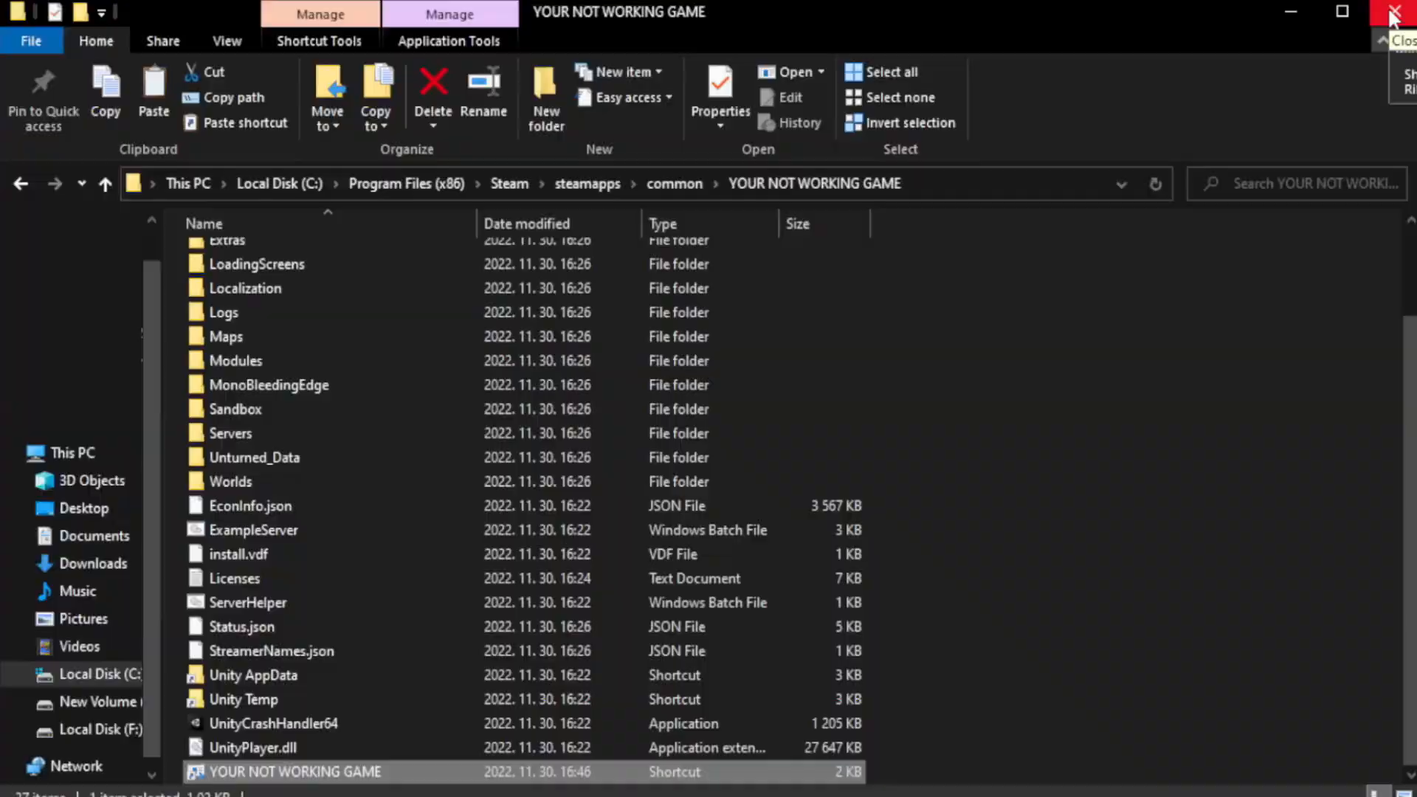
left_click(1399, 12)
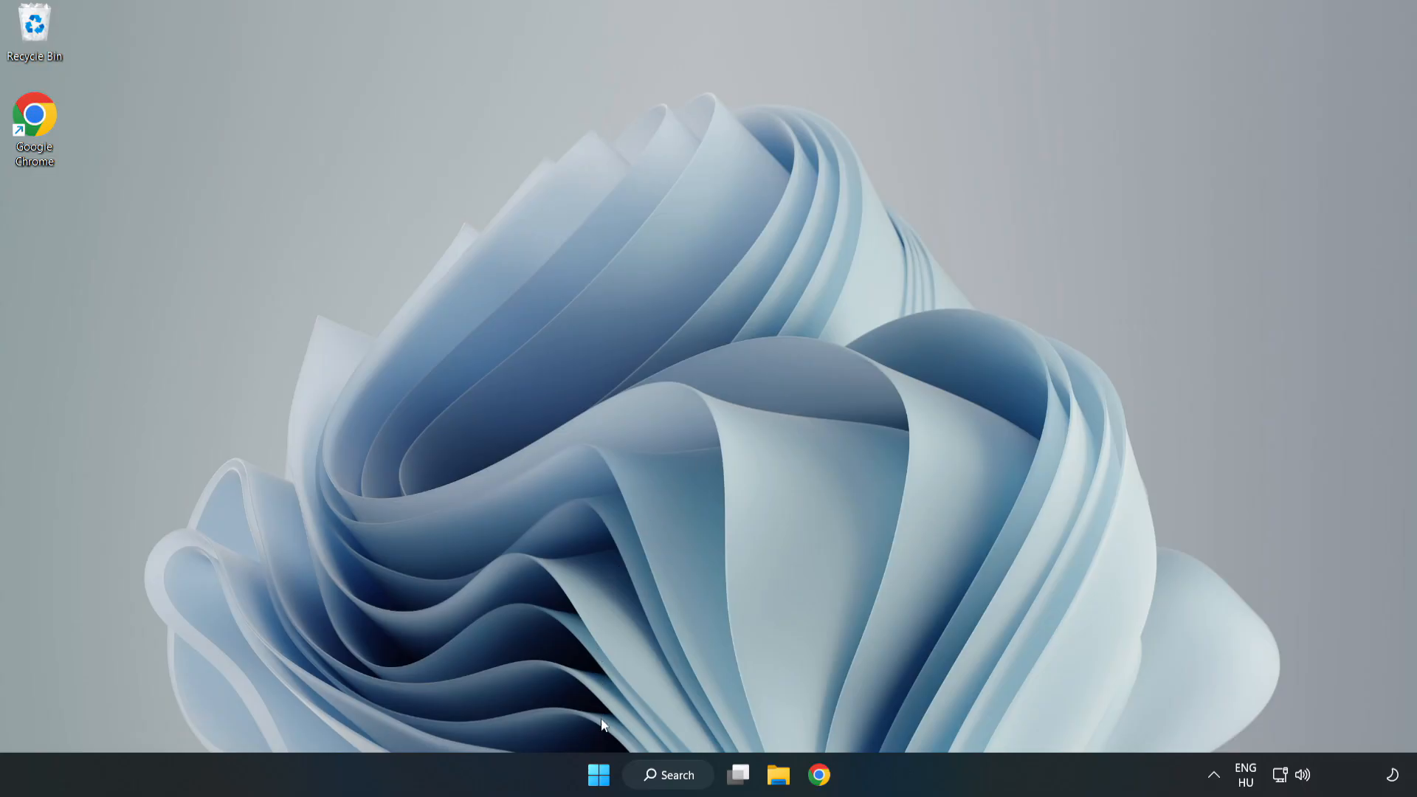
mouse_move(598, 775)
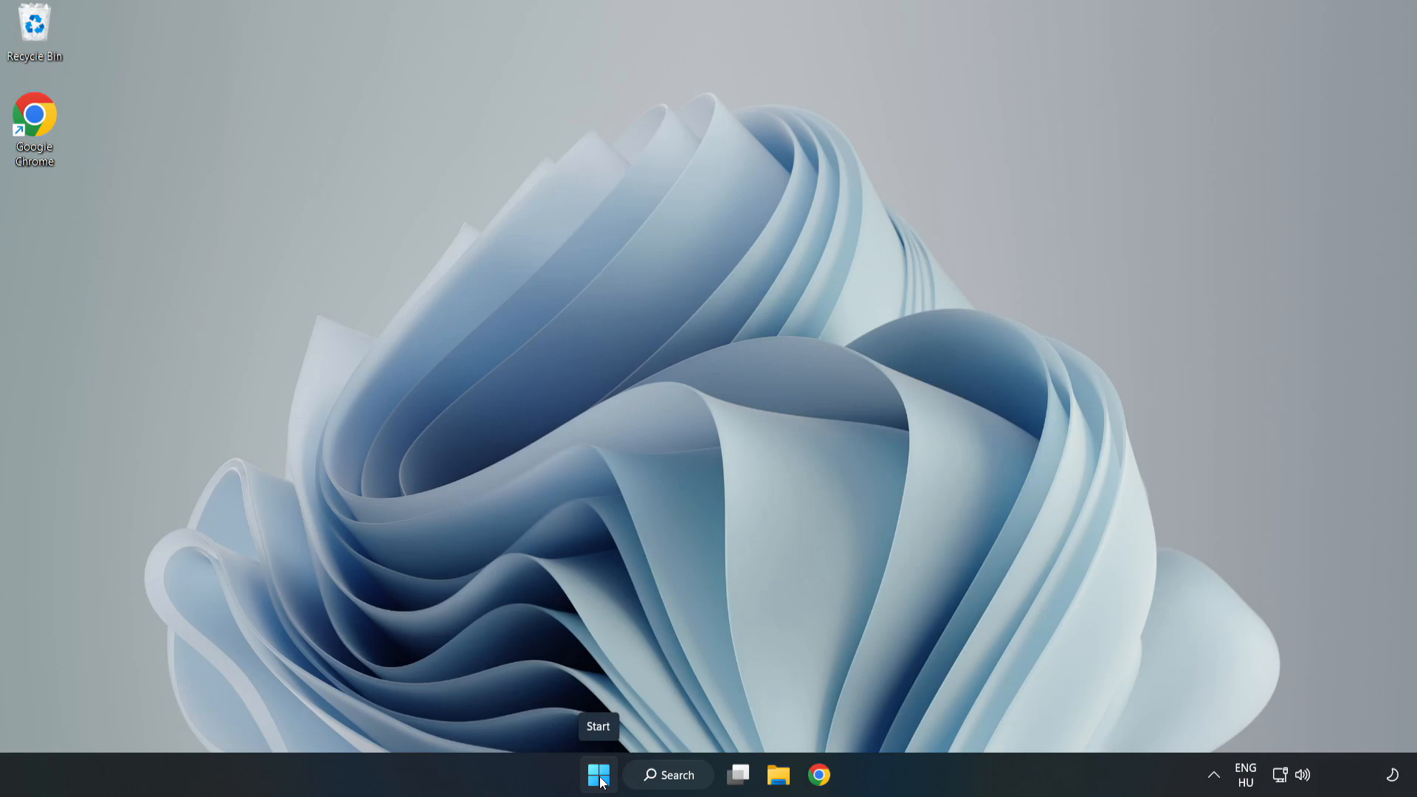
In Task Manager's Startup tab disable Cortana, Edge, Teams and Phone Link, then close it
right_click(597, 775)
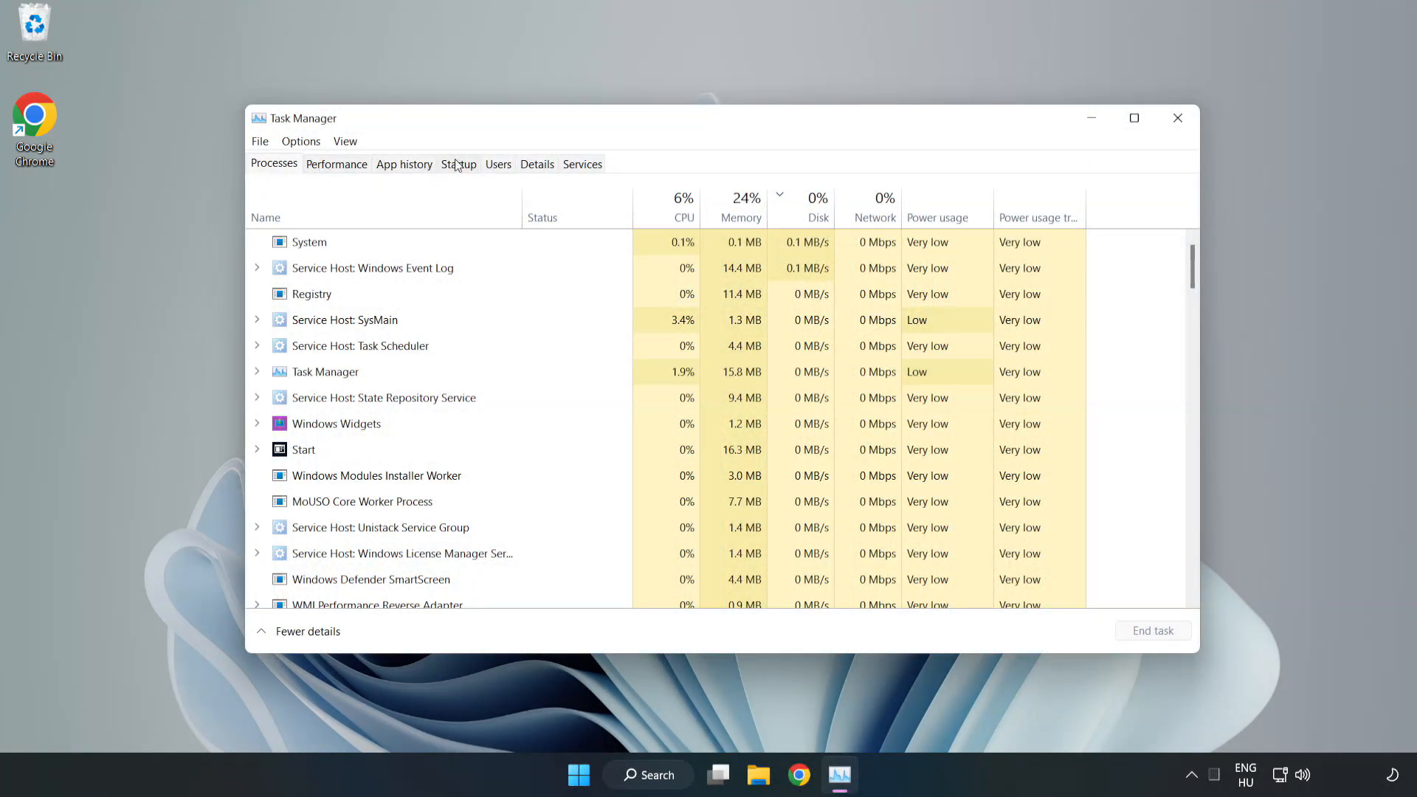
left_click(458, 164)
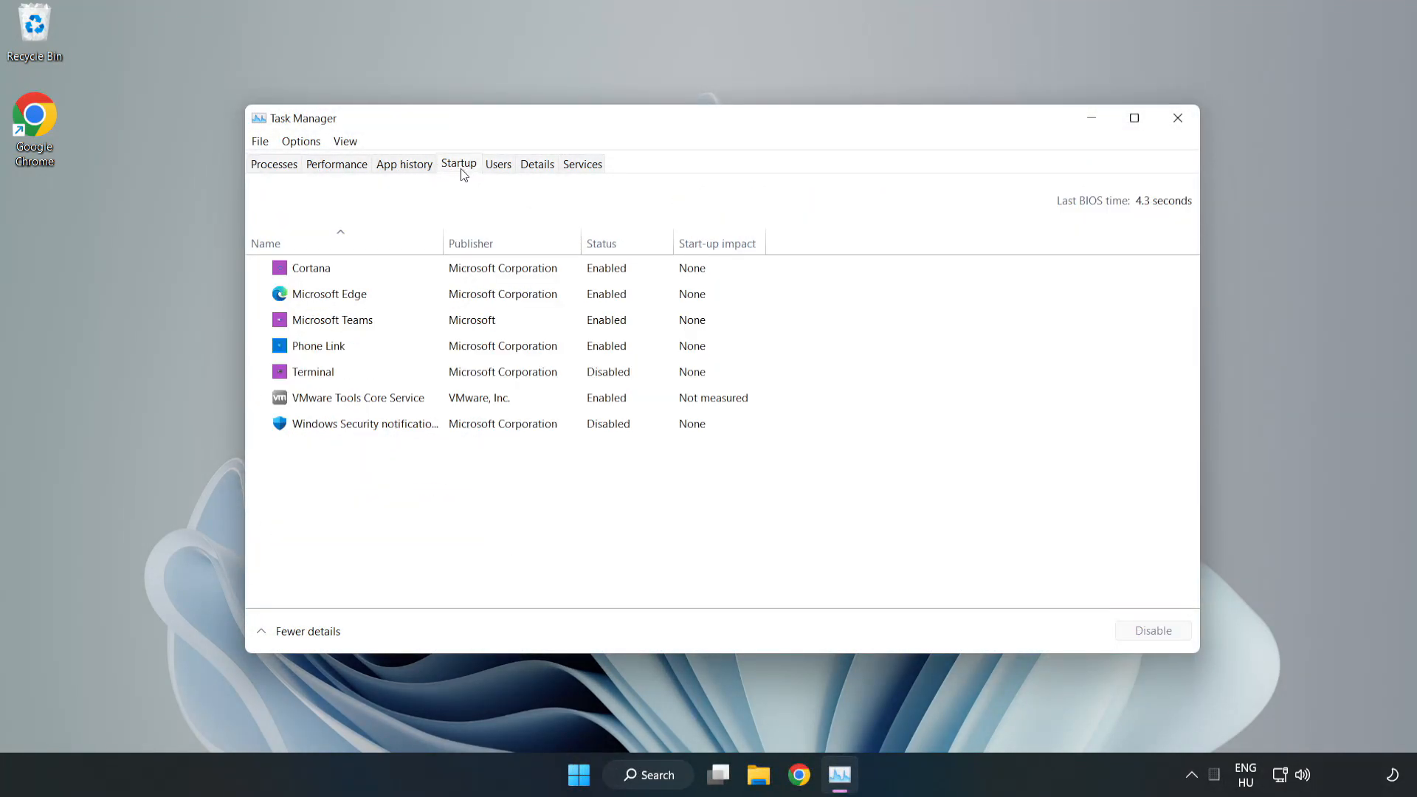
left_click(311, 267)
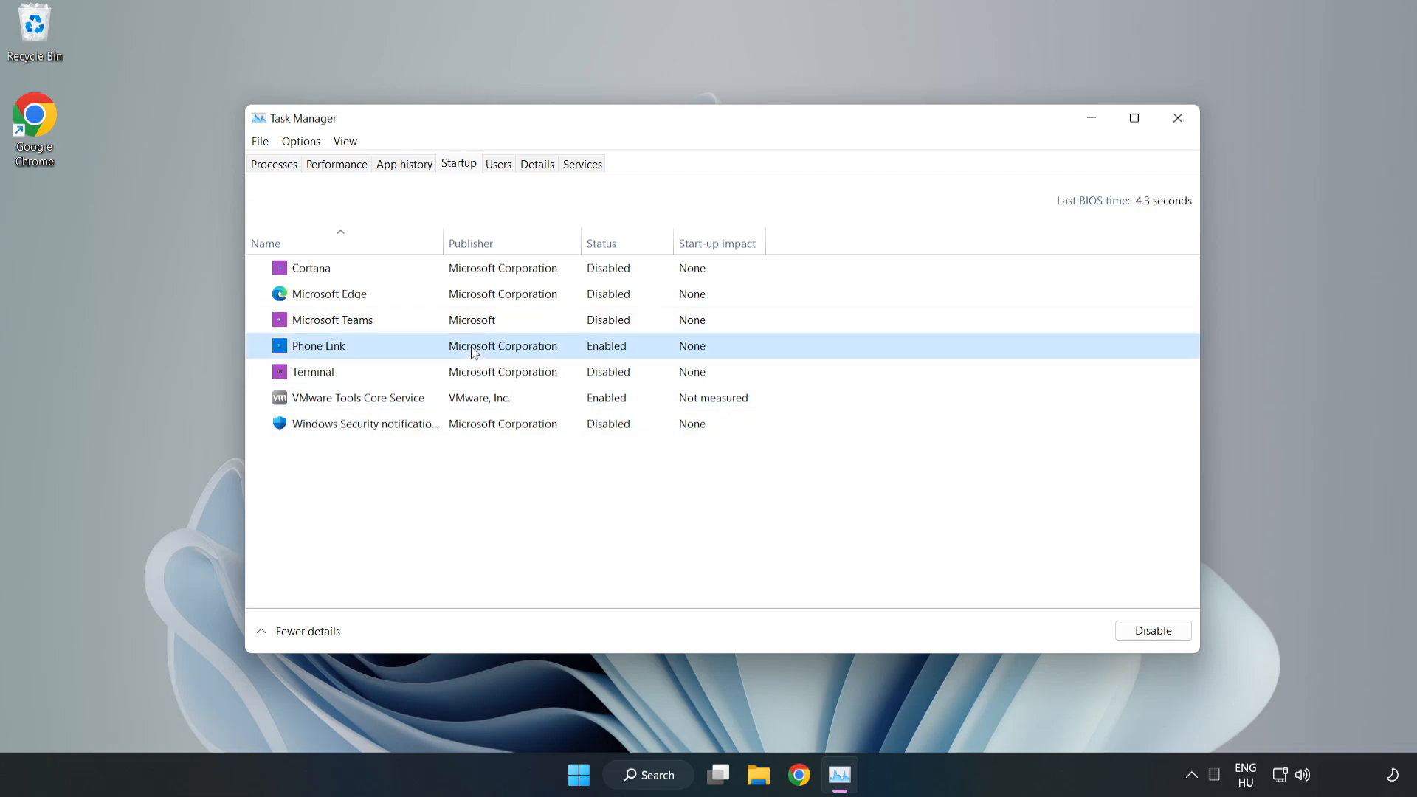
left_click(1153, 630)
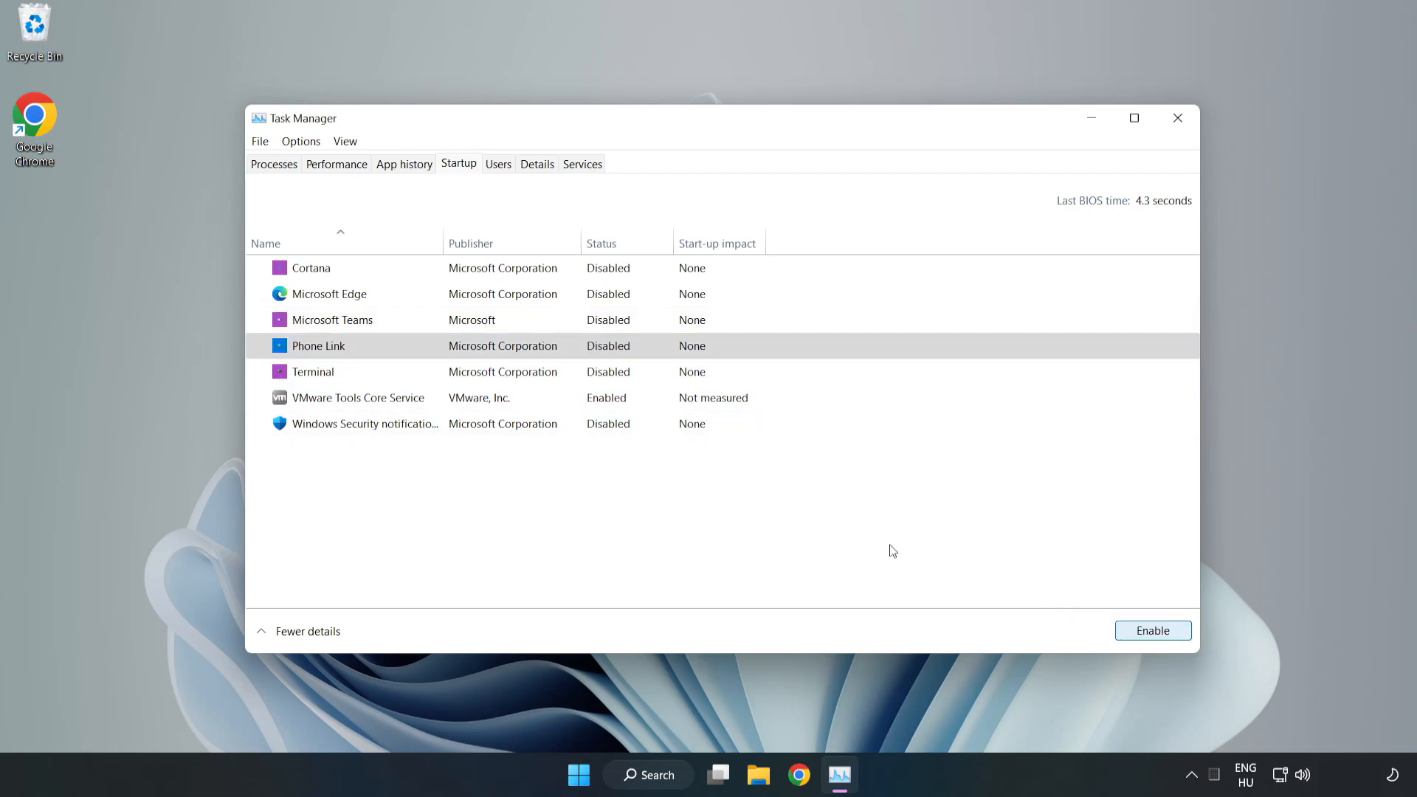
mouse_move(1125, 152)
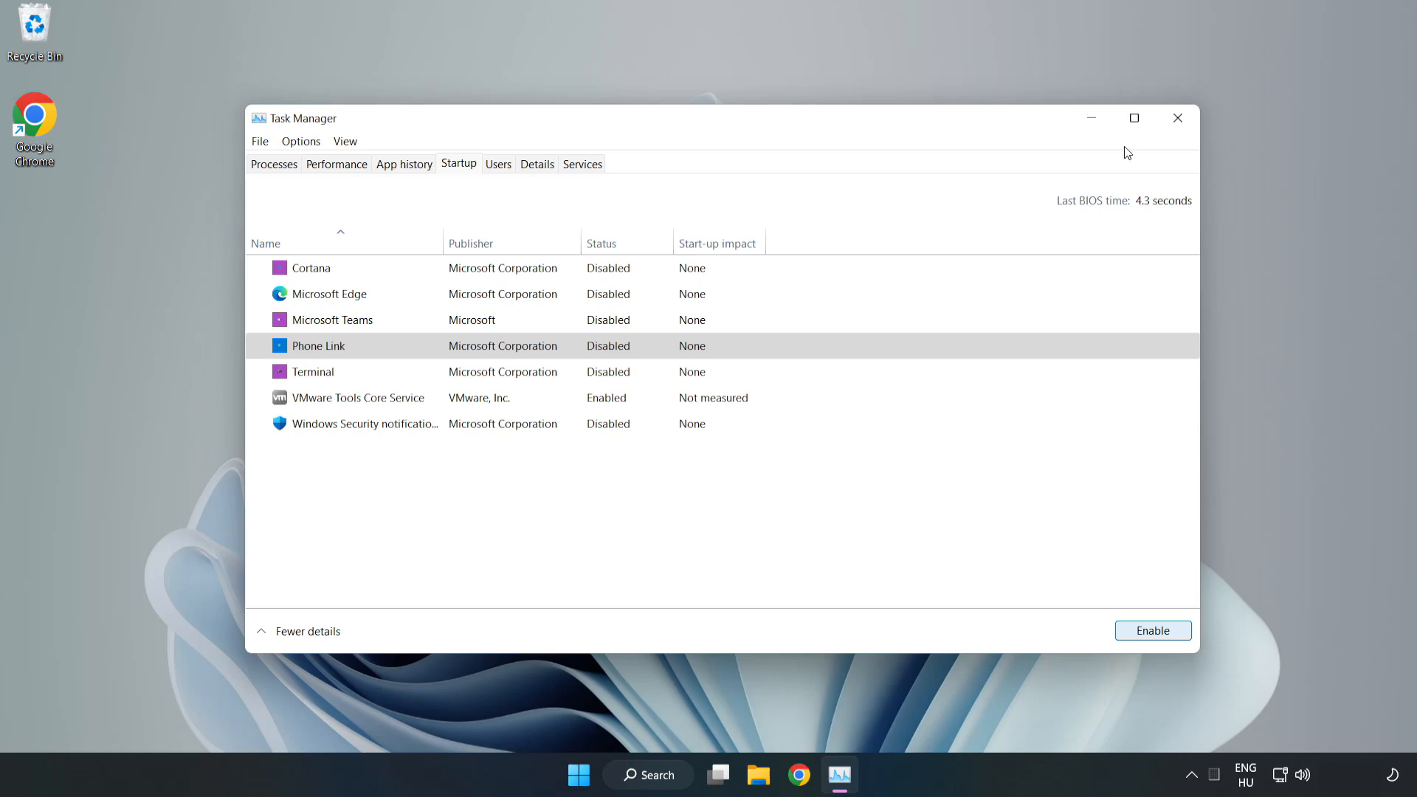
mouse_move(1177, 118)
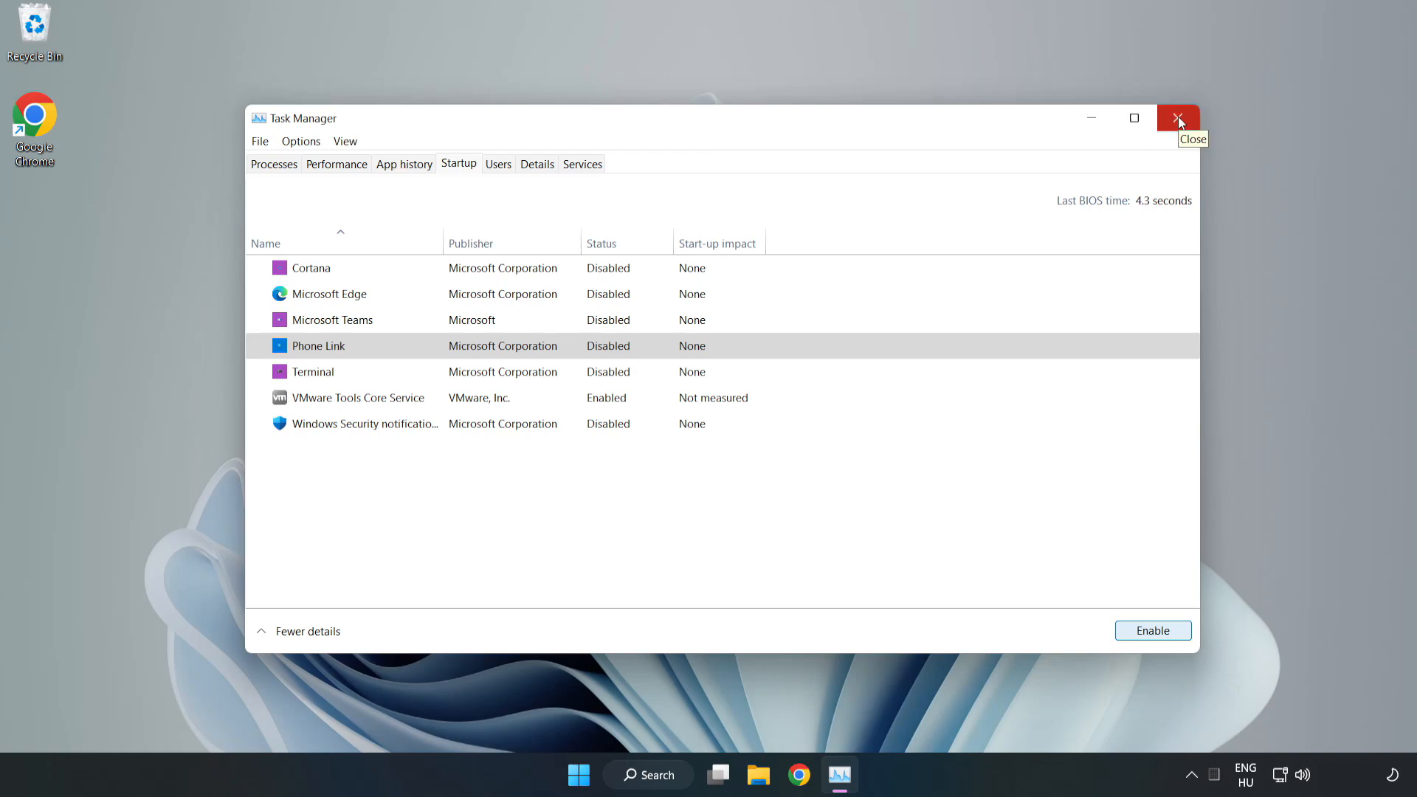
left_click(1177, 118)
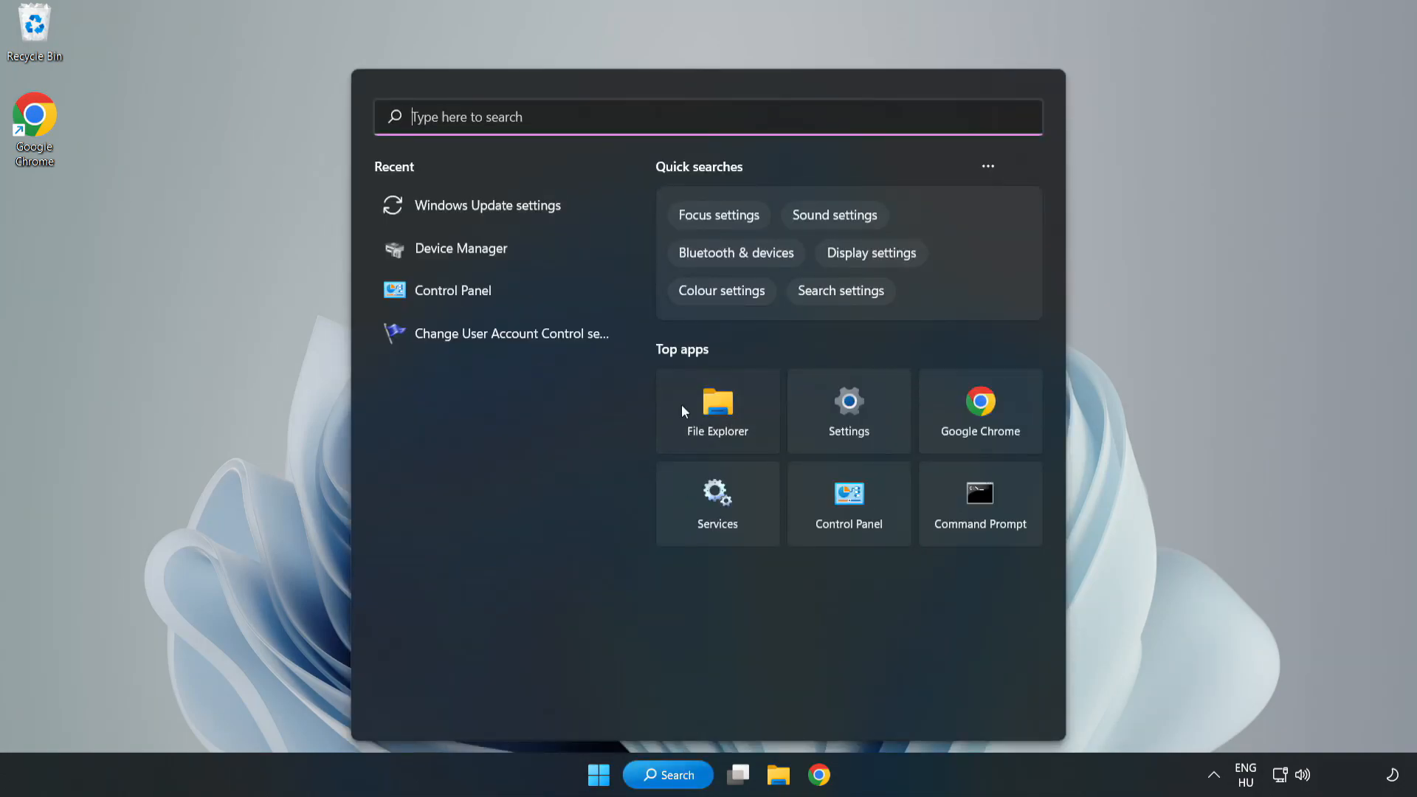
Search for cmd and launch Command Prompt as administrator
type("control Panel")
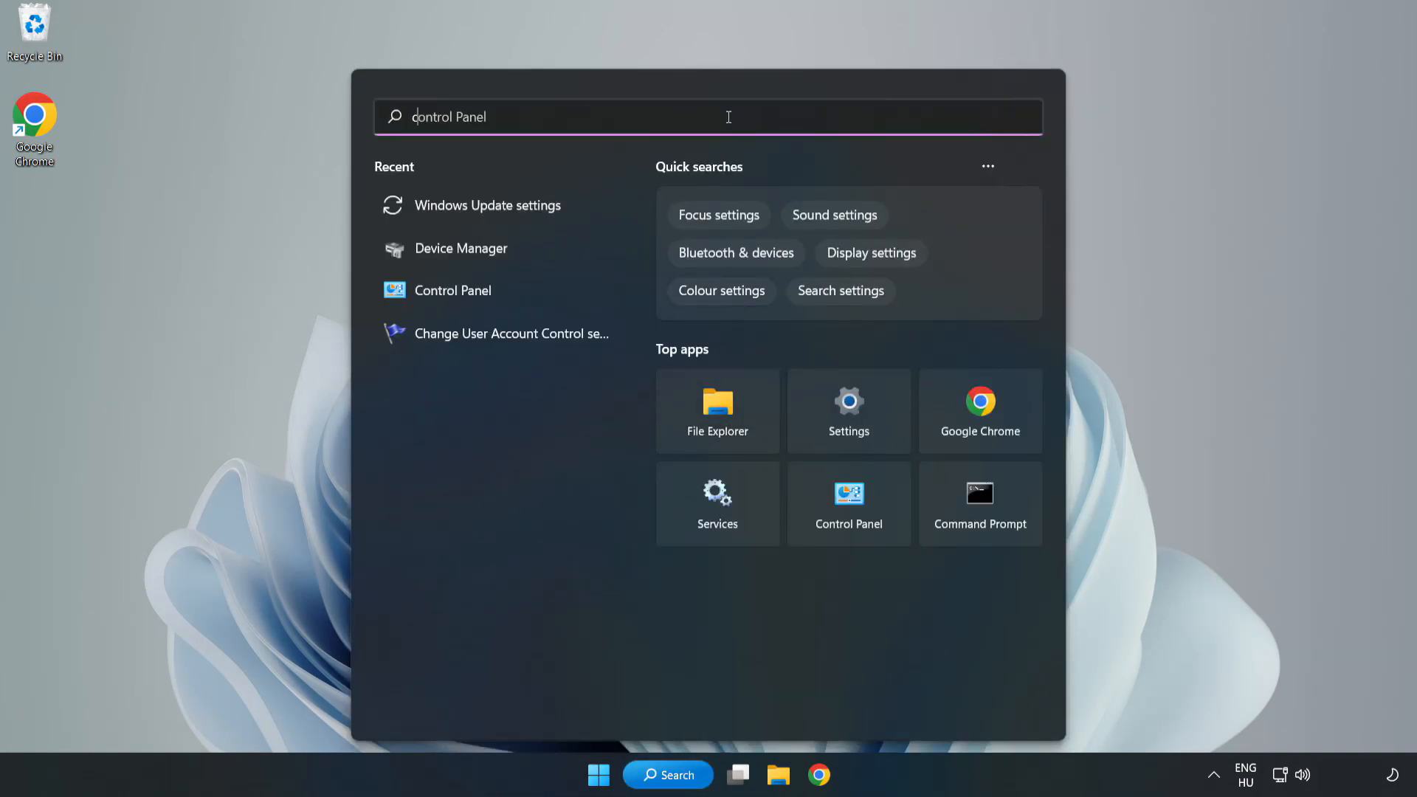
type("cmd")
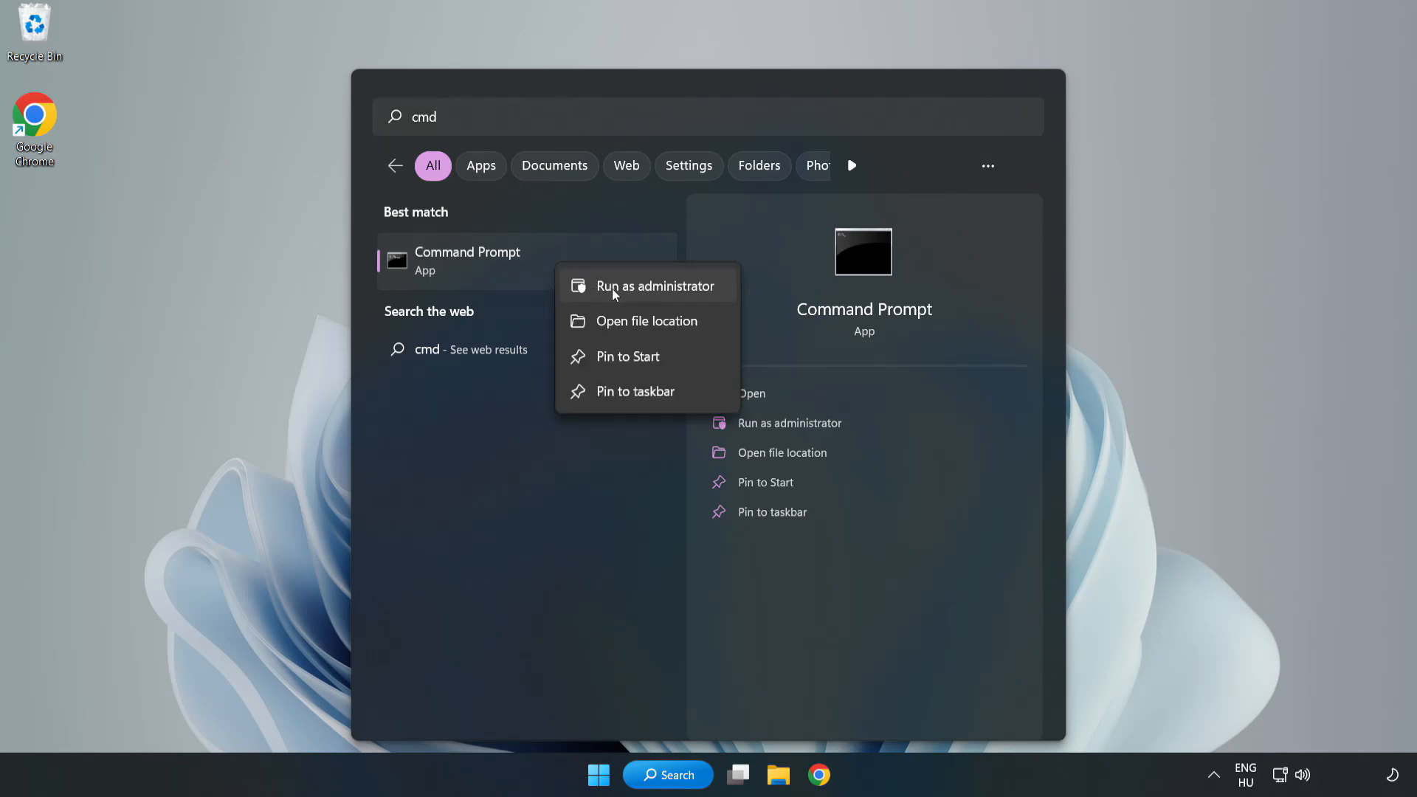
left_click(657, 285)
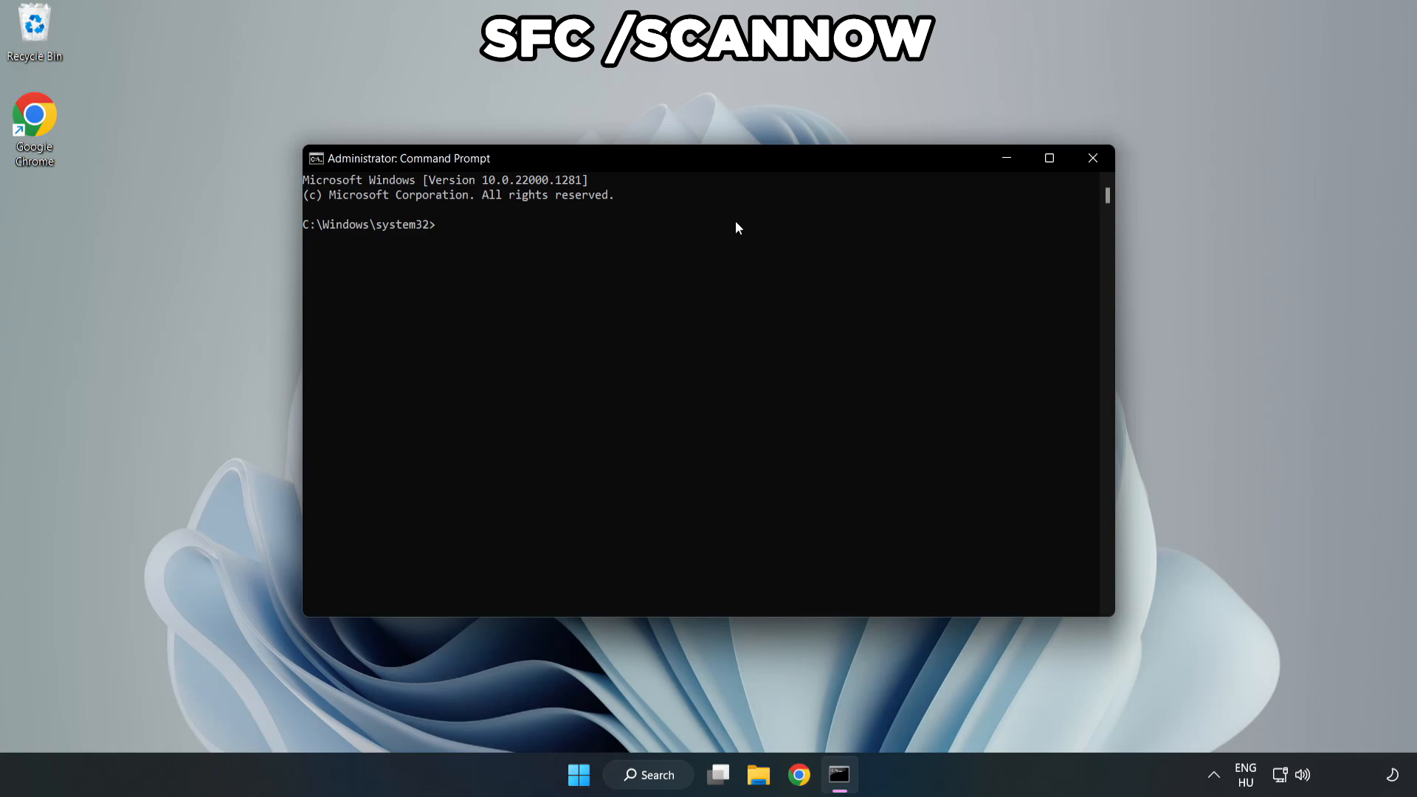
Run sfc /scannow to completion with no integrity violations, then close Command Prompt
type("sfc /")
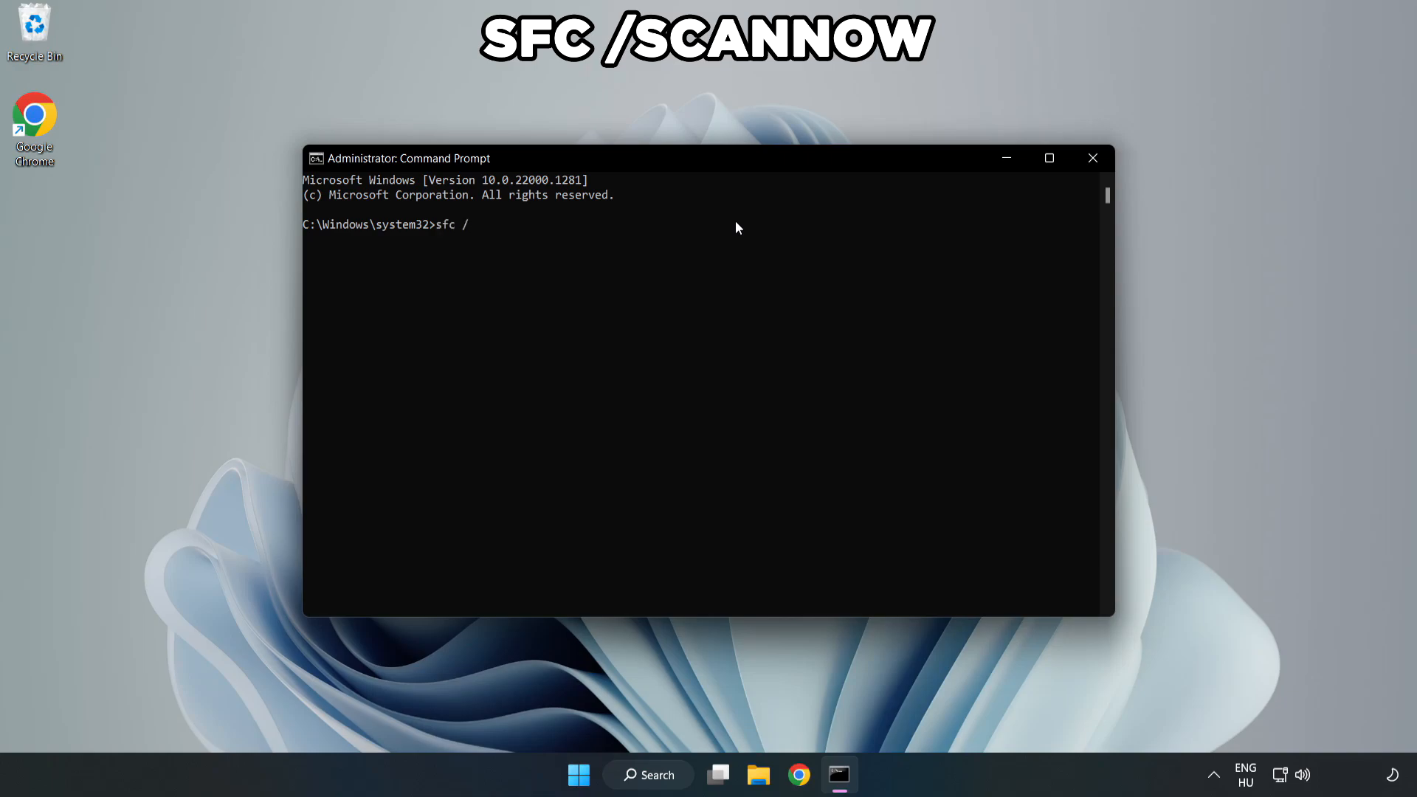
type("scannow")
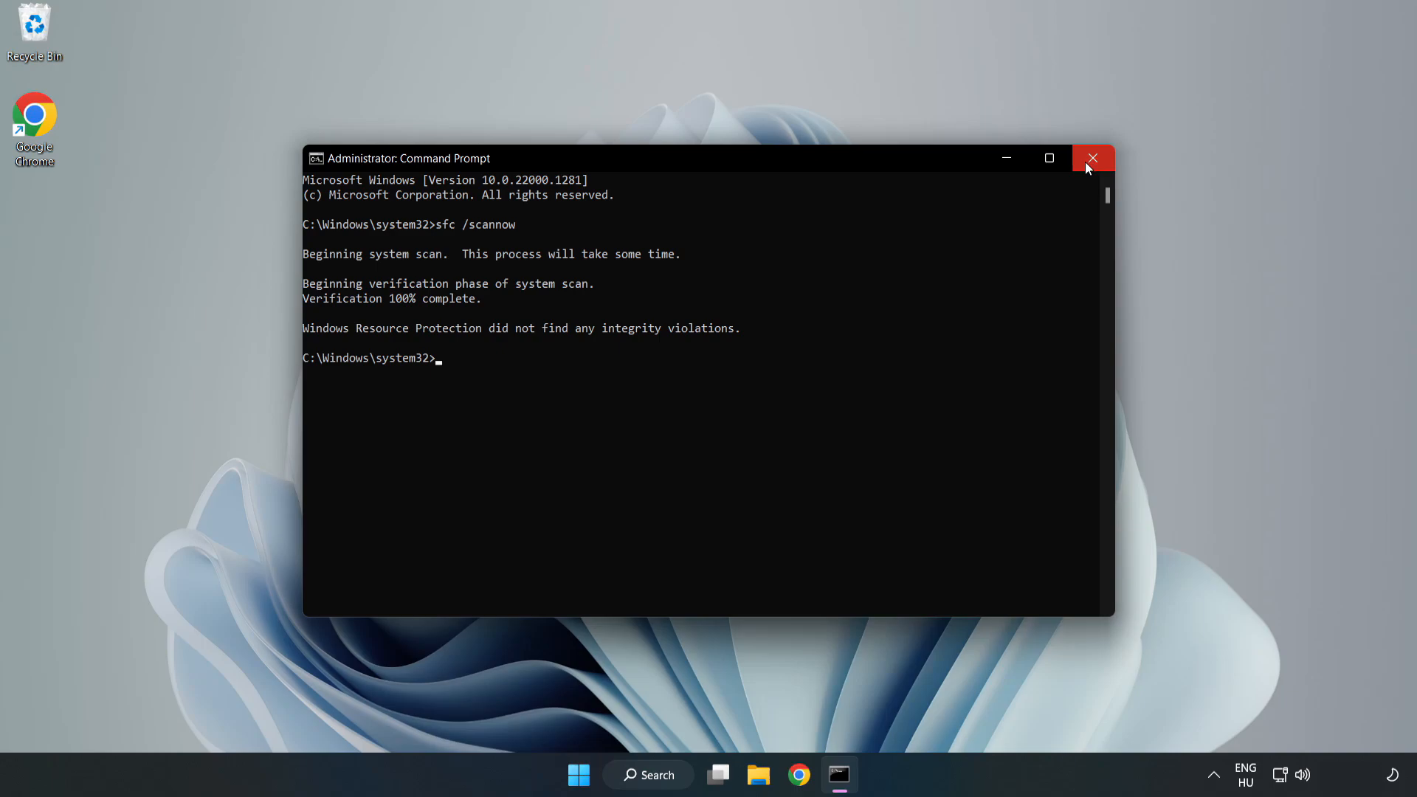
left_click(1092, 158)
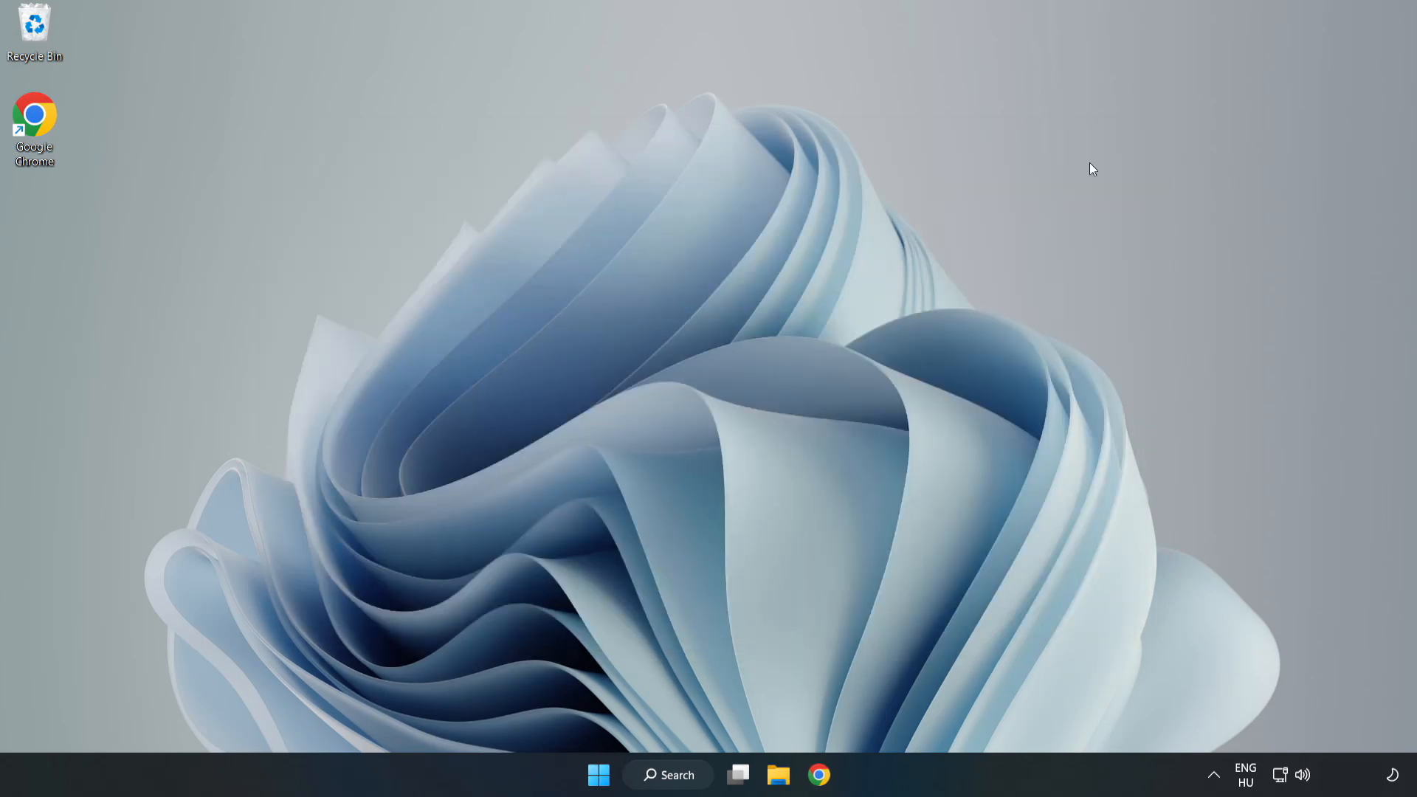
mouse_move(866, 343)
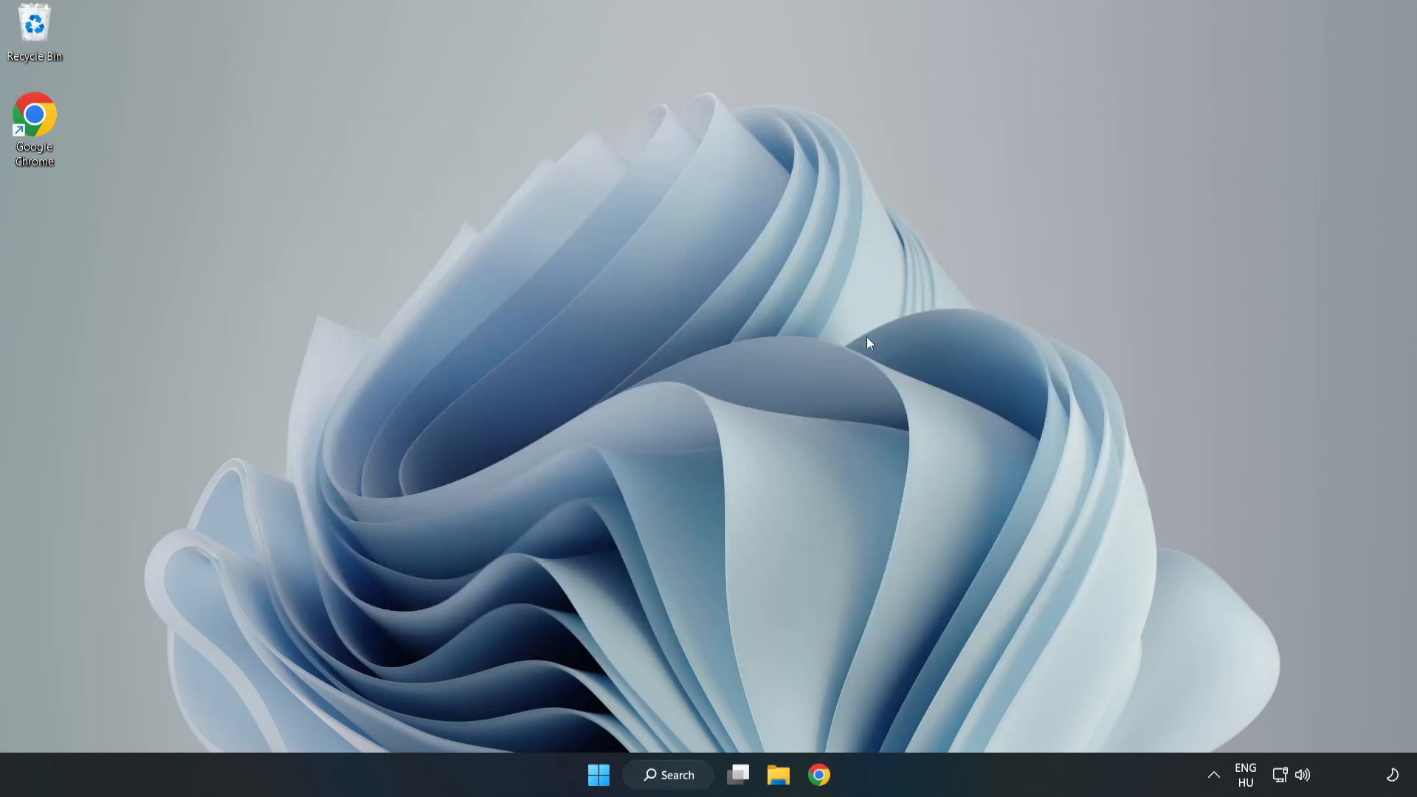
mouse_move(709, 678)
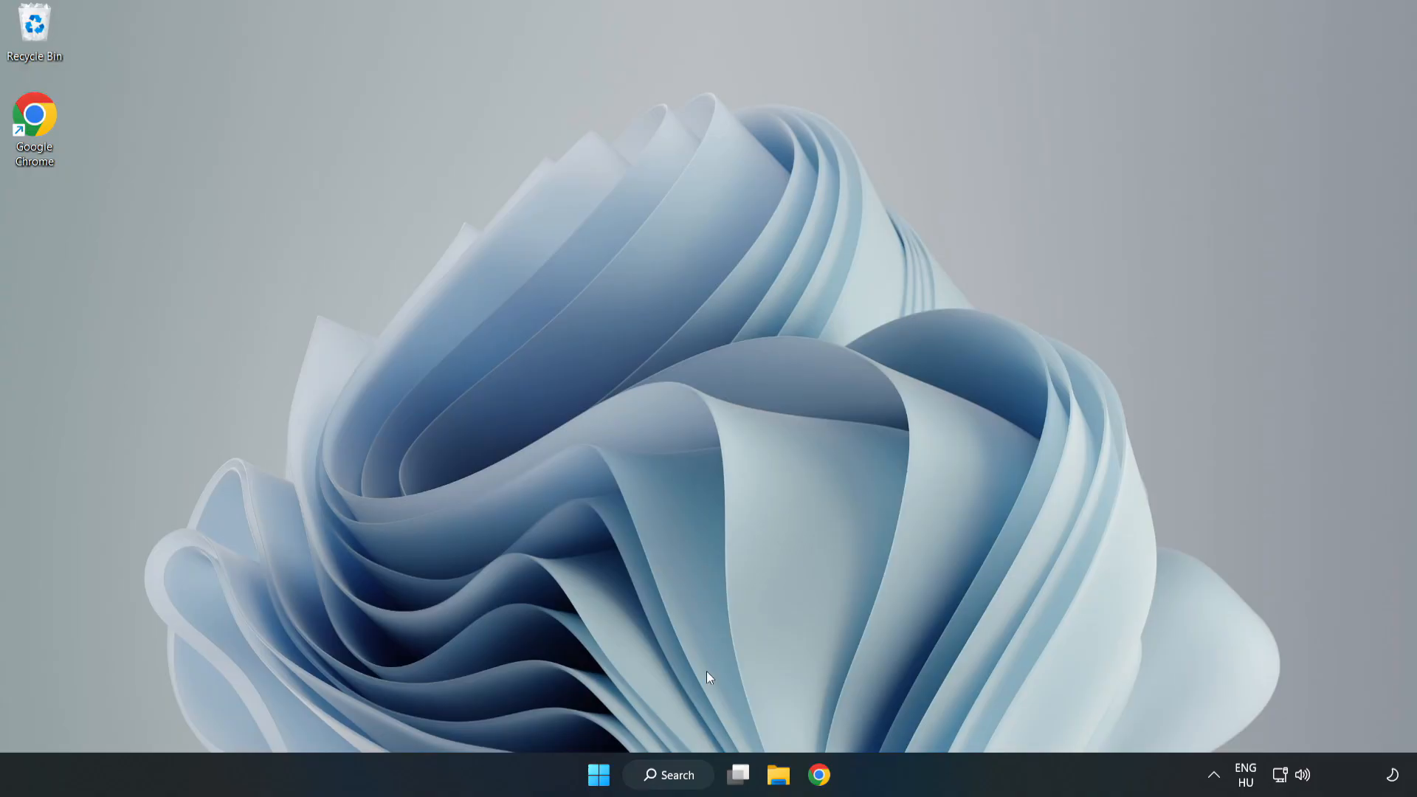
Search 'secu' and launch Windows Security from Best match
left_click(667, 775)
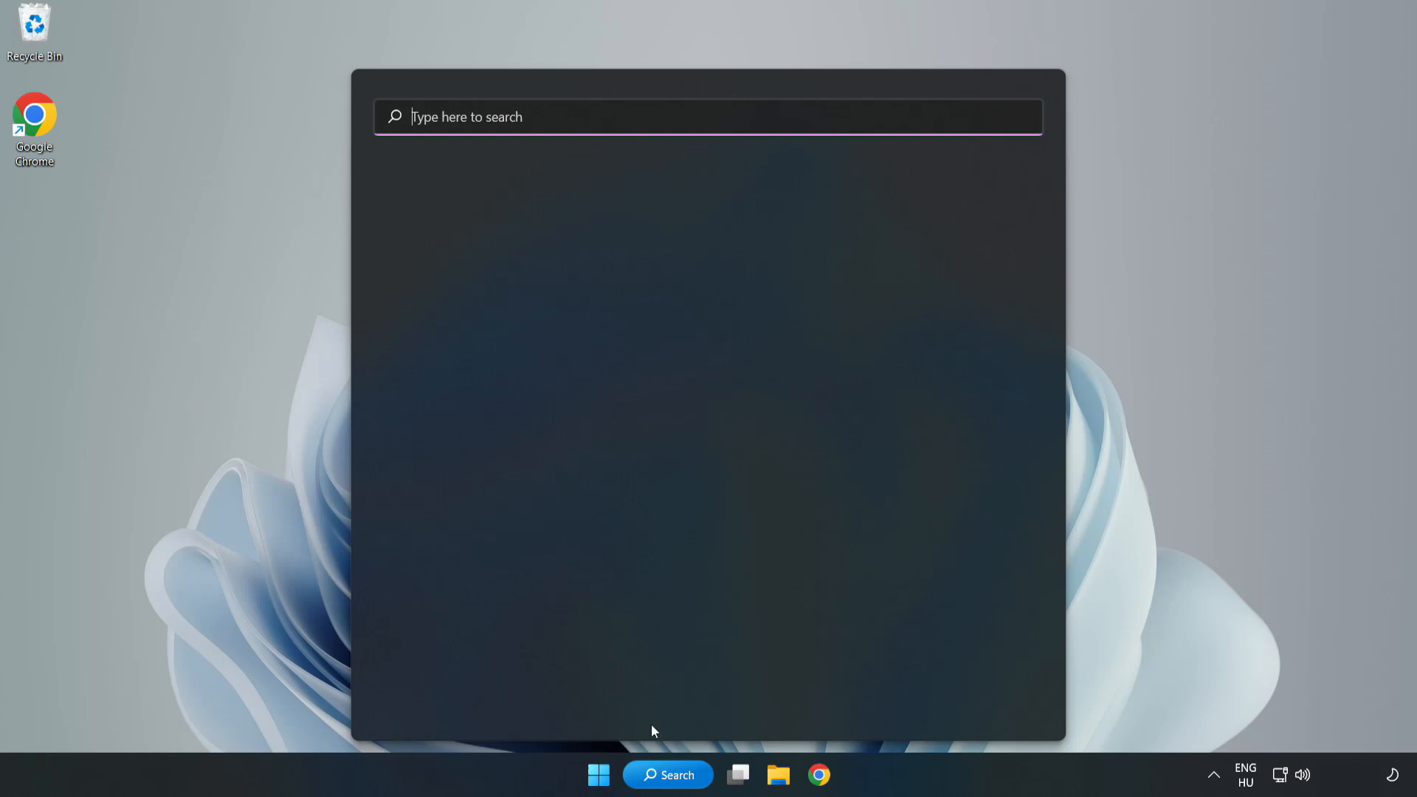
left_click(707, 115)
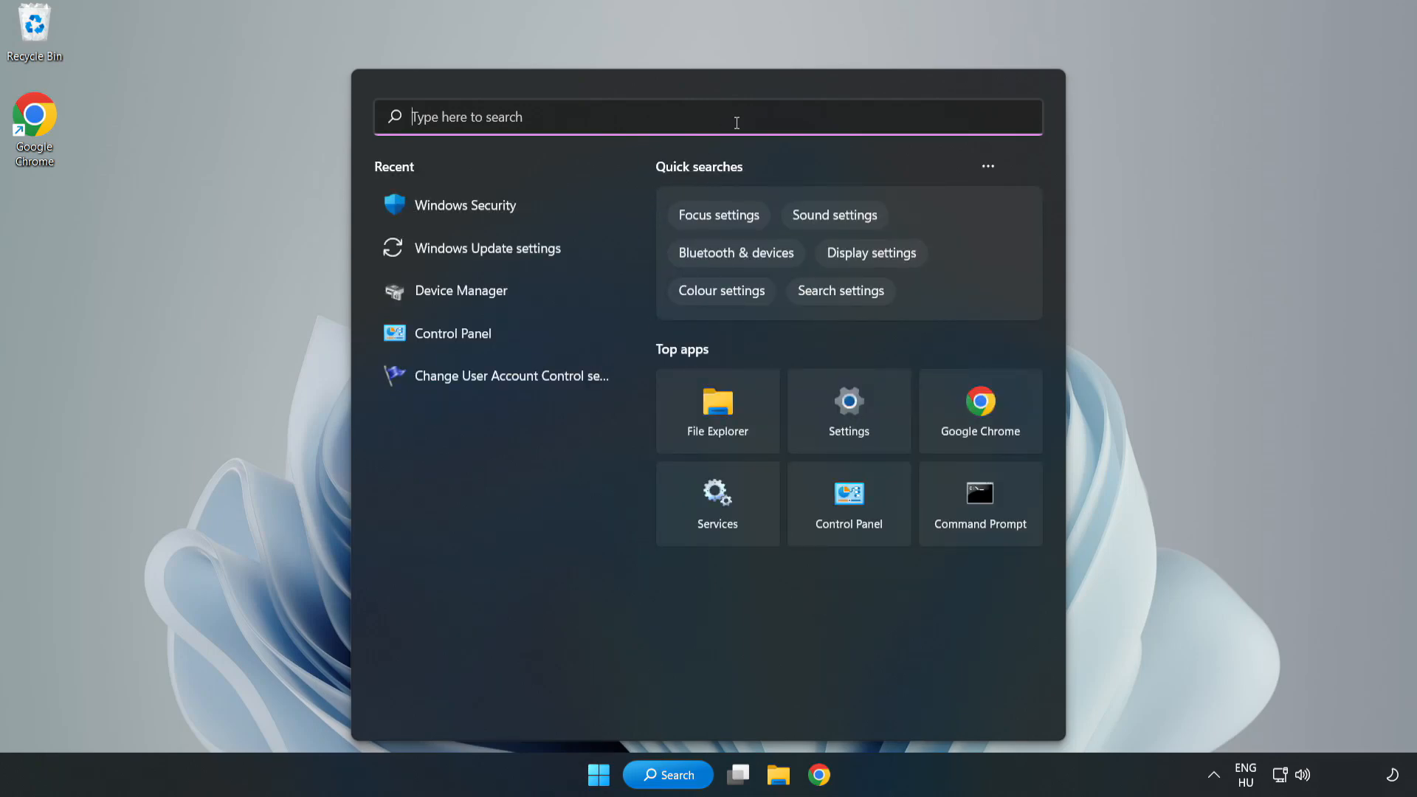
type("security")
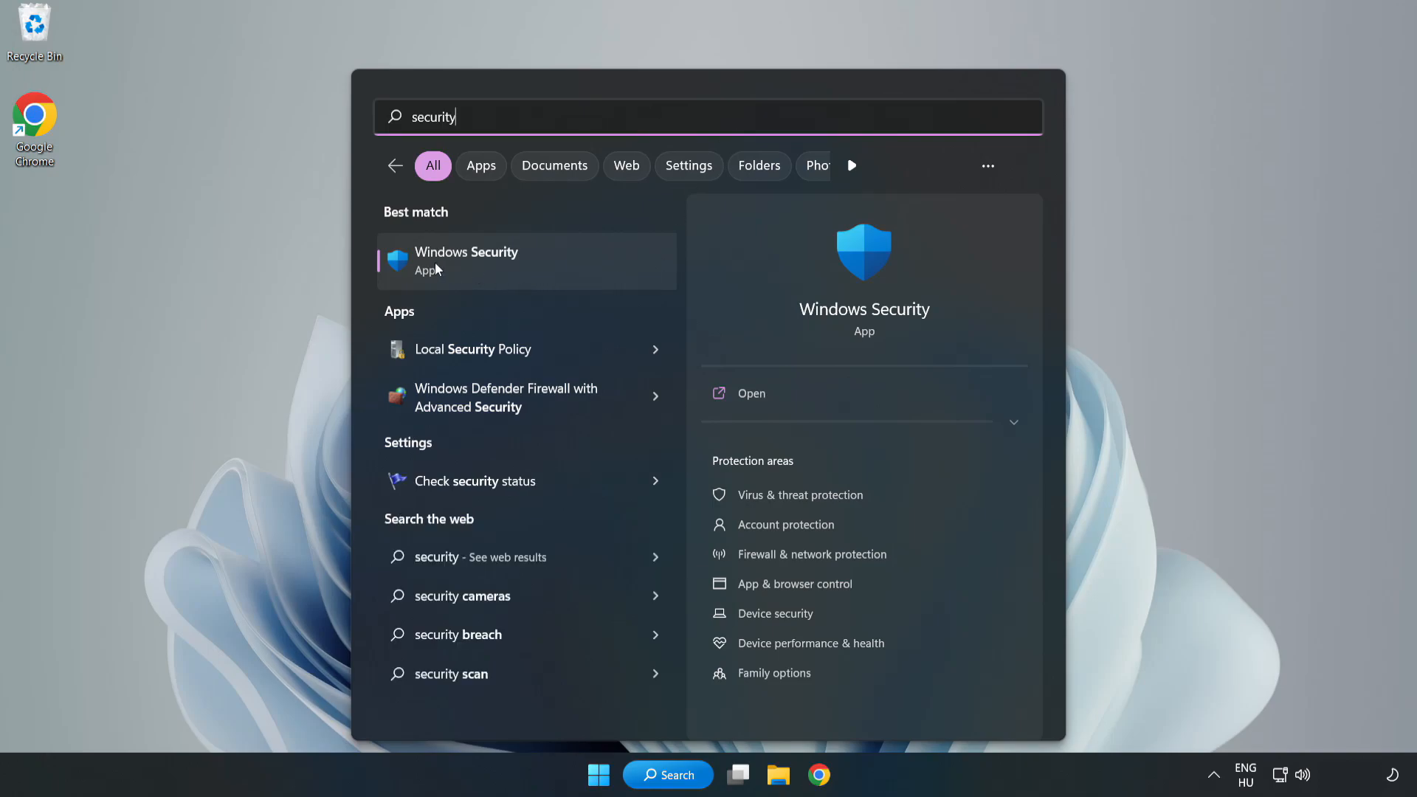
left_click(467, 259)
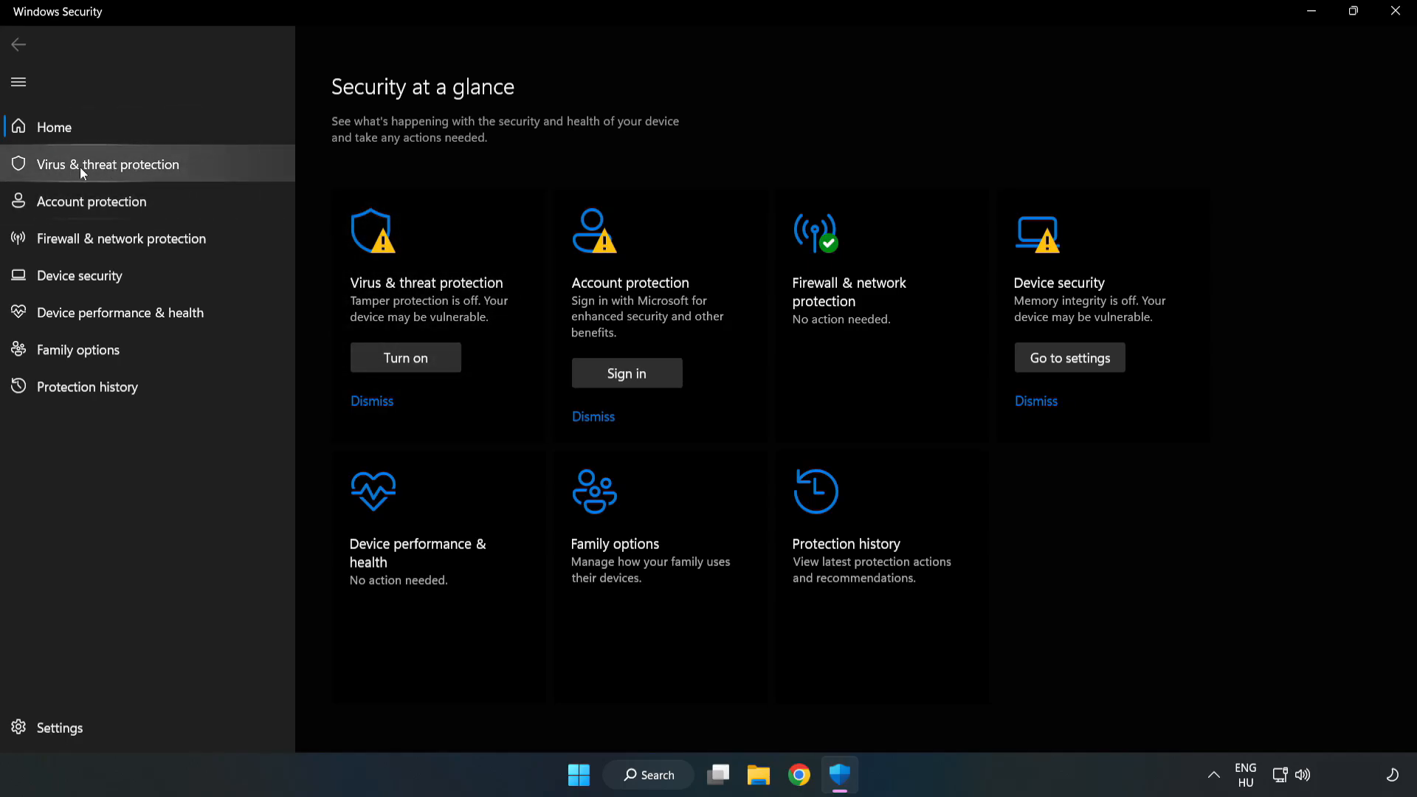
mouse_move(94, 176)
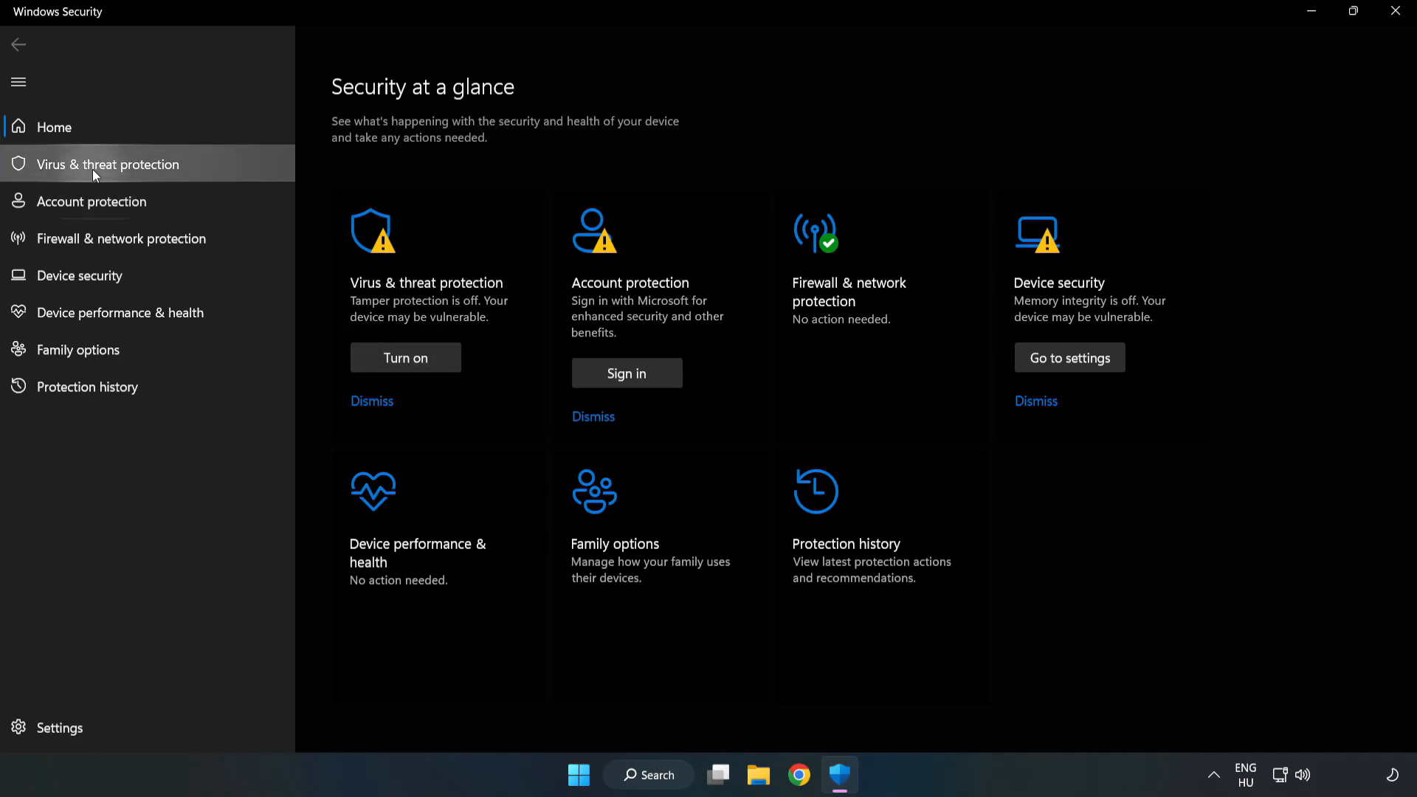
Go into Virus & threat protection and its Manage settings page
left_click(106, 164)
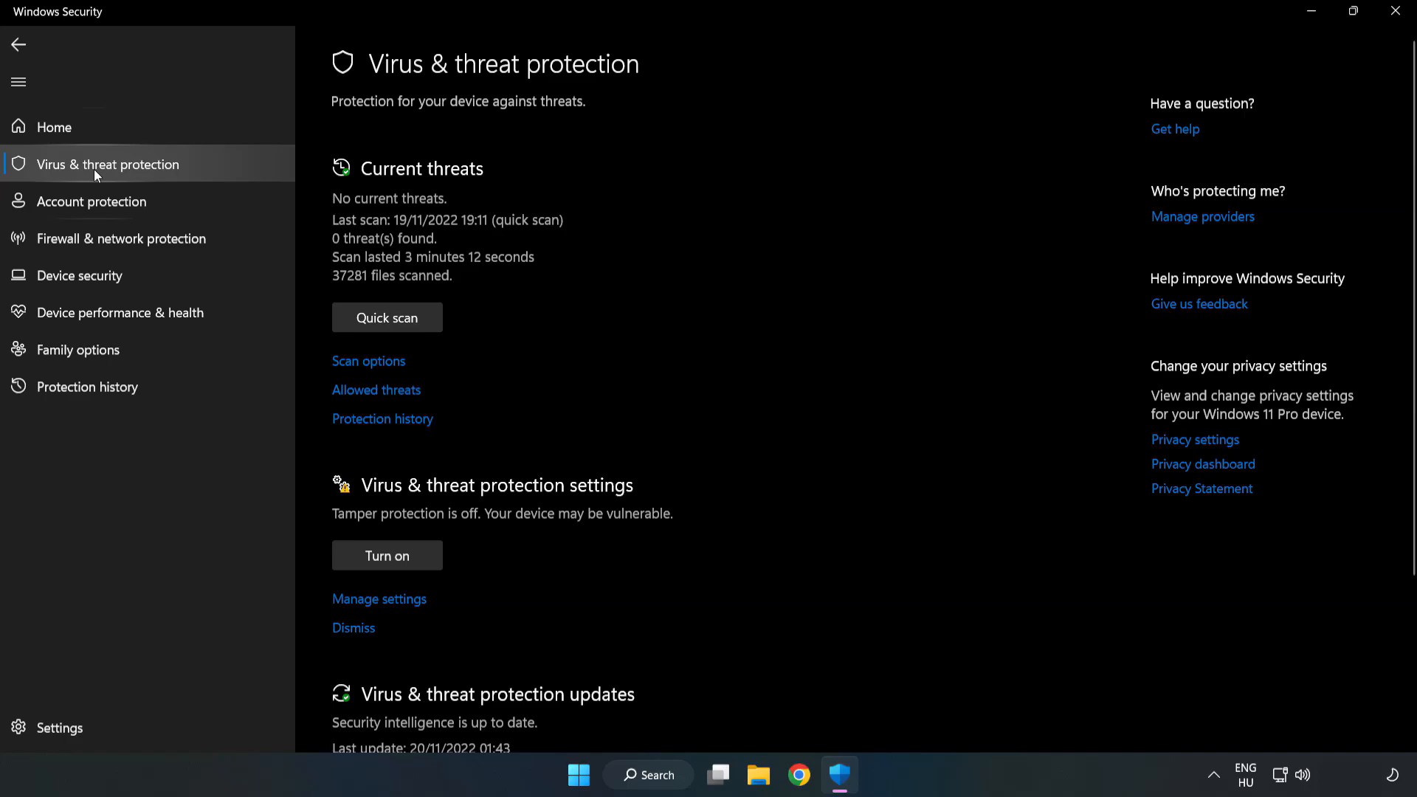
scroll("down", 3)
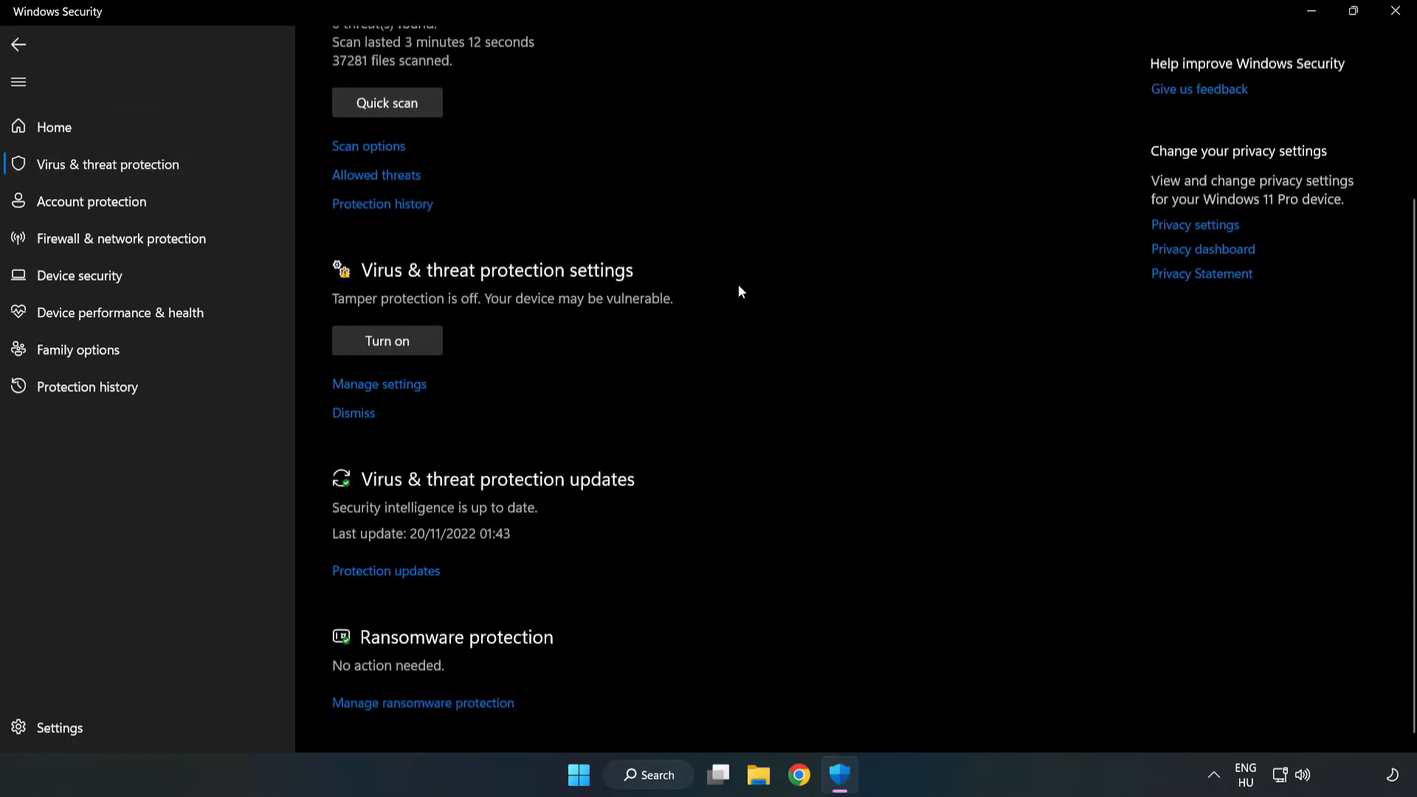
scroll("down", 3)
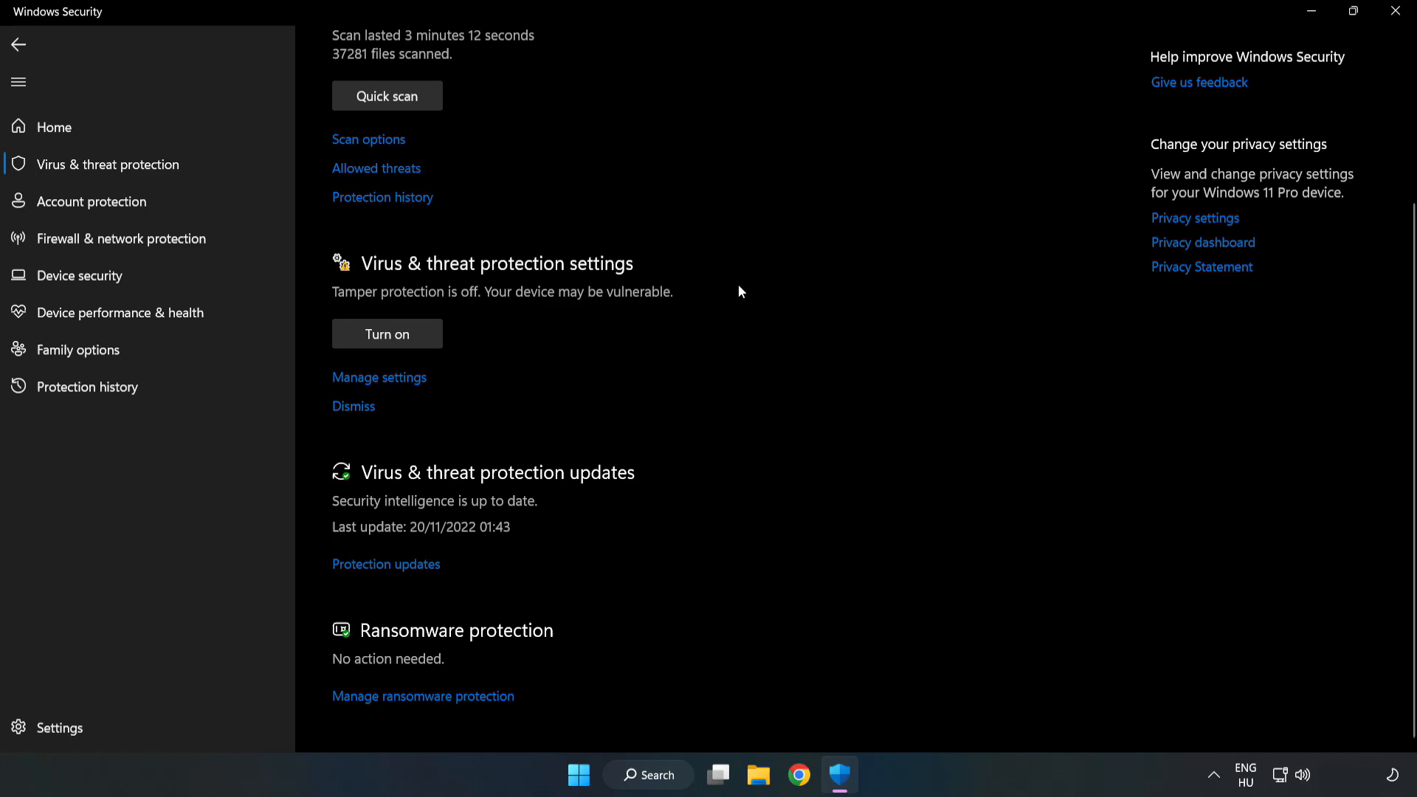
mouse_move(388, 380)
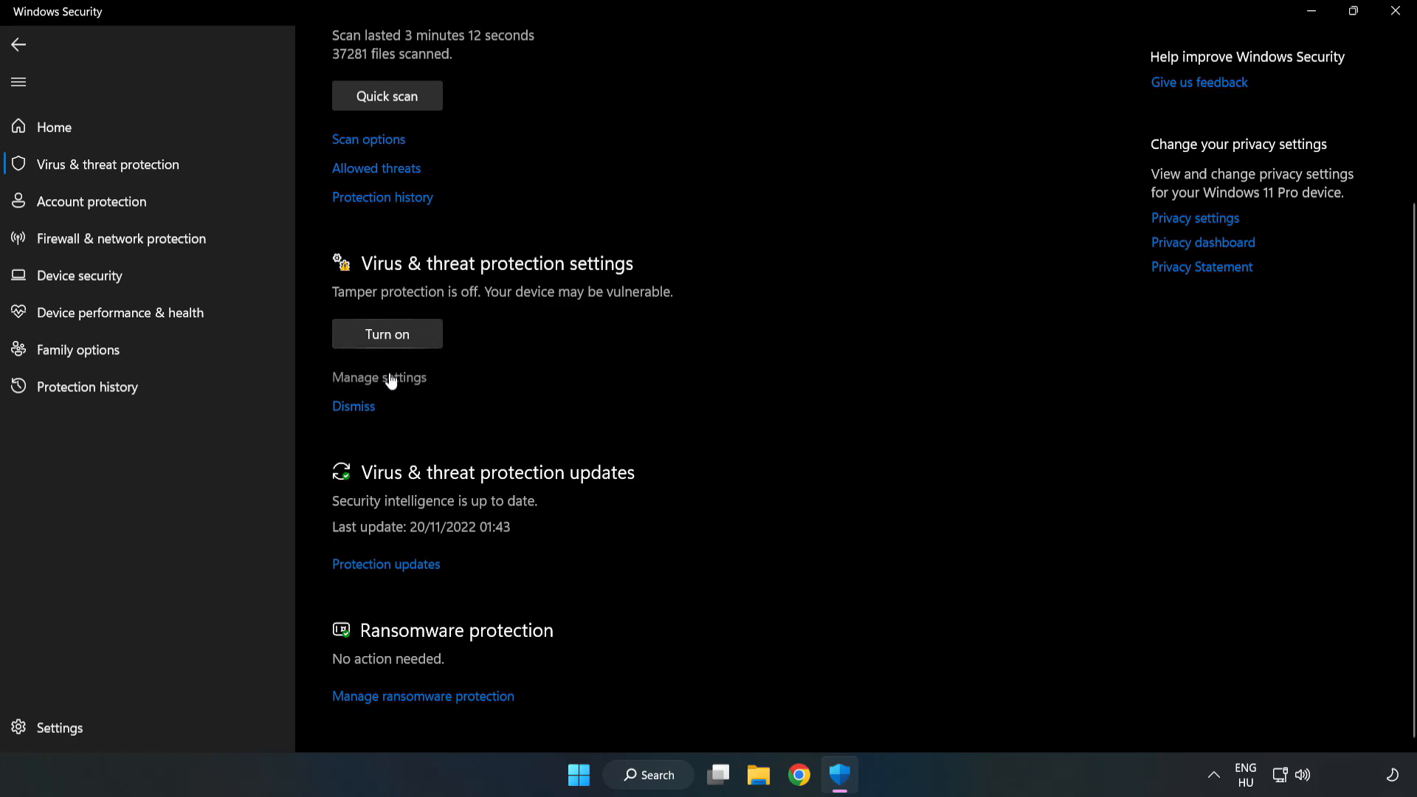
left_click(379, 376)
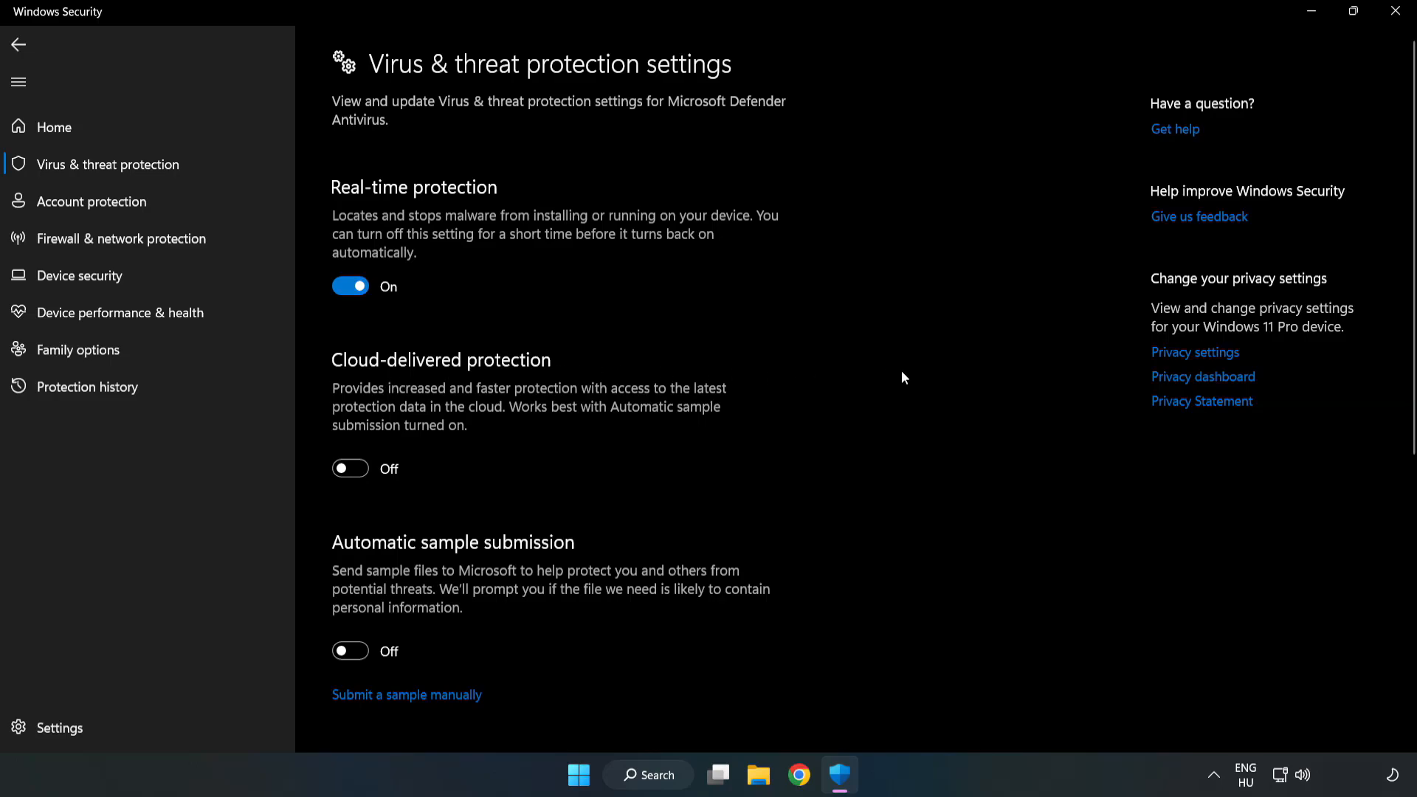
Reach the Add or remove exclusions page for Defender
scroll("down", 3)
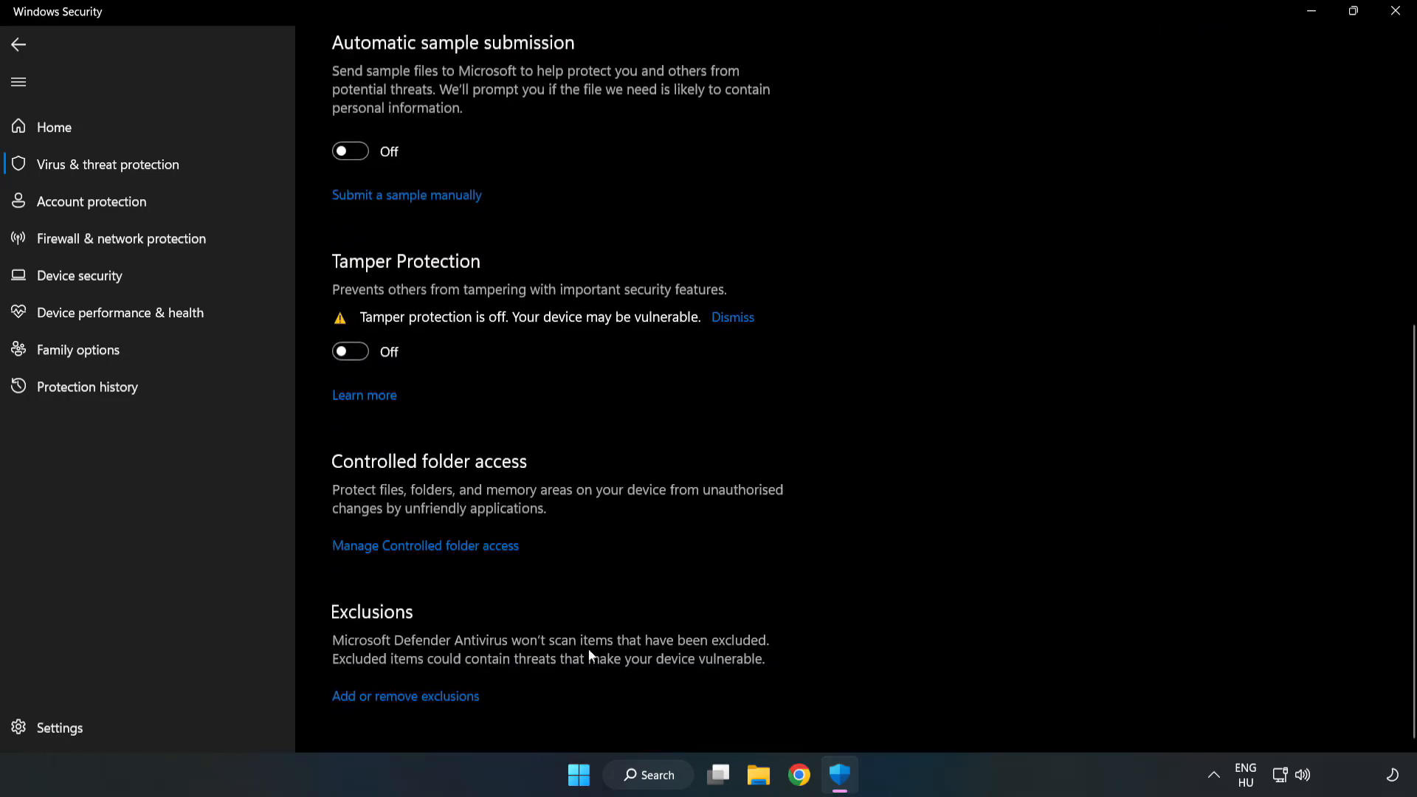
mouse_move(460, 705)
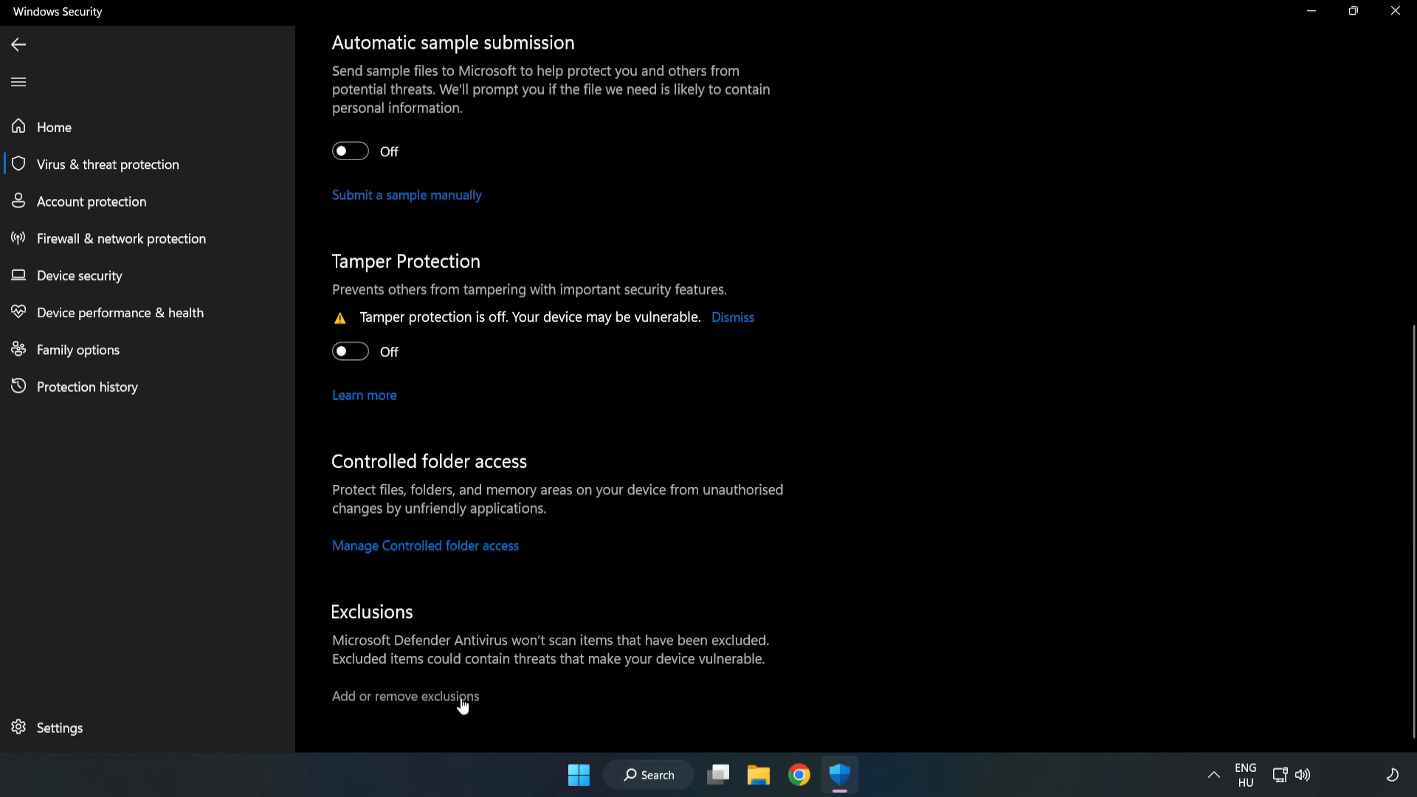
left_click(404, 695)
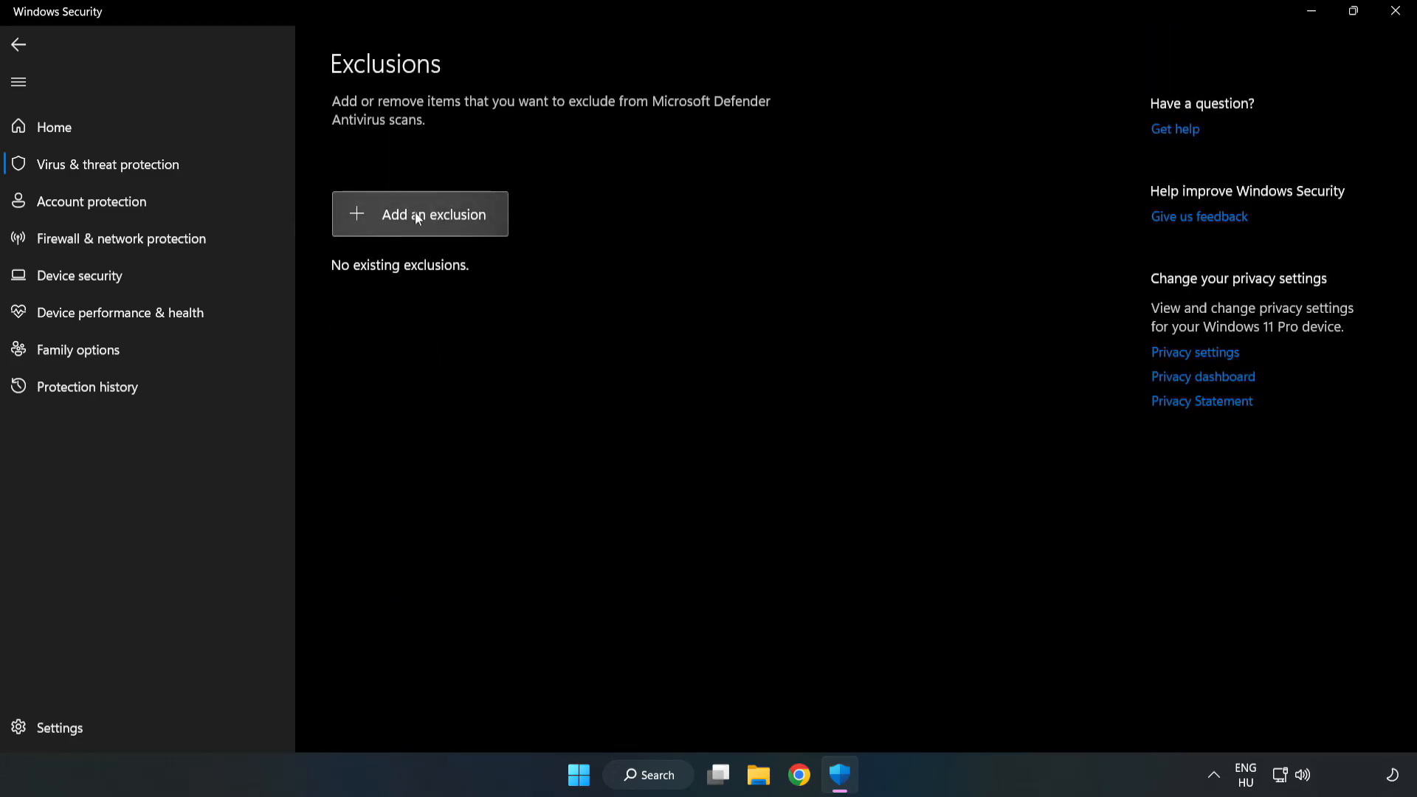
Add a File exclusion for the NOT WORKING APP shortcut in C:\Program Files (x86)\NOT WORKING APP
left_click(419, 214)
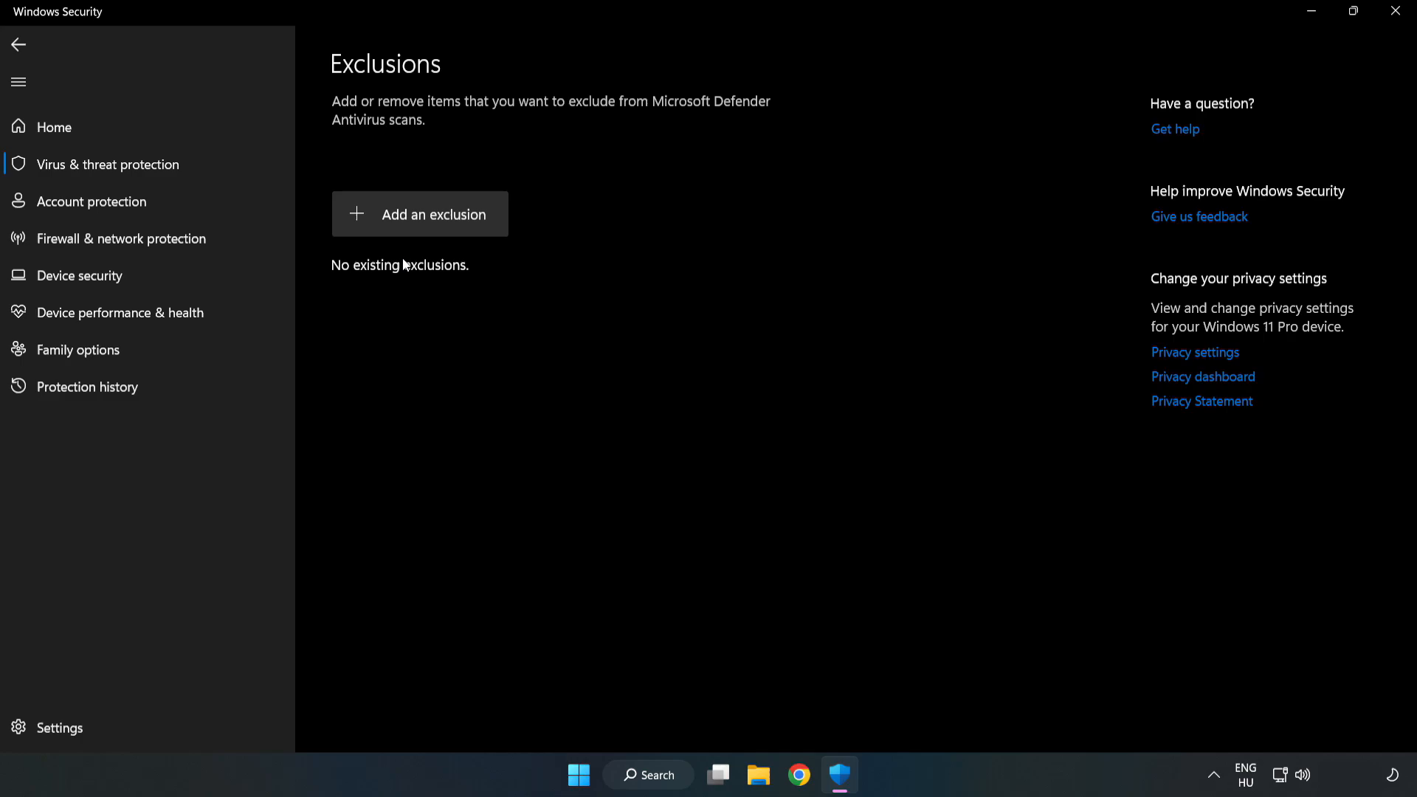
left_click(419, 214)
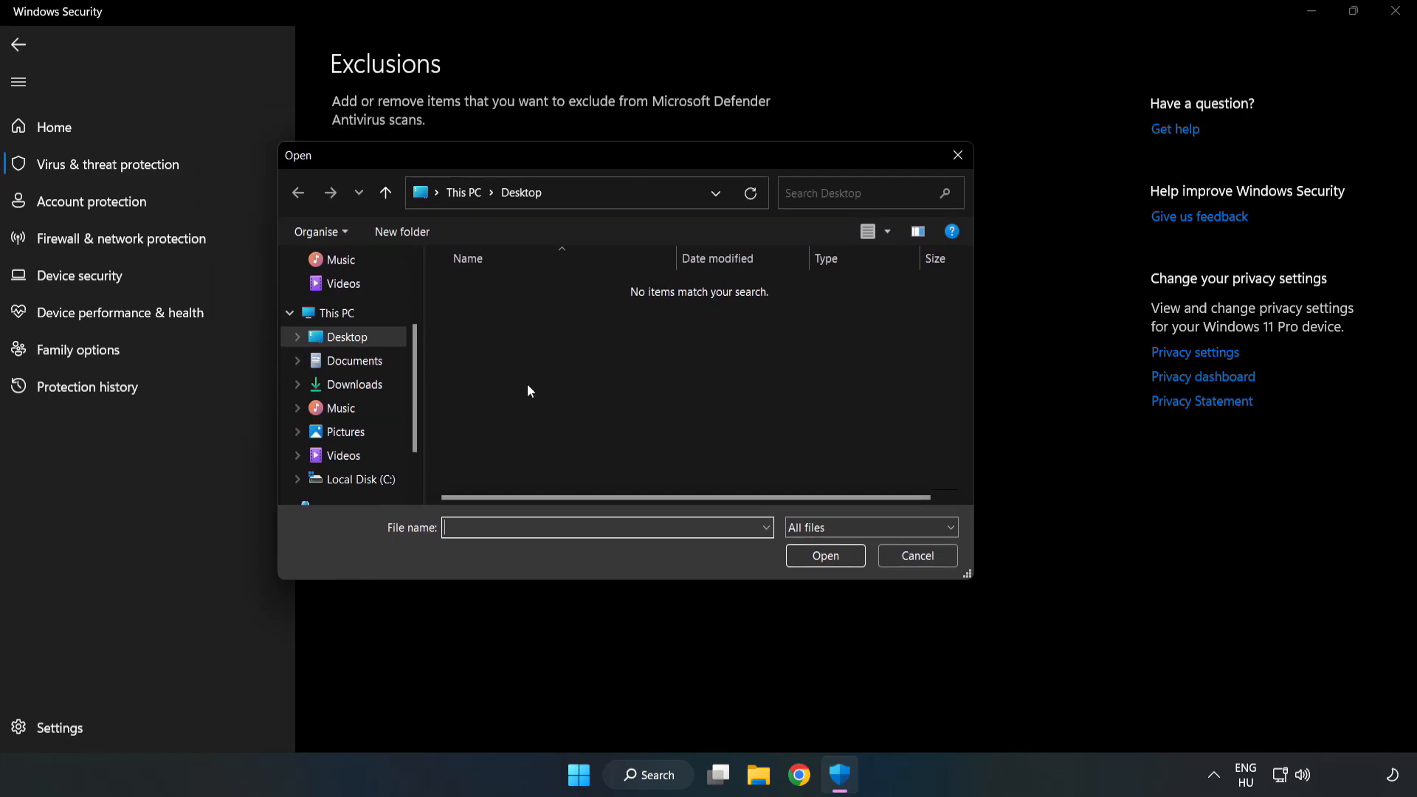
left_click(359, 478)
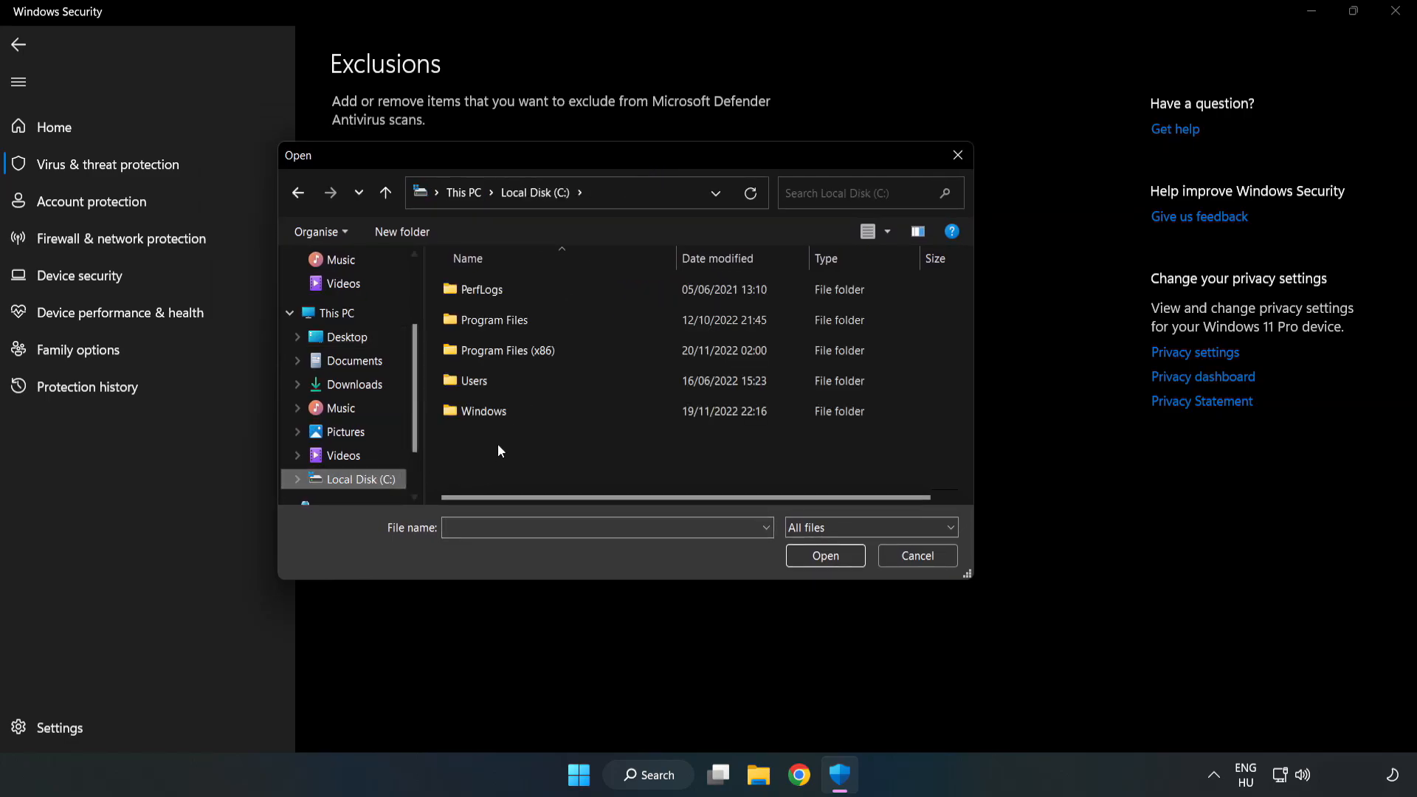
double_click(496, 351)
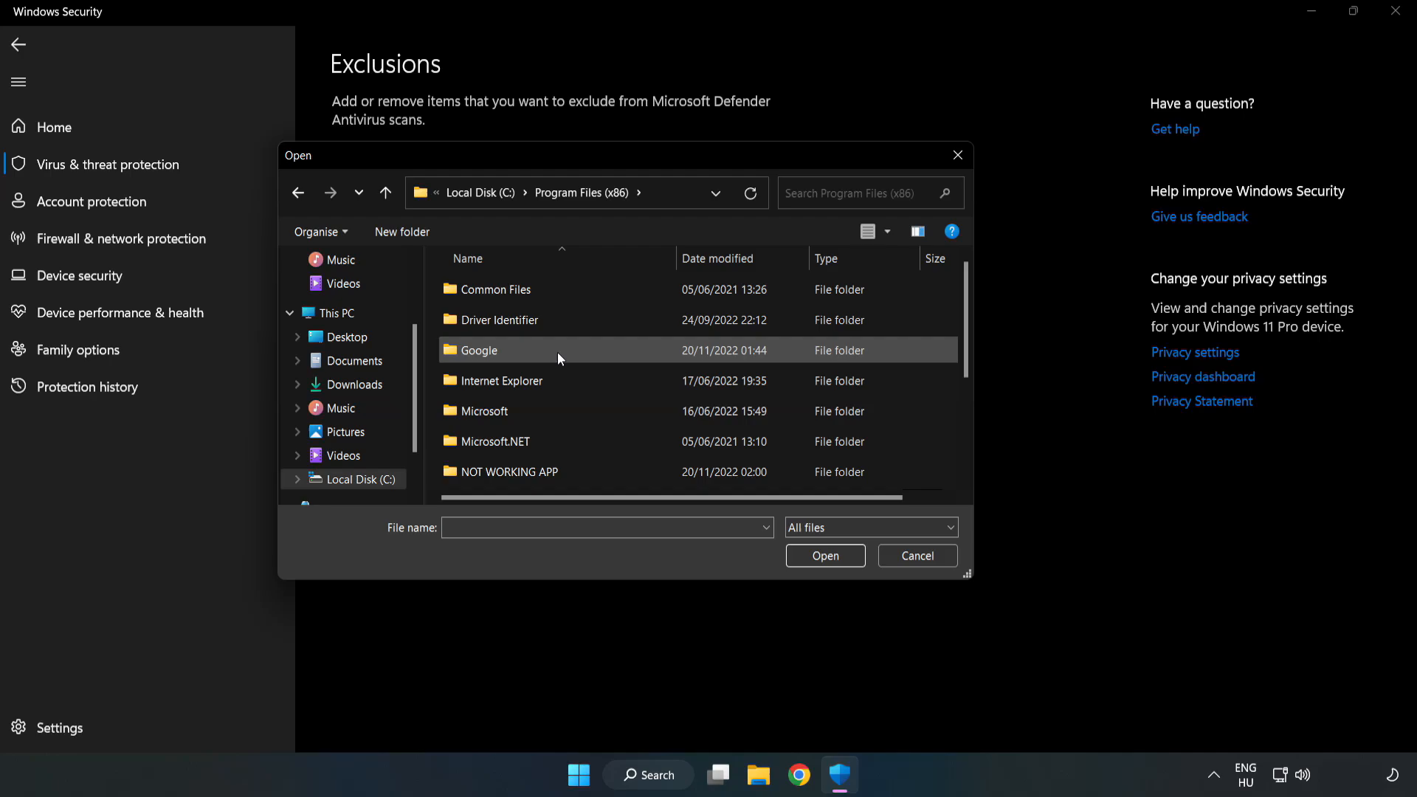
double_click(509, 470)
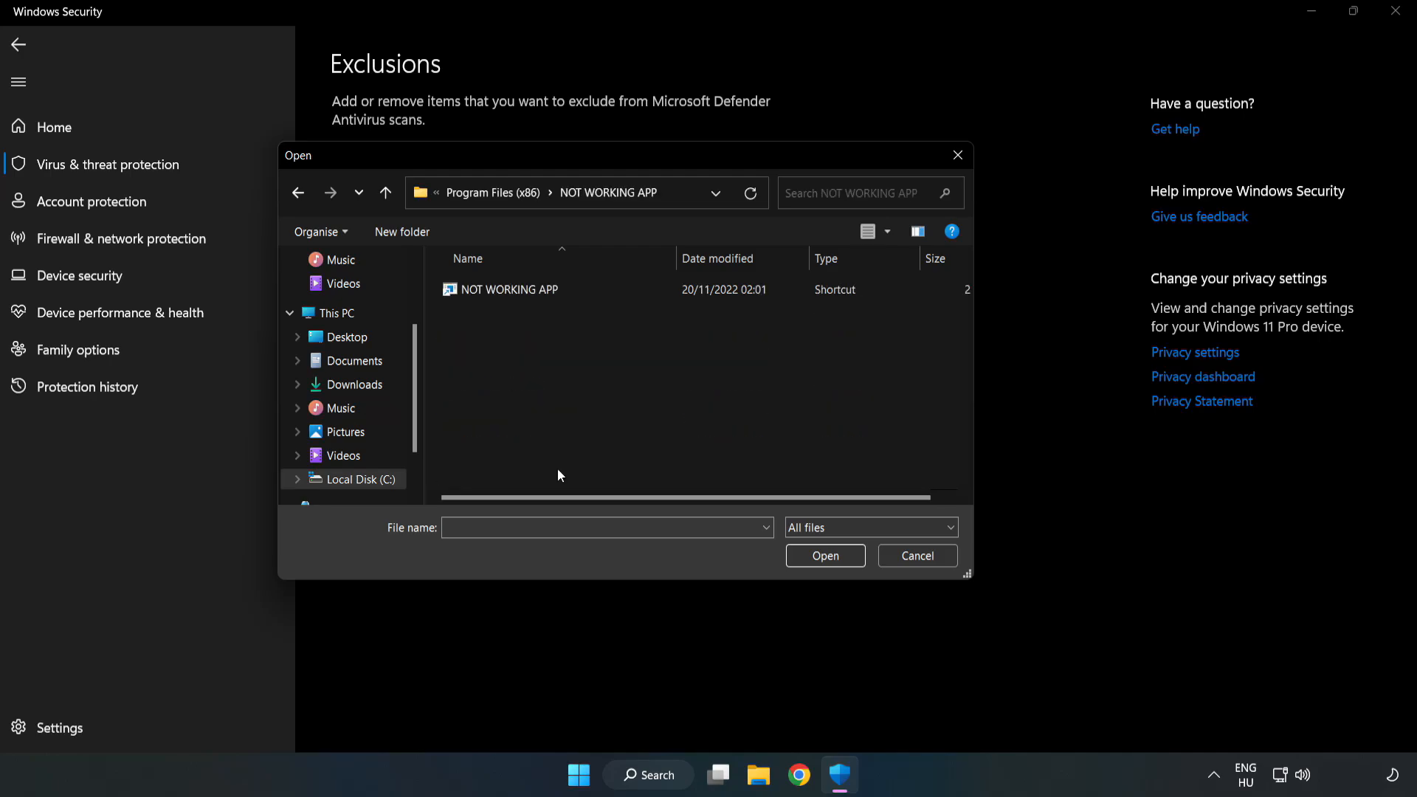
left_click(510, 290)
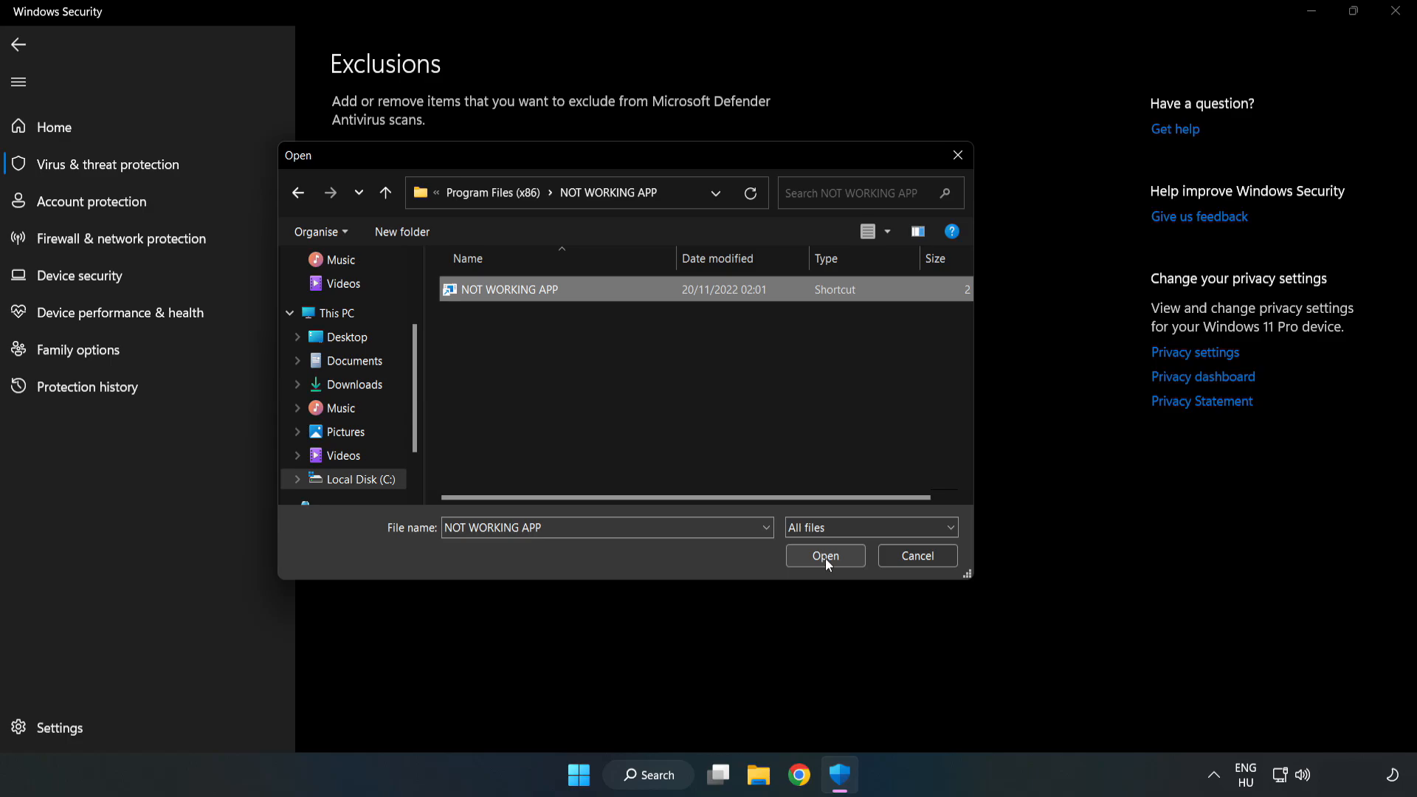
left_click(824, 557)
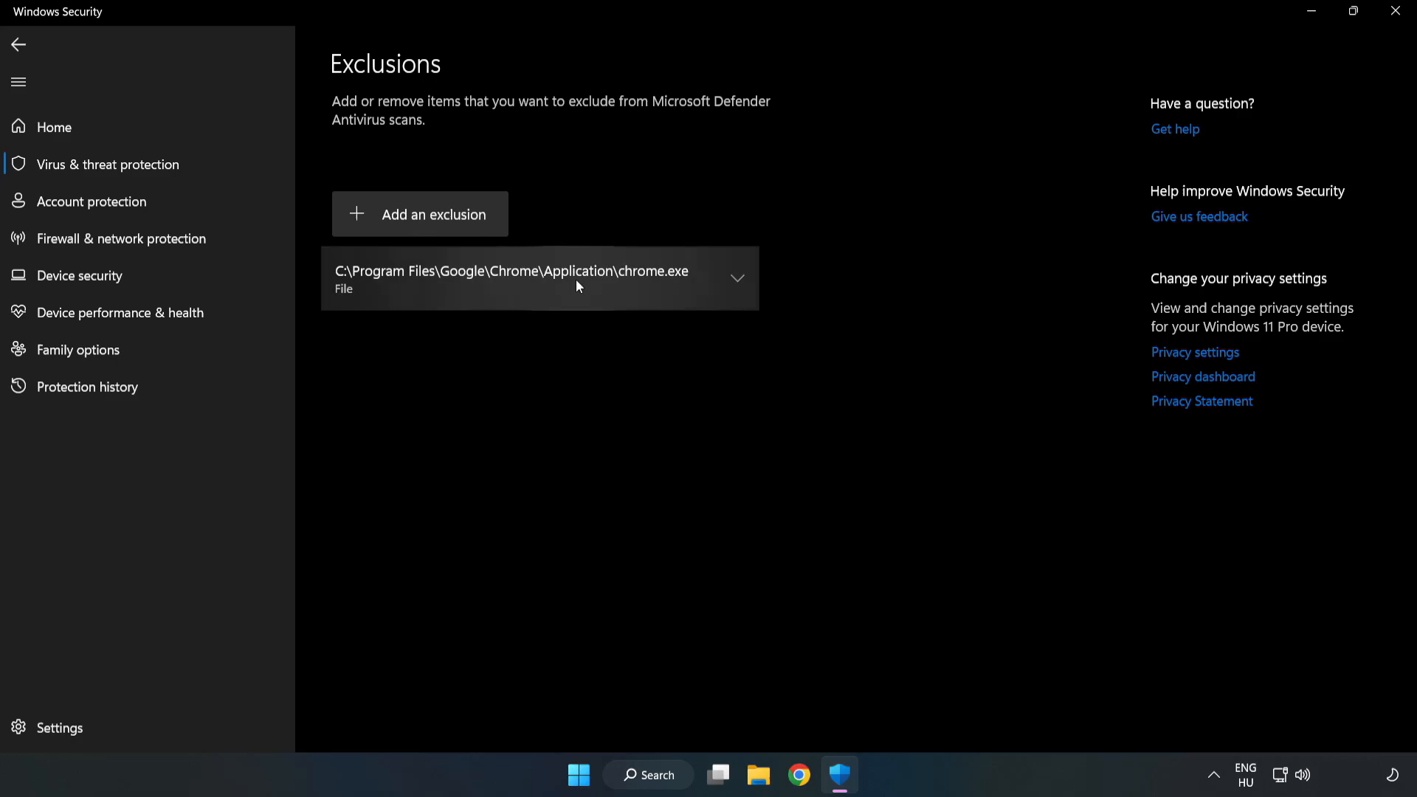
mouse_move(884, 369)
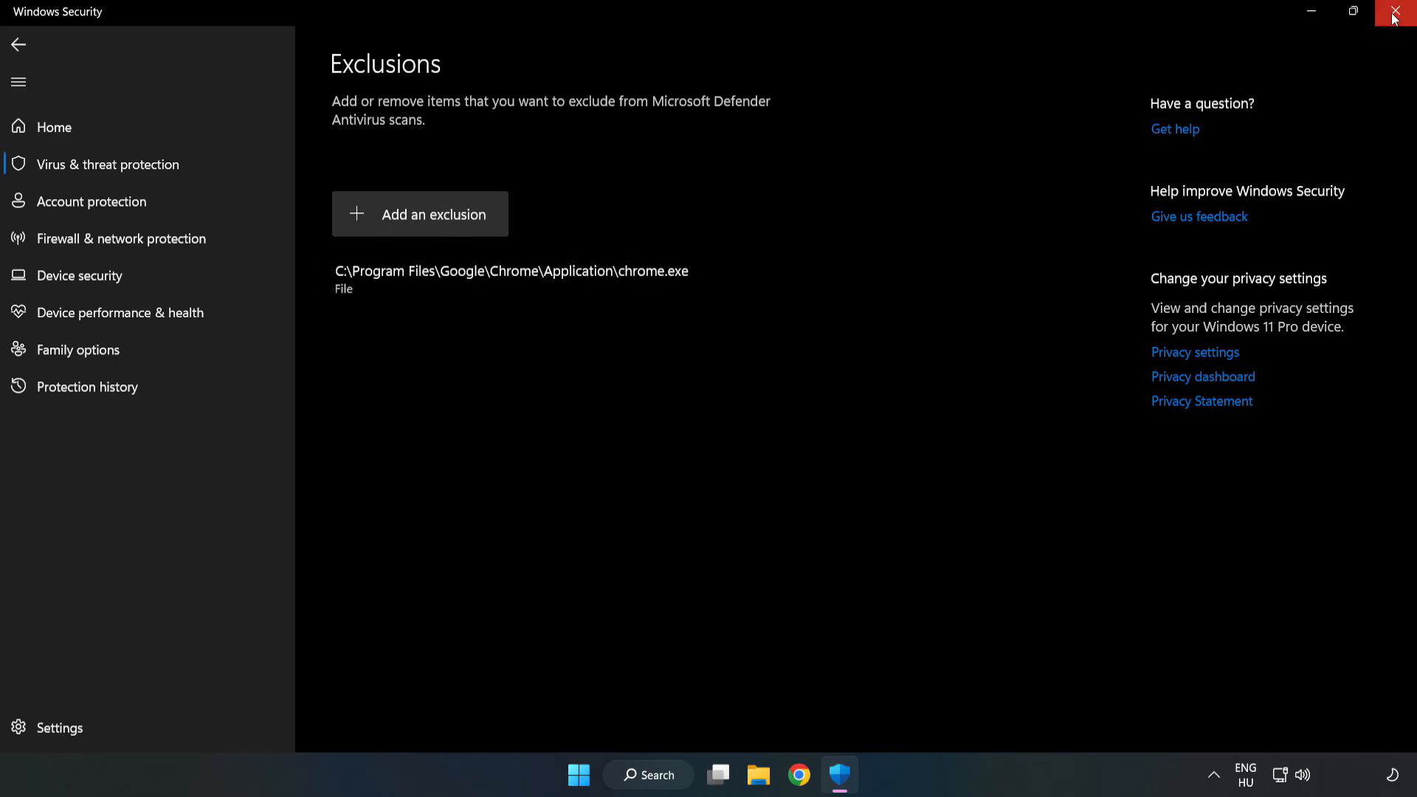
mouse_move(1394, 16)
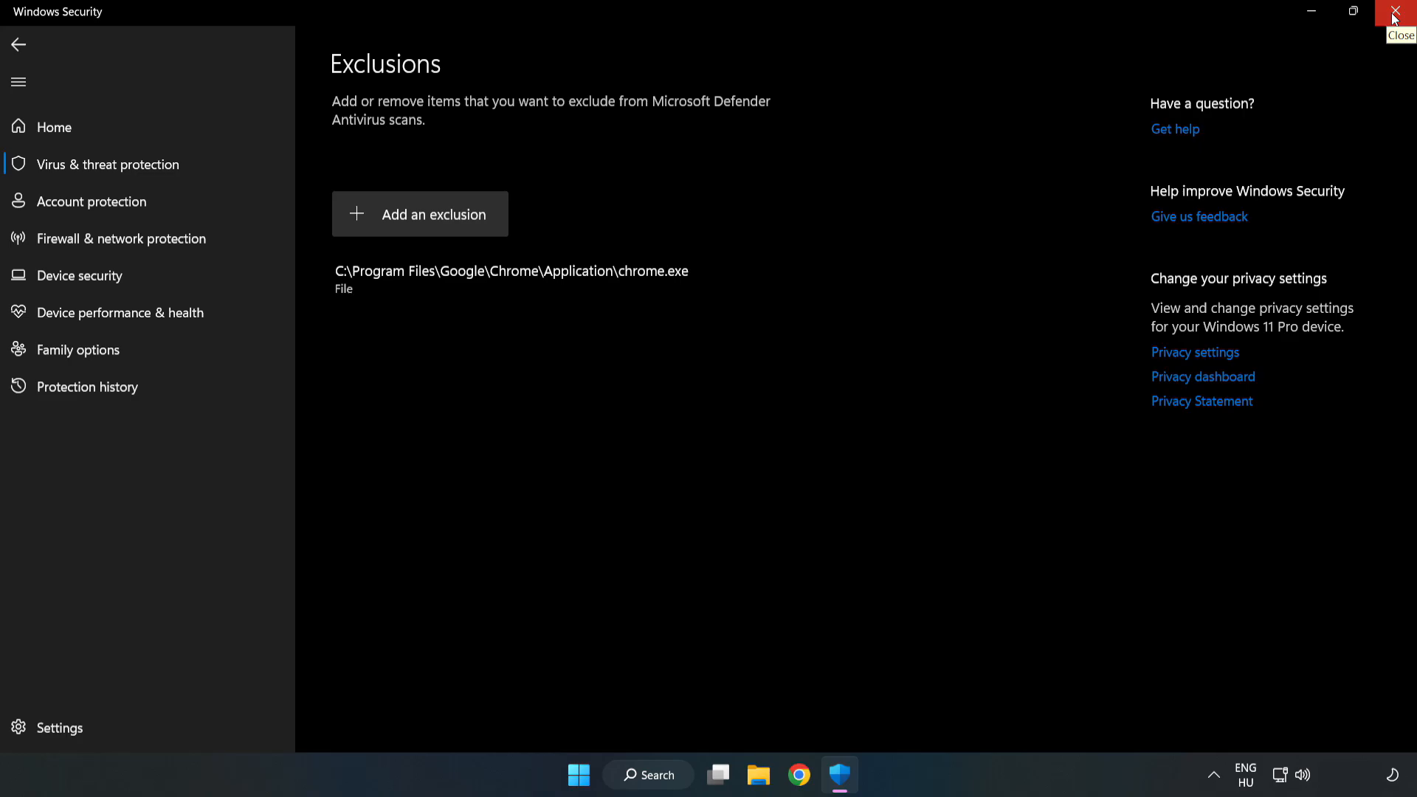
Close Windows Security with the chrome.exe exclusion listed
left_click(1399, 12)
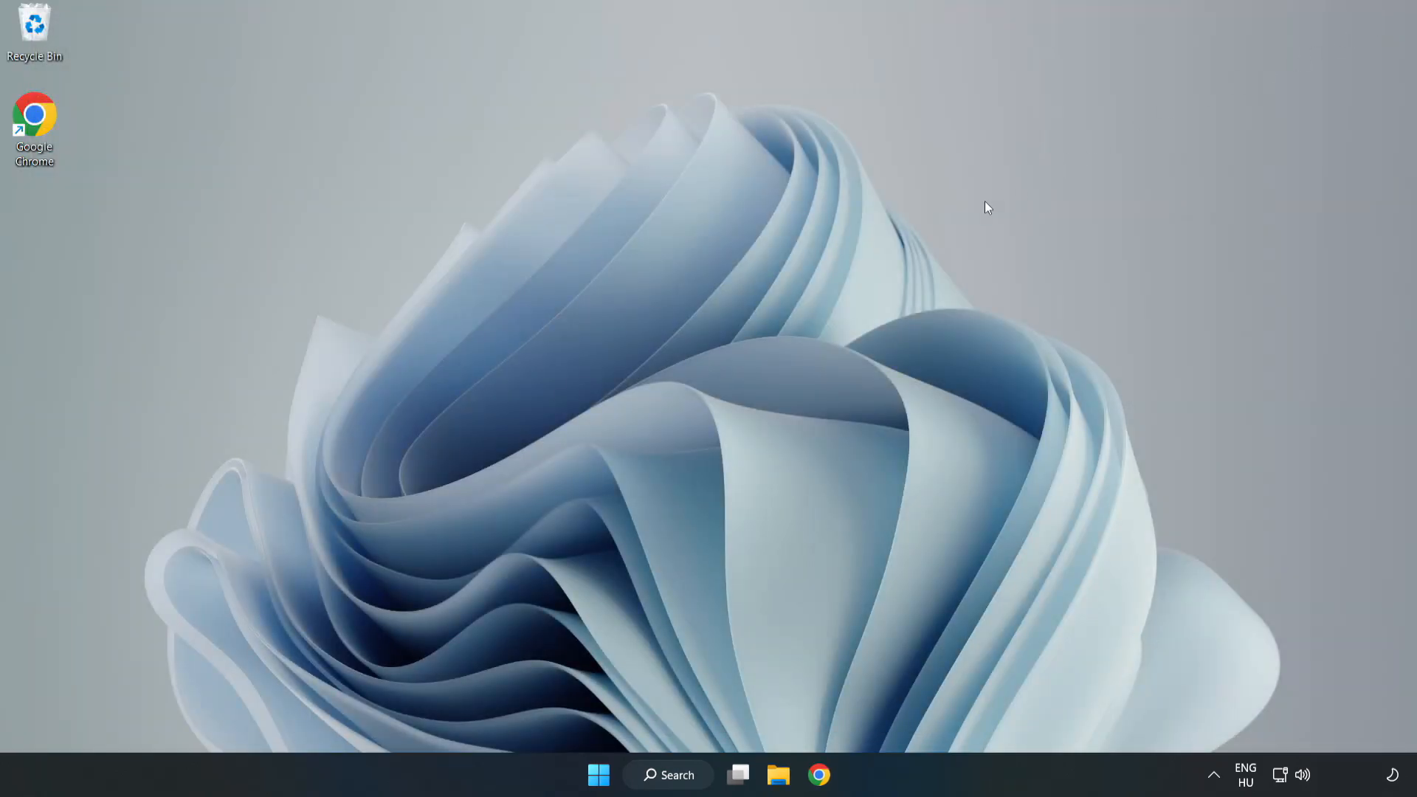
mouse_move(719, 399)
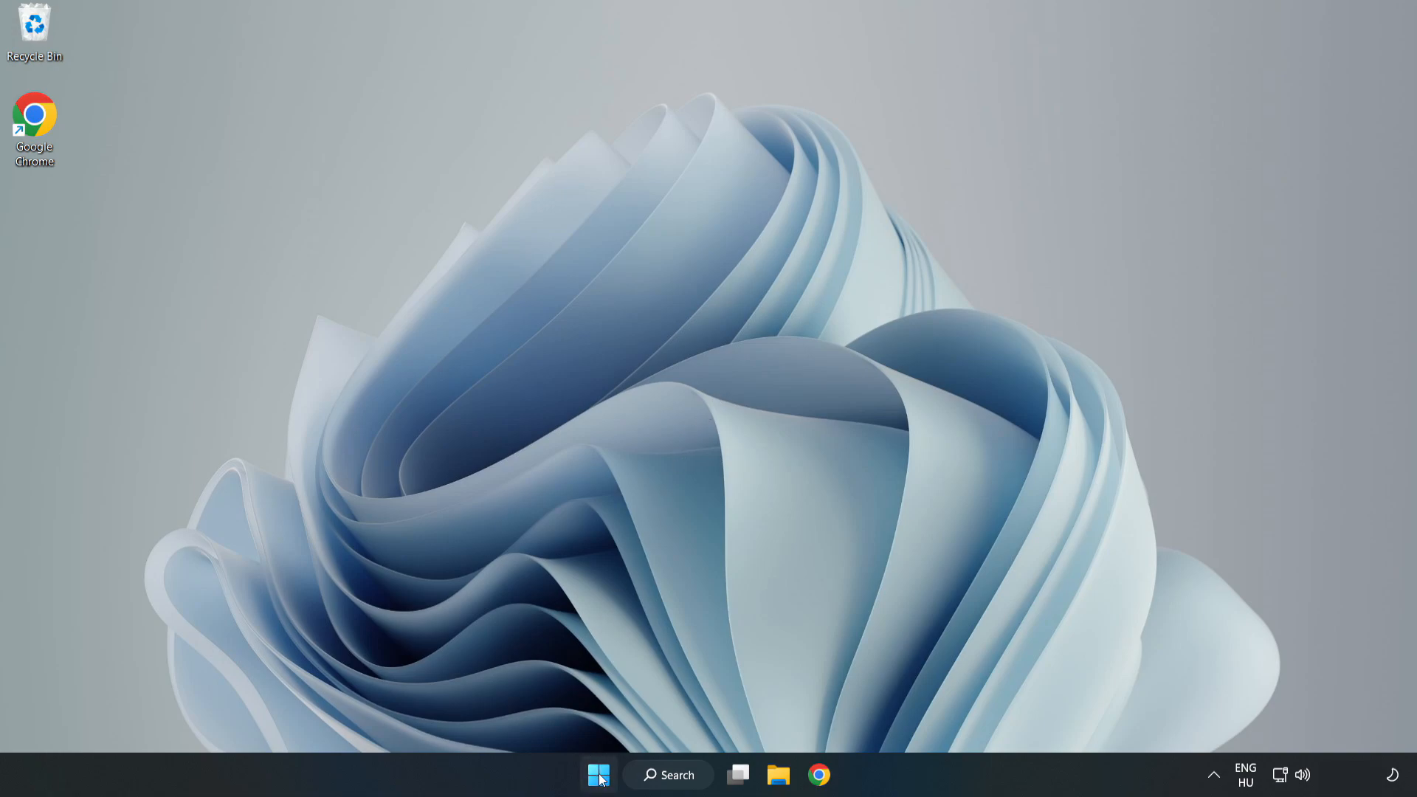
Show the Start menu power options with Restart available
left_click(598, 774)
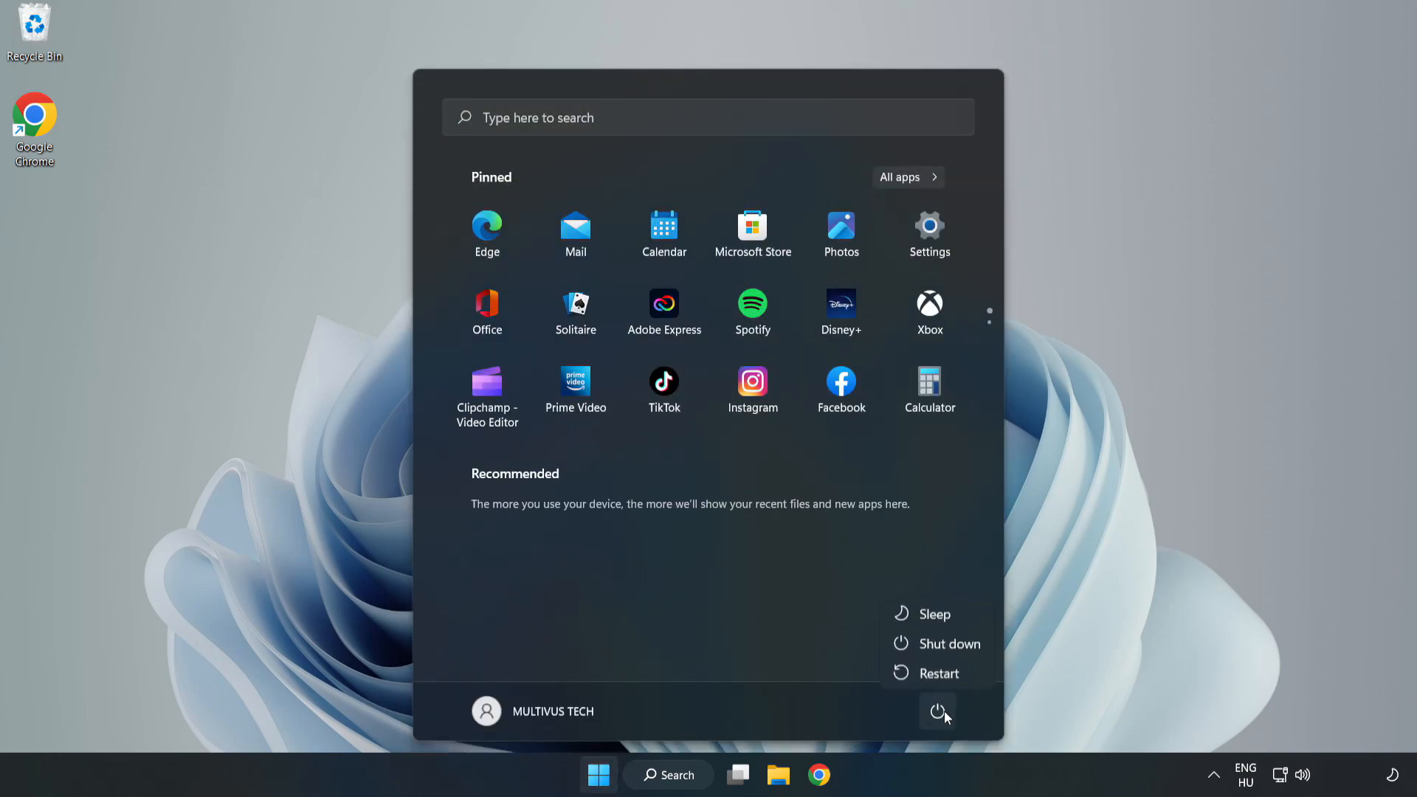
mouse_move(939, 673)
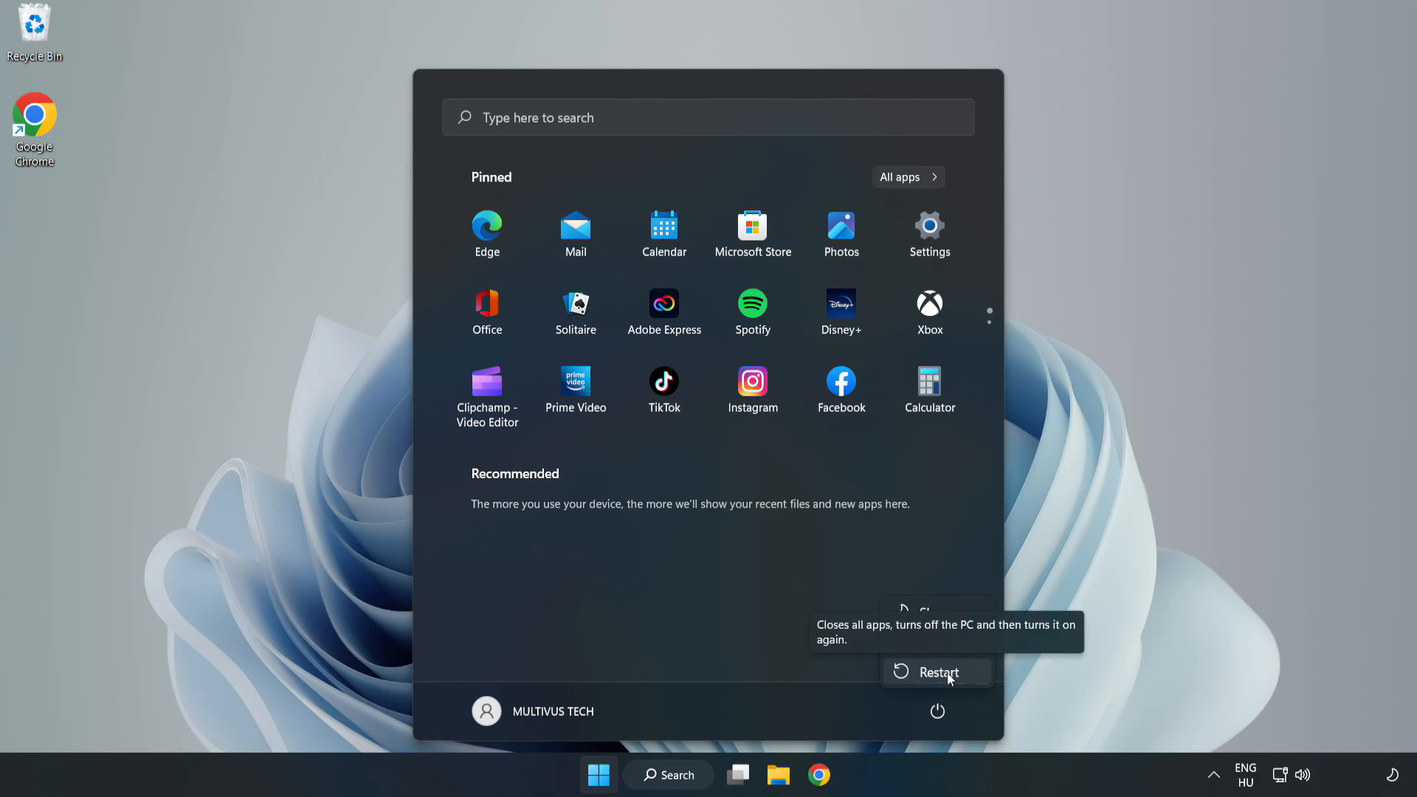